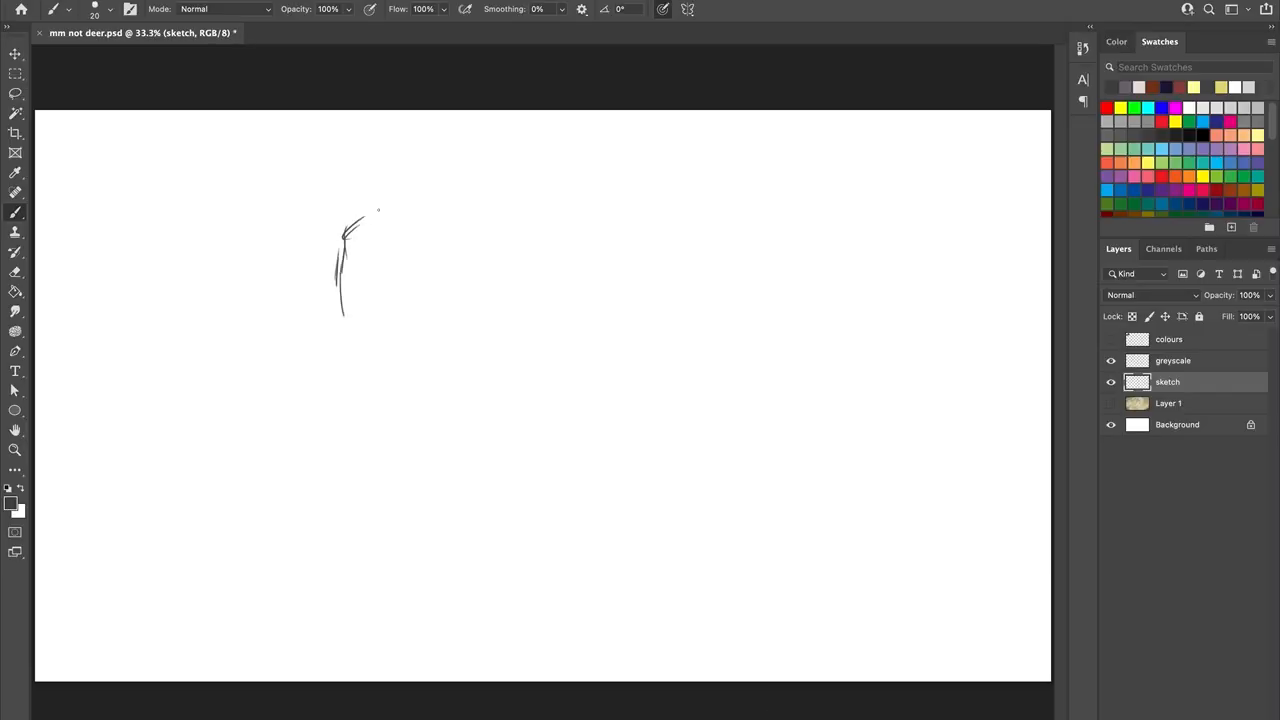
Step: Sketch the deer's skull, eye, muzzle, nose and mouth with loose gesture strokes
{"action": "left_click_drag", "start_coordinate": [356, 230], "coordinate": [436, 244]}
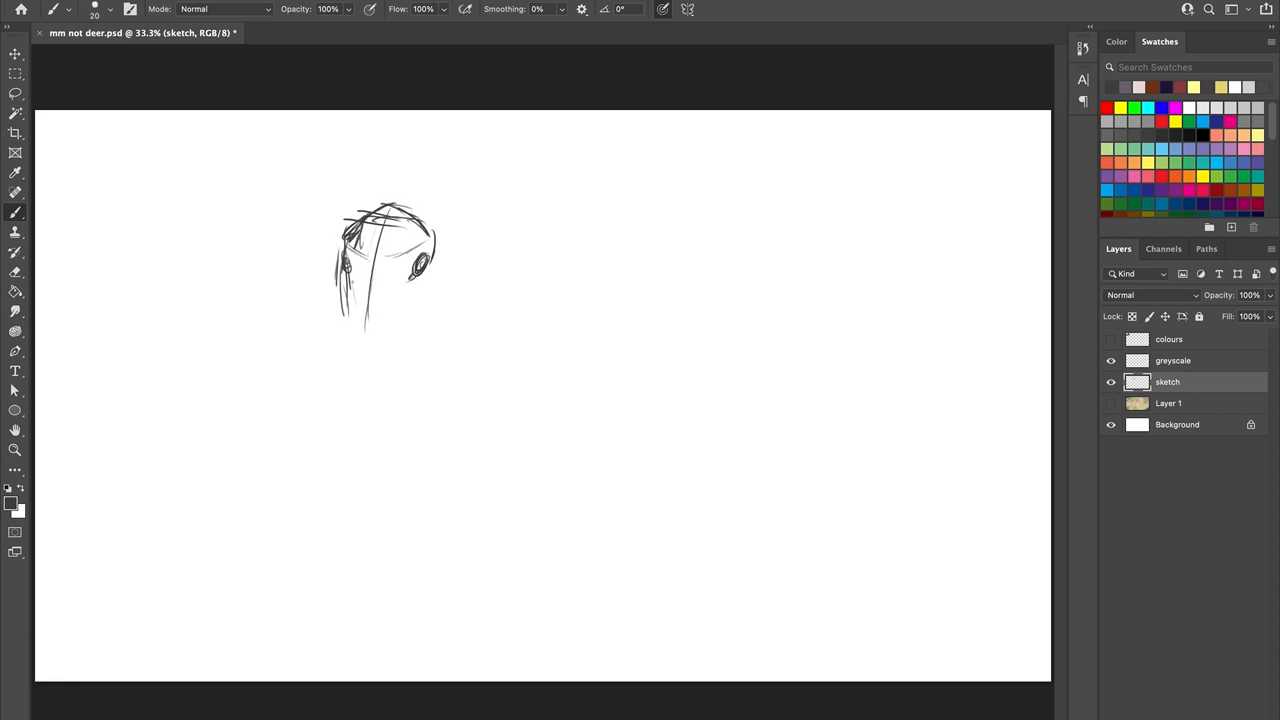
{"action": "left_click_drag", "start_coordinate": [340, 270], "coordinate": [376, 340]}
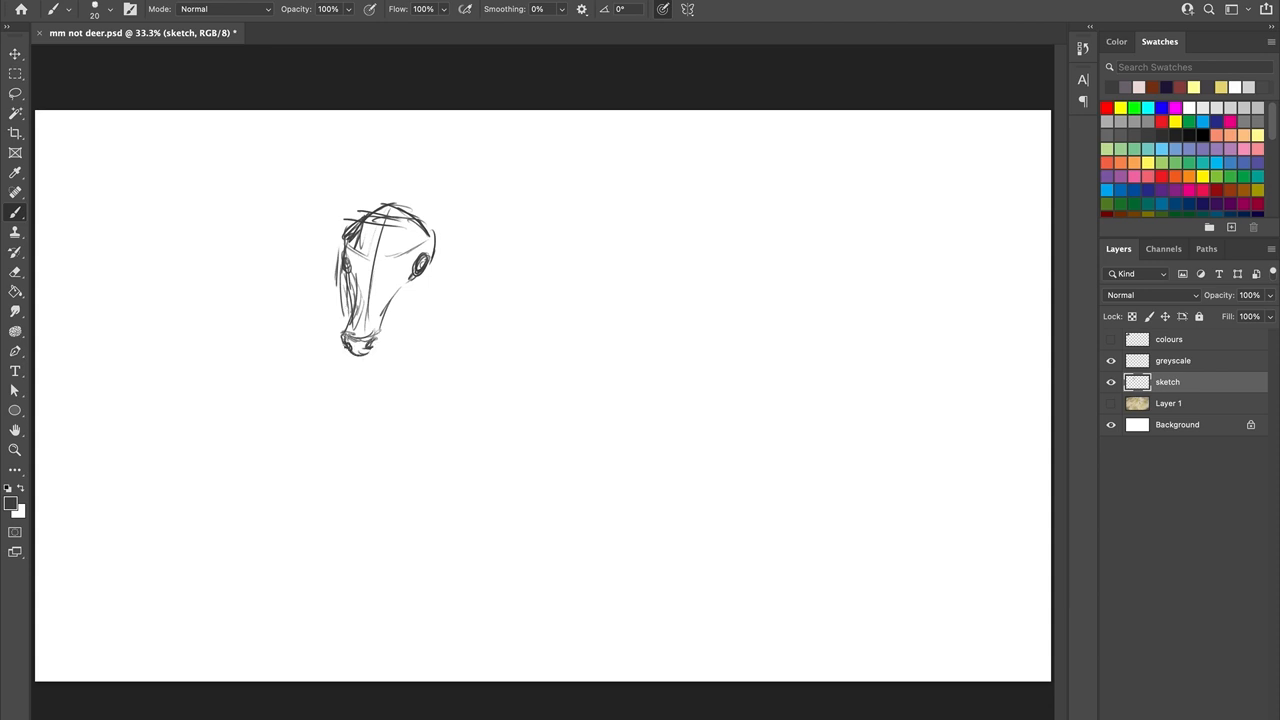
{"action": "left_click_drag", "start_coordinate": [356, 344], "coordinate": [376, 350]}
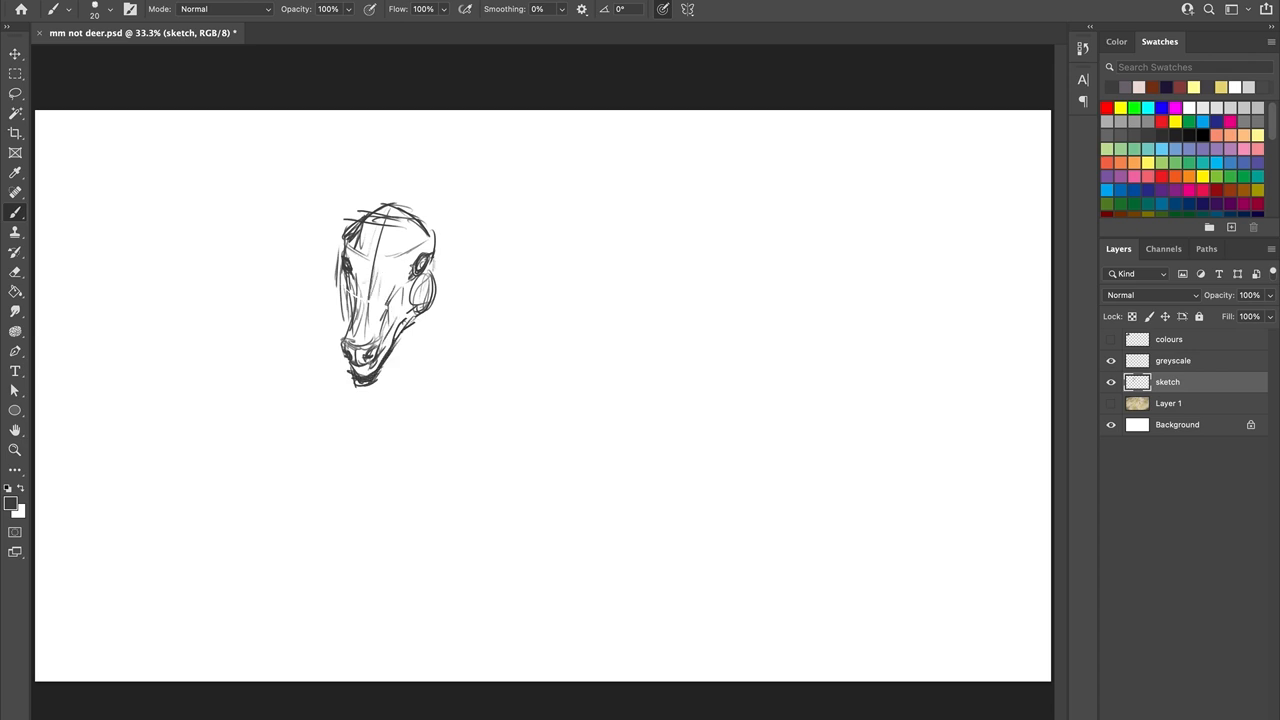
{"action": "left_click_drag", "start_coordinate": [420, 210], "coordinate": [468, 188]}
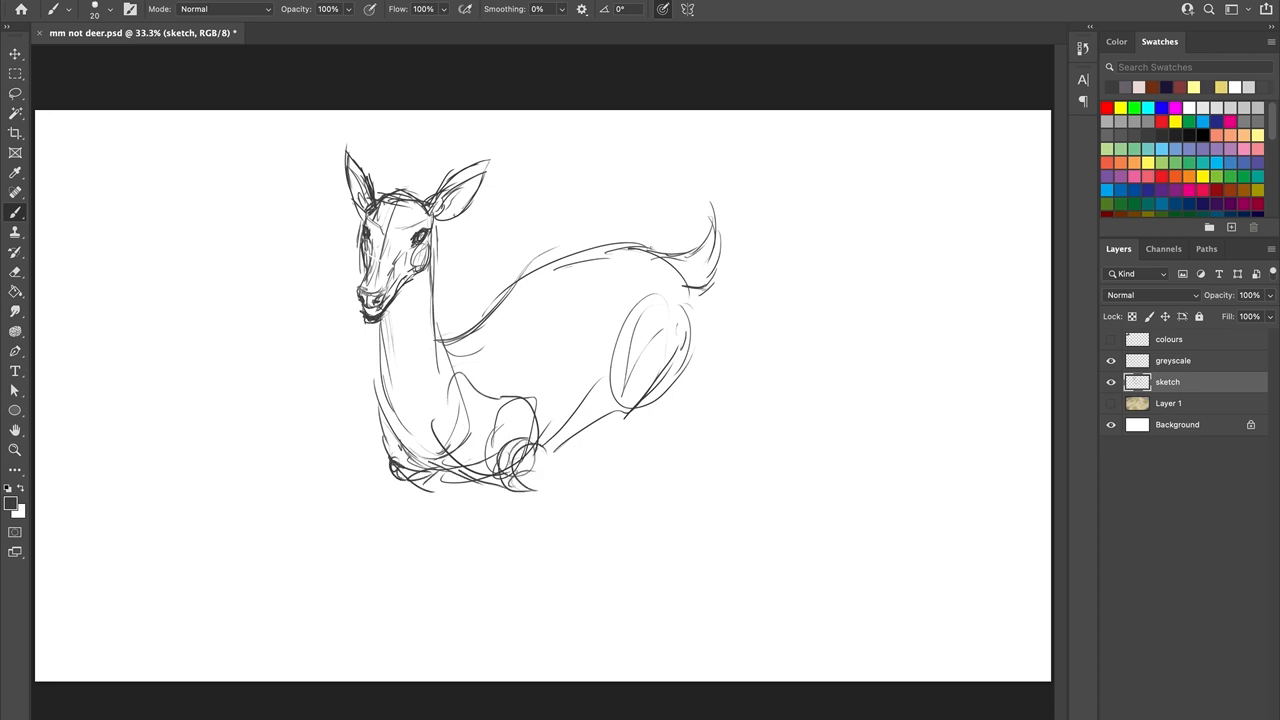
Step: Sketch a raised front leg and skeletal front and hind legs beneath the body
{"action": "left_click_drag", "start_coordinate": [490, 460], "coordinate": [504, 560]}
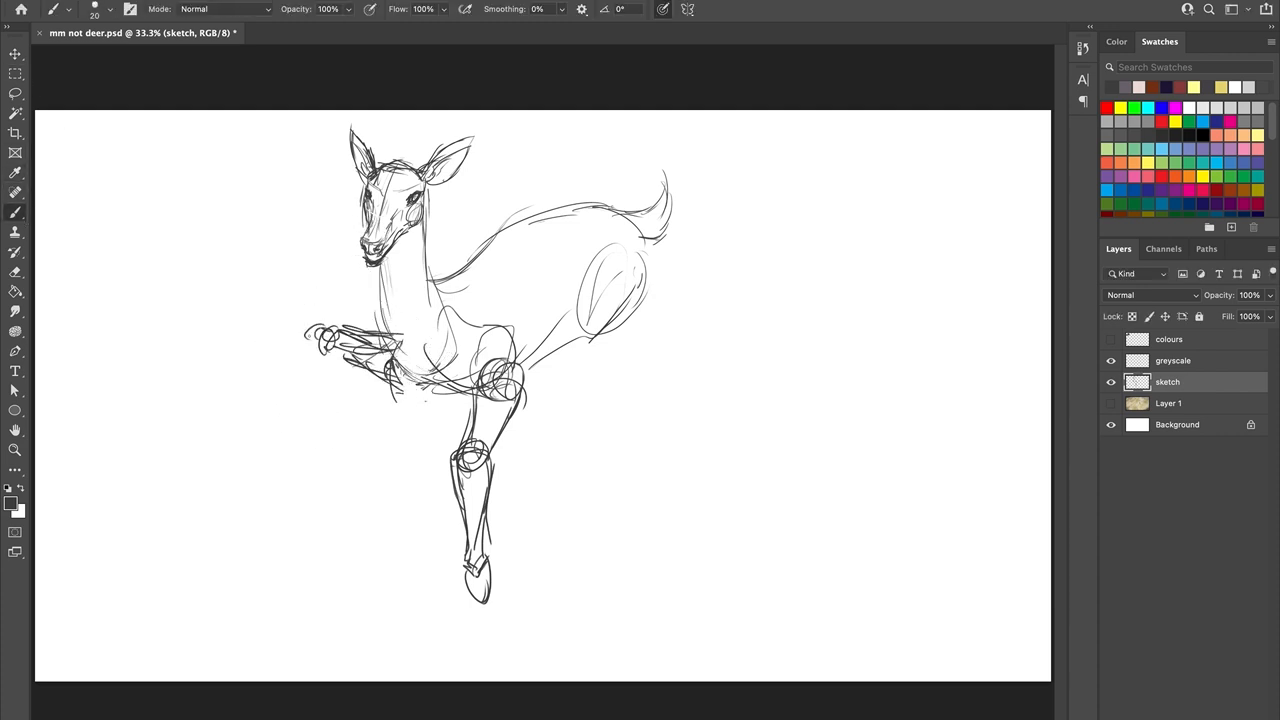
{"action": "left_click_drag", "start_coordinate": [340, 340], "coordinate": [290, 430]}
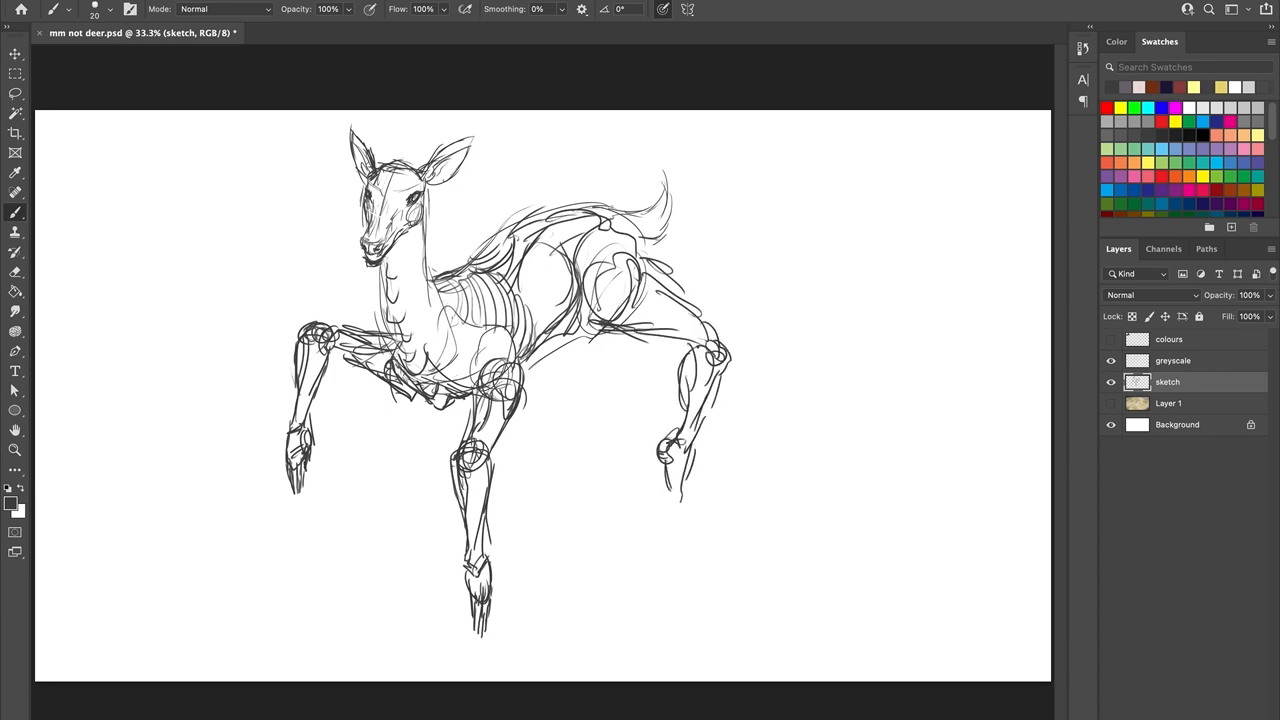
{"action": "left_click_drag", "start_coordinate": [670, 470], "coordinate": [664, 510]}
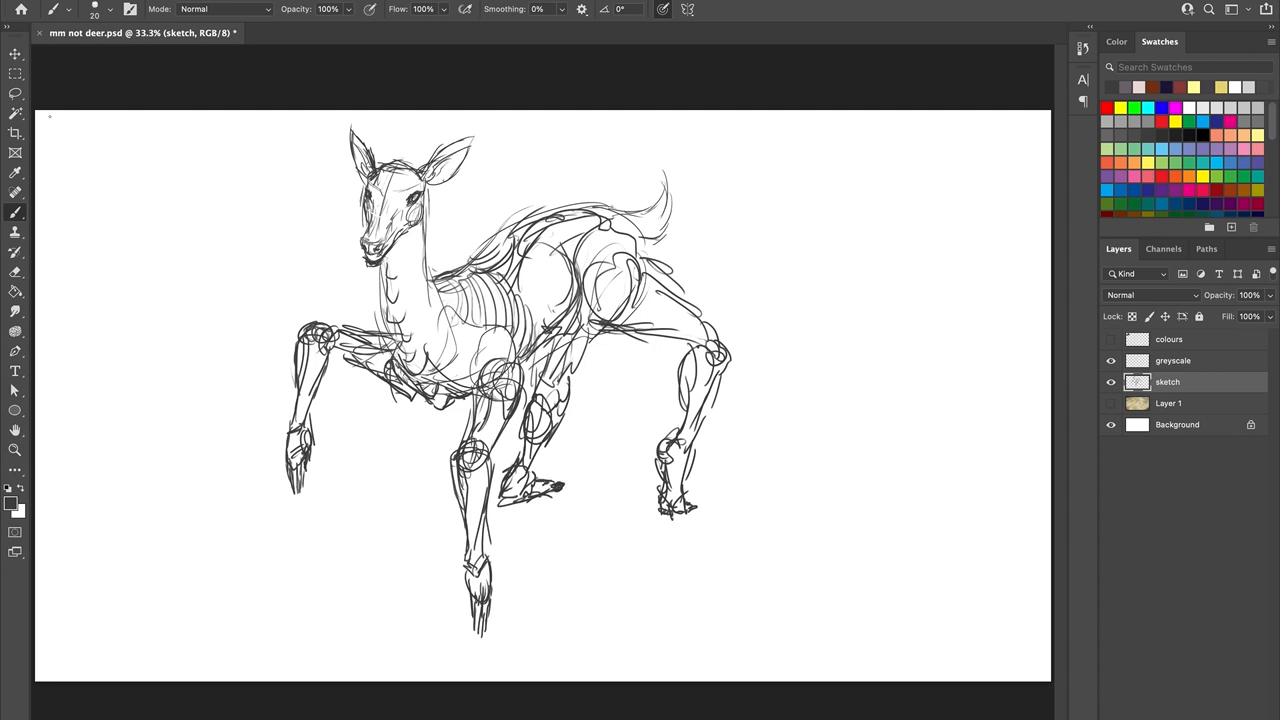
{"action": "left_click", "coordinate": [16, 94]}
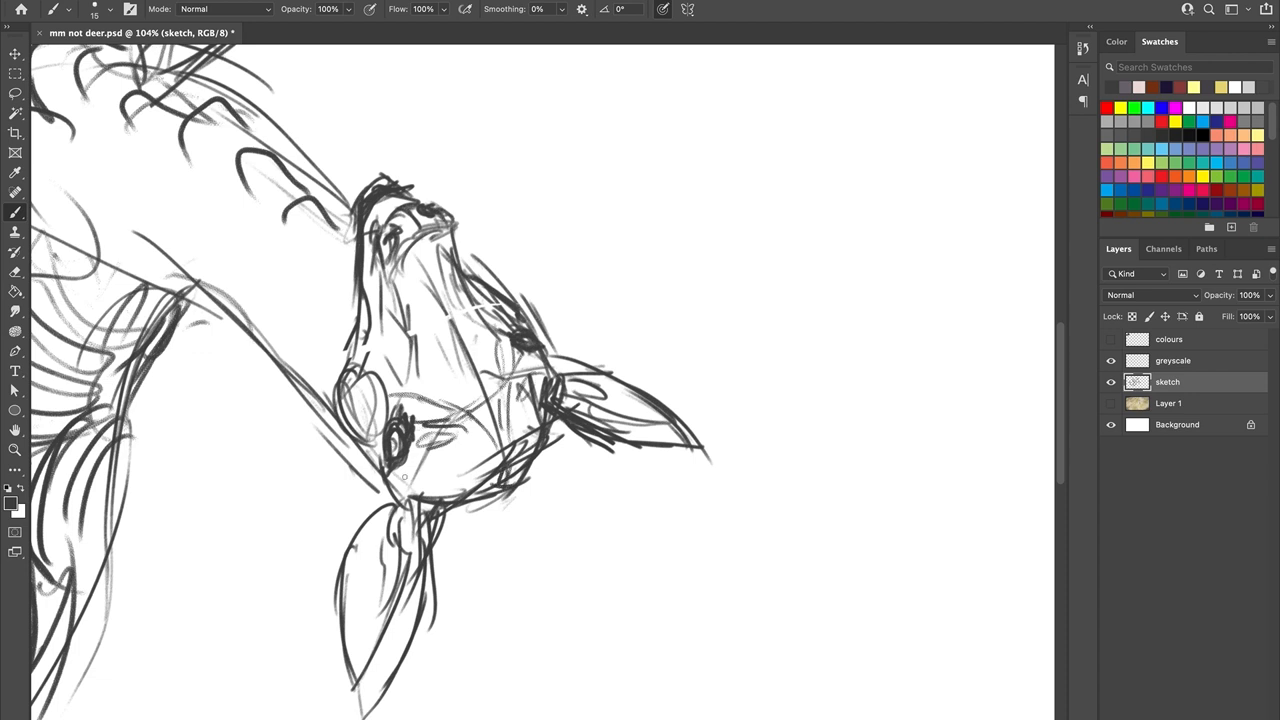
Step: Add detail strokes around the deer's eyes and muzzle lines
{"action": "left_click_drag", "start_coordinate": [480, 460], "coordinate": [520, 500]}
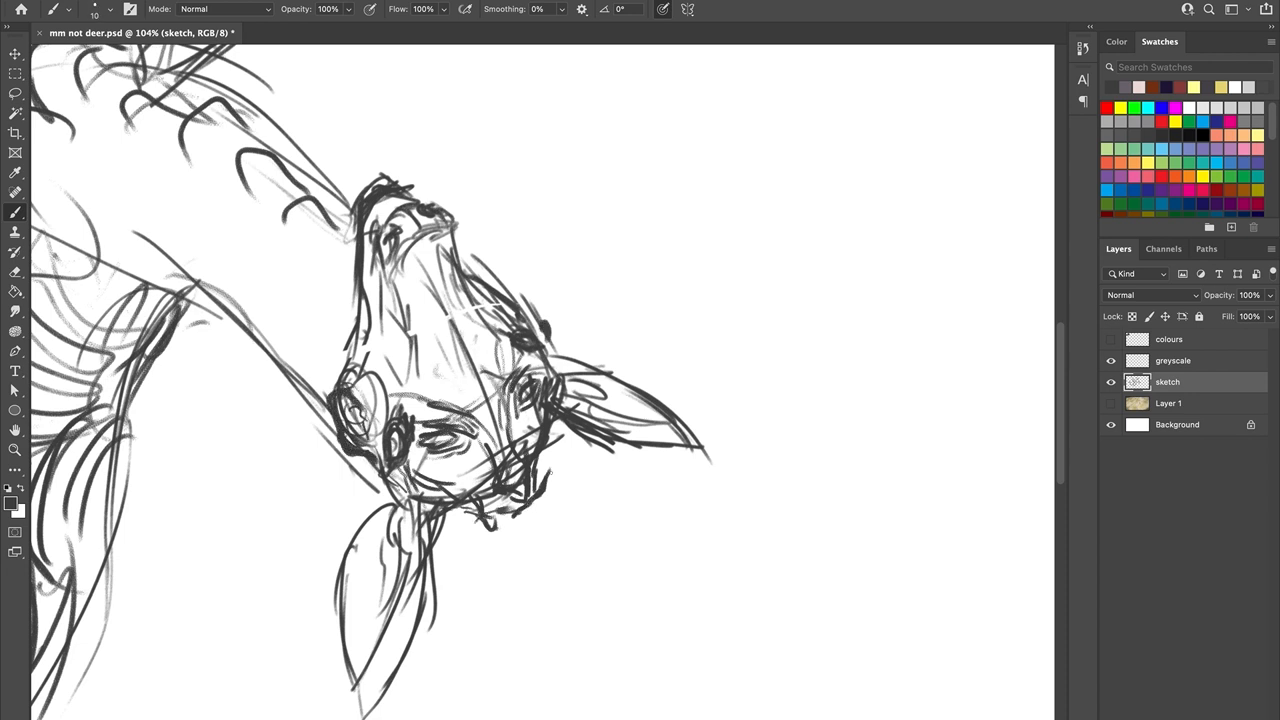
{"action": "left_click_drag", "start_coordinate": [540, 430], "coordinate": [504, 520]}
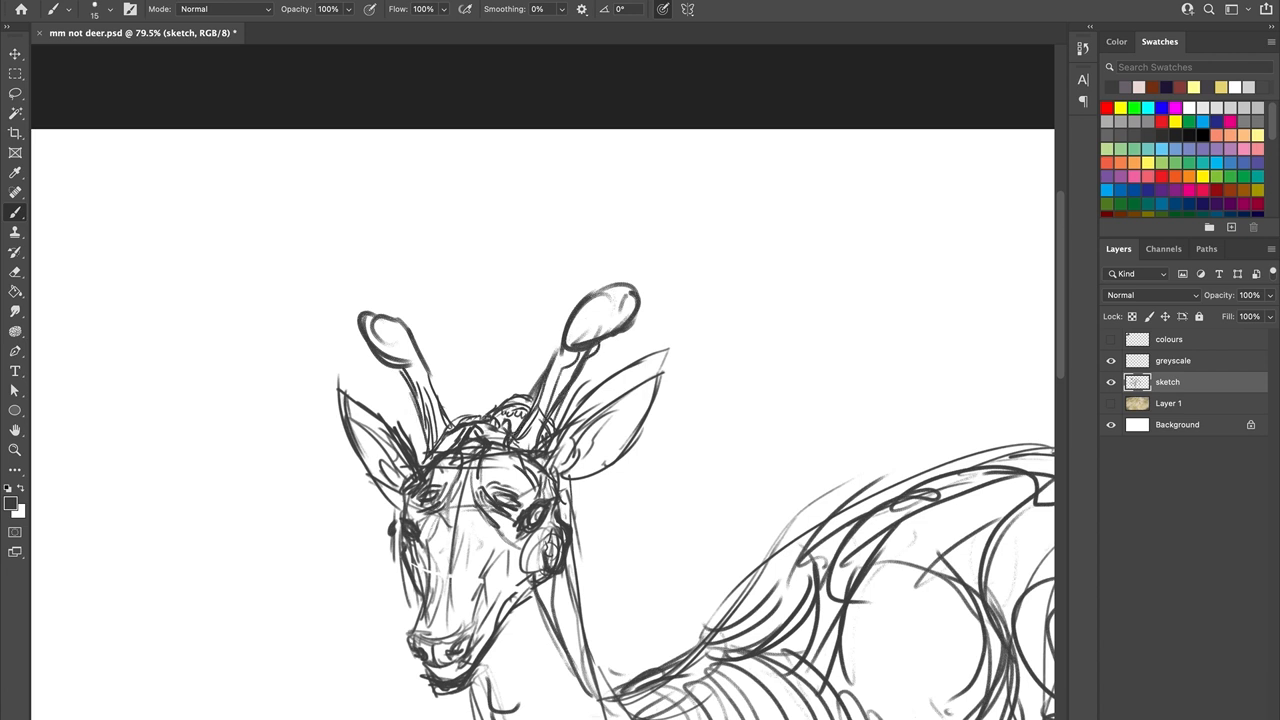
Step: Sketch two tall antler beams above the ears with branching tines
{"action": "left_click_drag", "start_coordinate": [612, 230], "coordinate": [560, 430]}
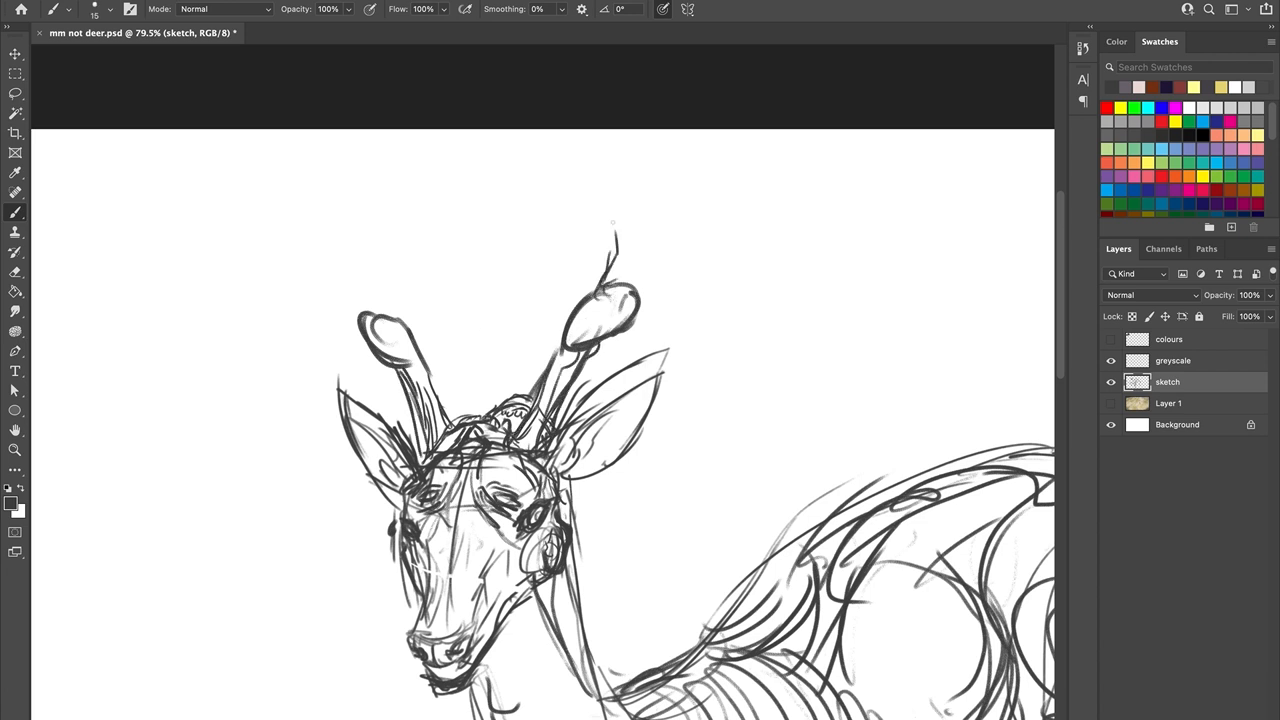
{"action": "left_click_drag", "start_coordinate": [600, 330], "coordinate": [610, 164]}
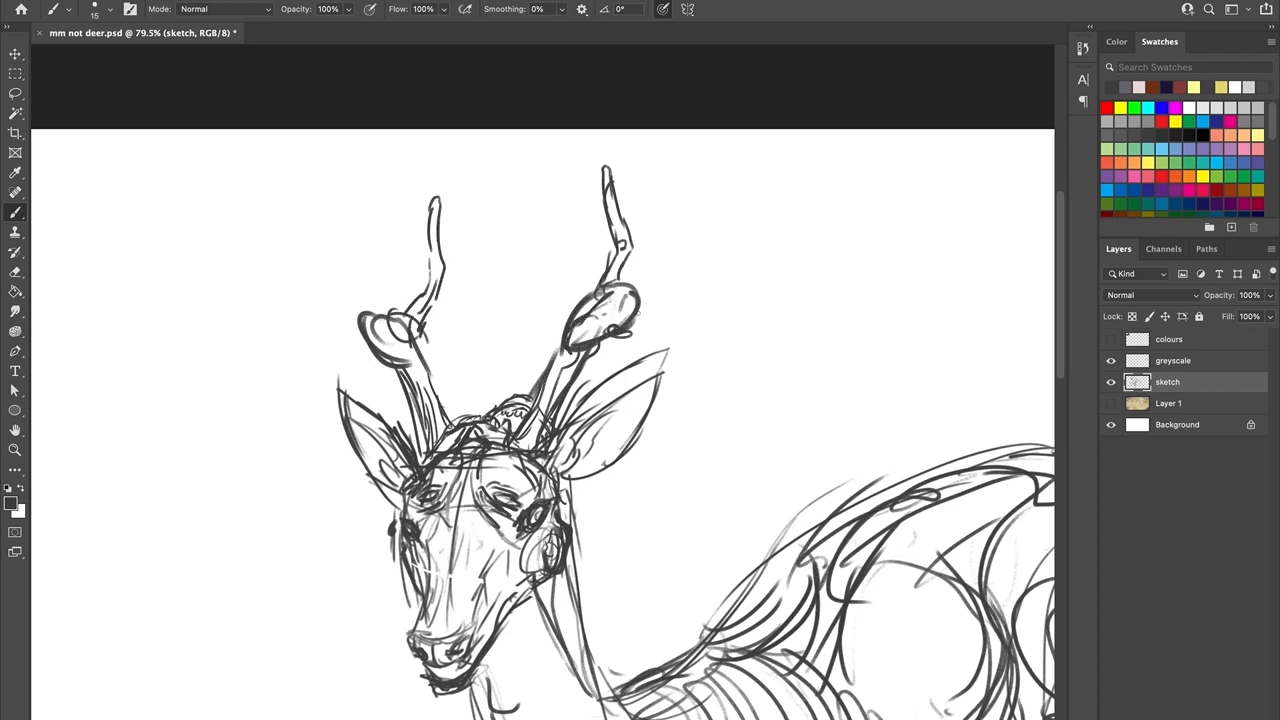
{"action": "left_click_drag", "start_coordinate": [620, 320], "coordinate": [684, 330]}
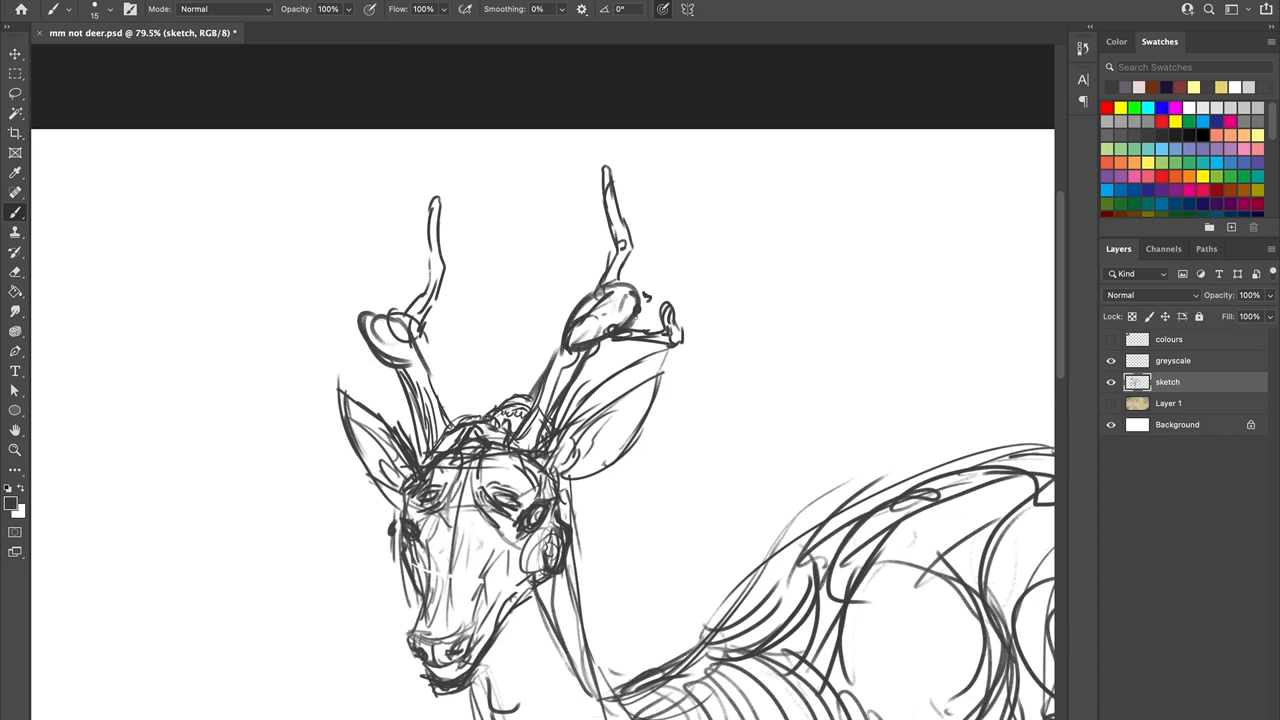
{"action": "left_click_drag", "start_coordinate": [644, 296], "coordinate": [810, 180]}
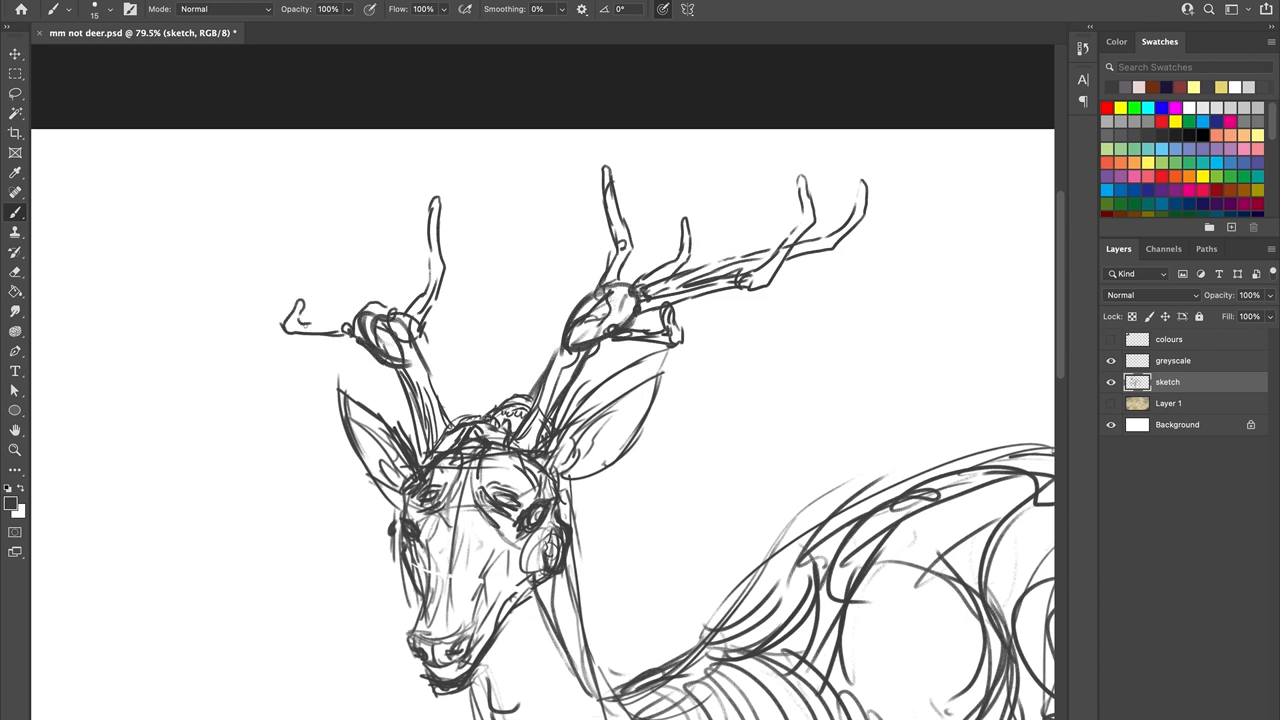
{"action": "left_click_drag", "start_coordinate": [320, 310], "coordinate": [210, 204]}
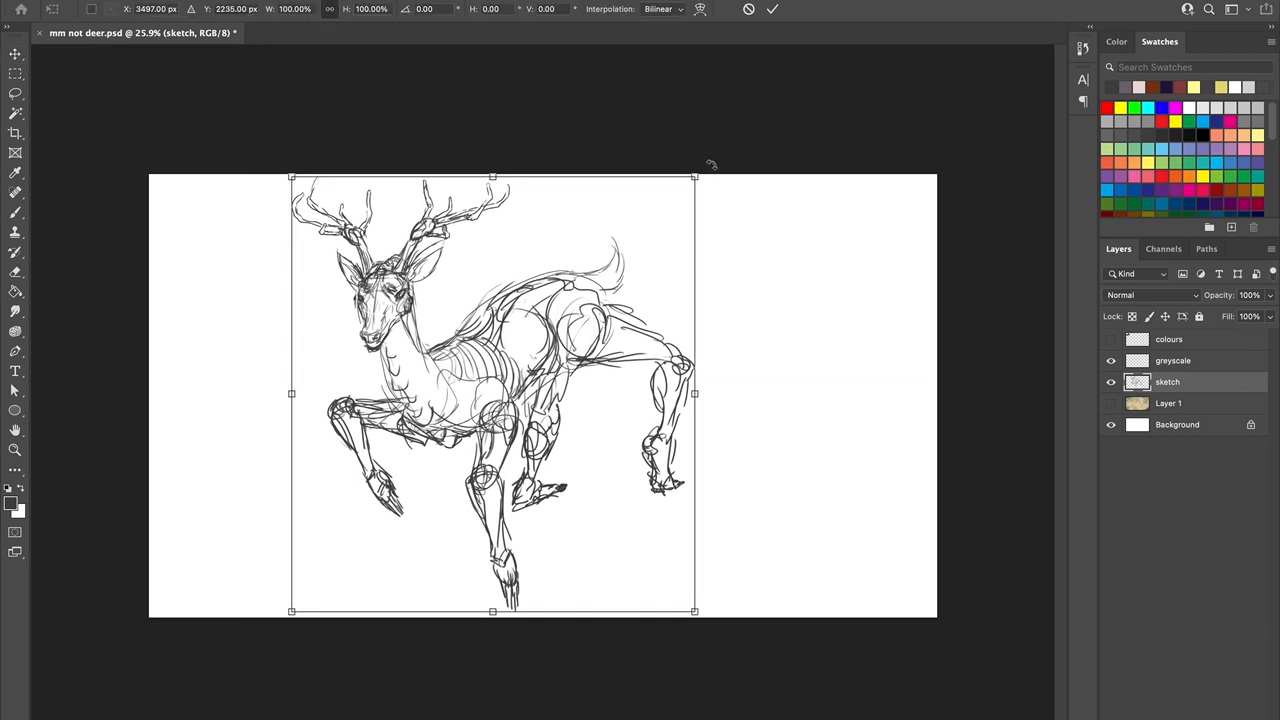
Step: Reposition the sketch and crop the canvas to a 1:1 square around the deer
{"action": "left_click_drag", "start_coordinate": [696, 176], "coordinate": [716, 200]}
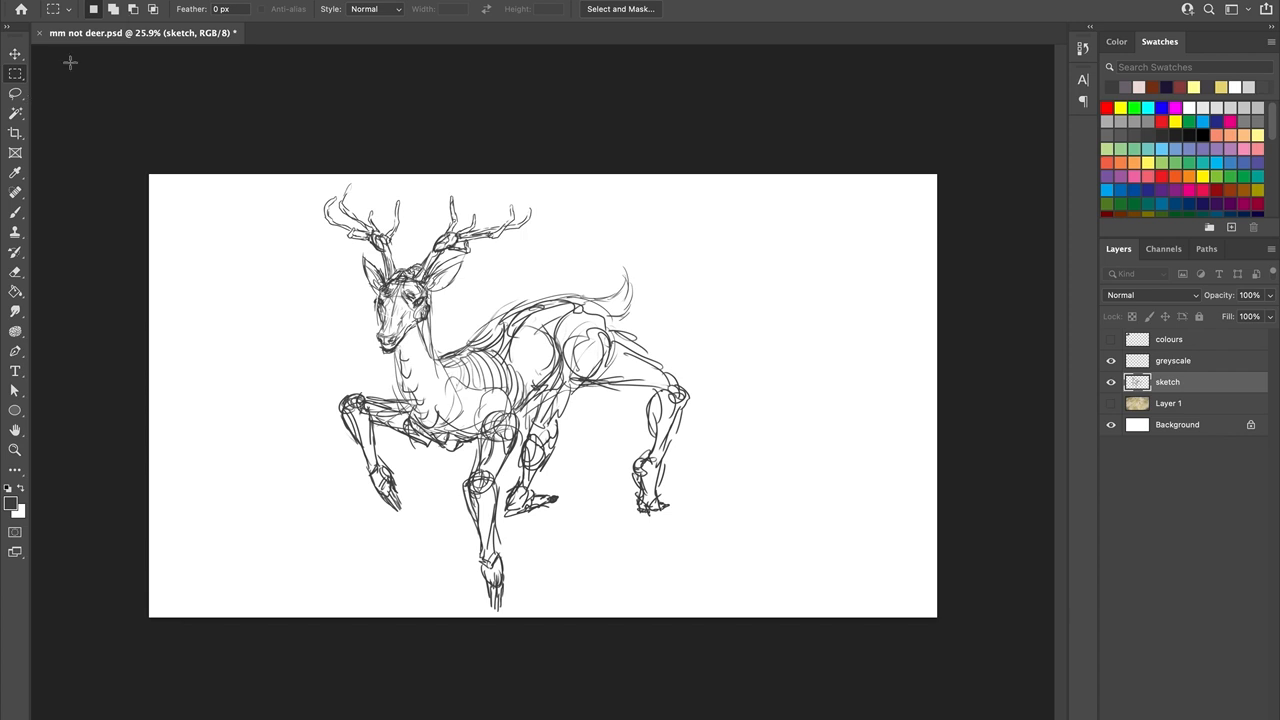
{"action": "left_click", "coordinate": [16, 134]}
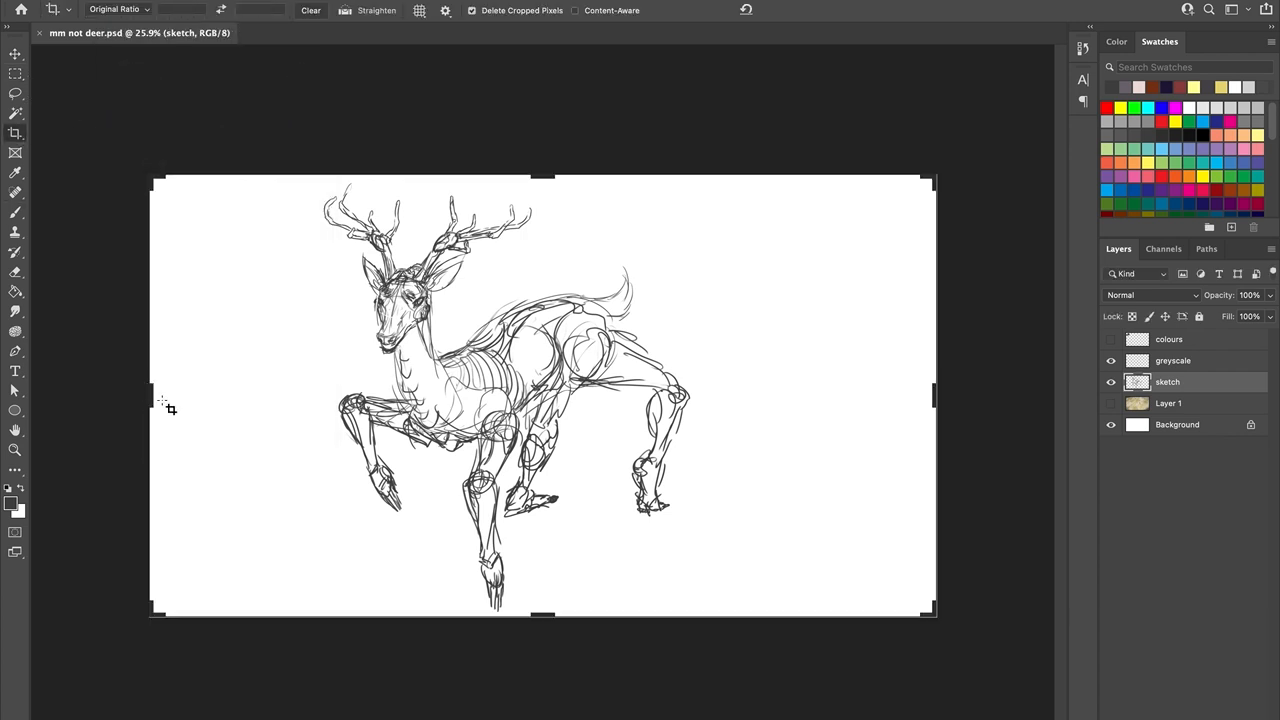
{"action": "left_click_drag", "start_coordinate": [152, 396], "coordinate": [148, 396]}
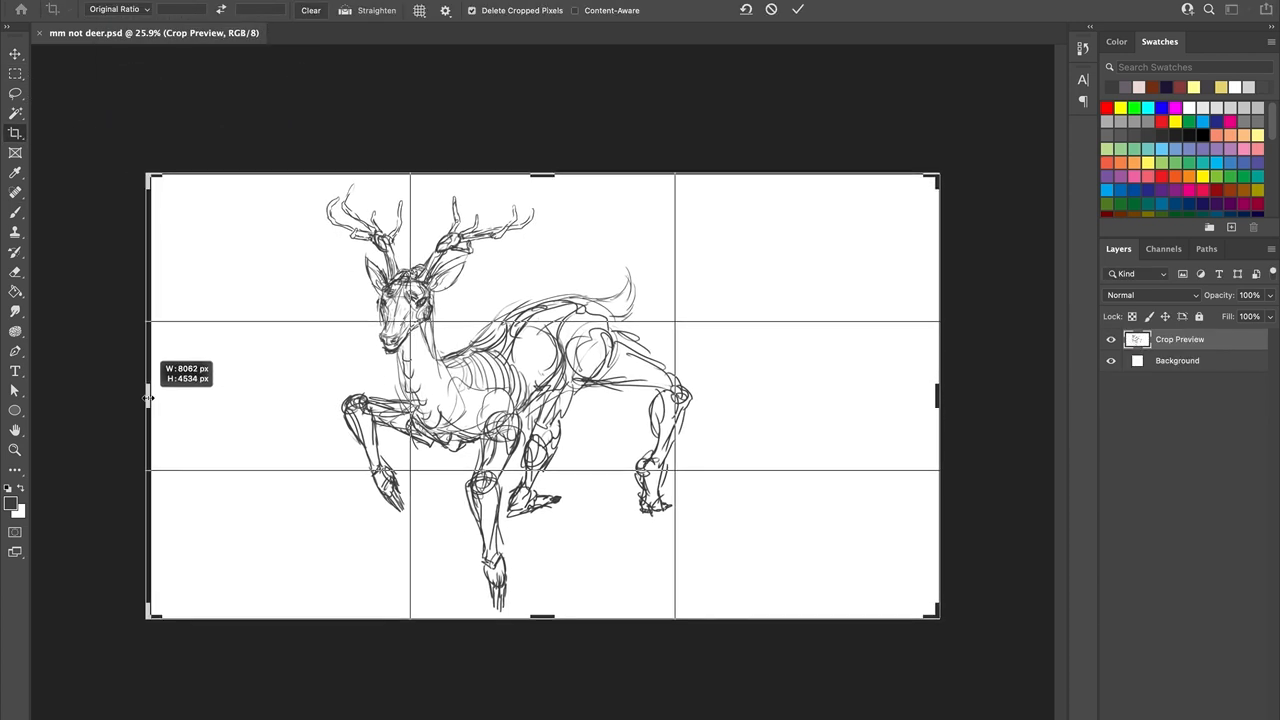
{"action": "left_click", "coordinate": [118, 8]}
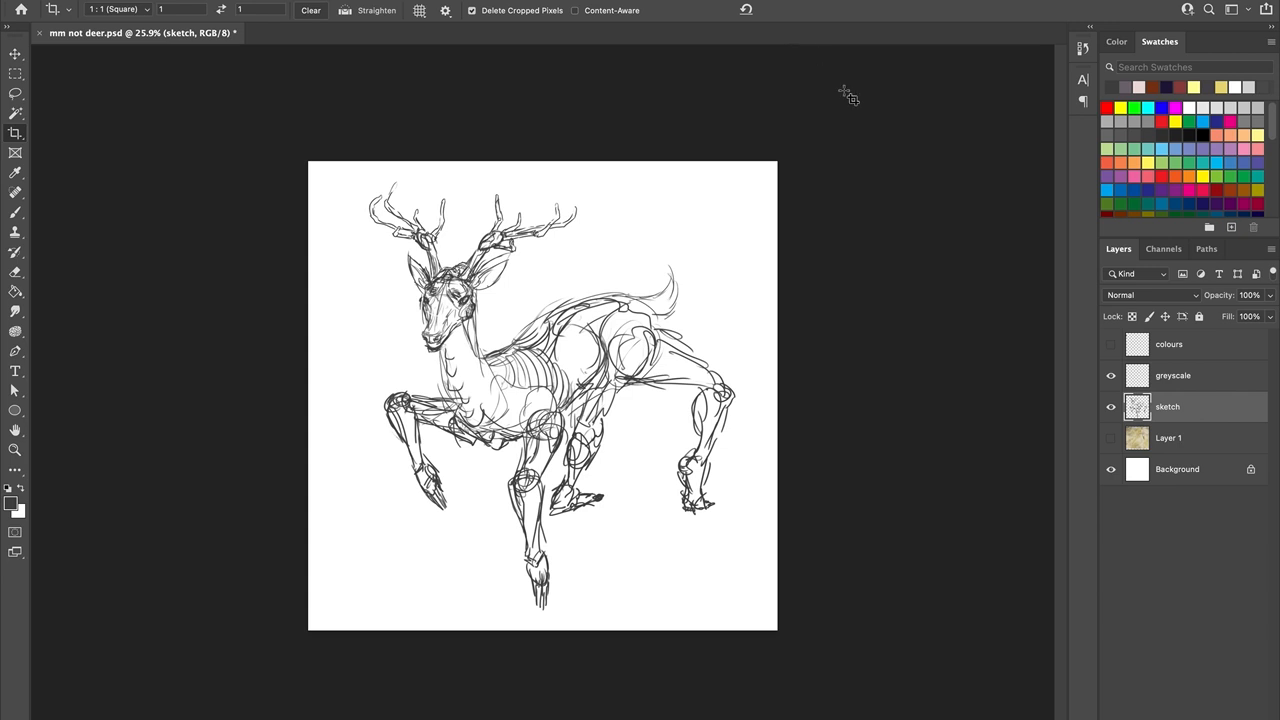
{"action": "mouse_move", "coordinate": [144, 124]}
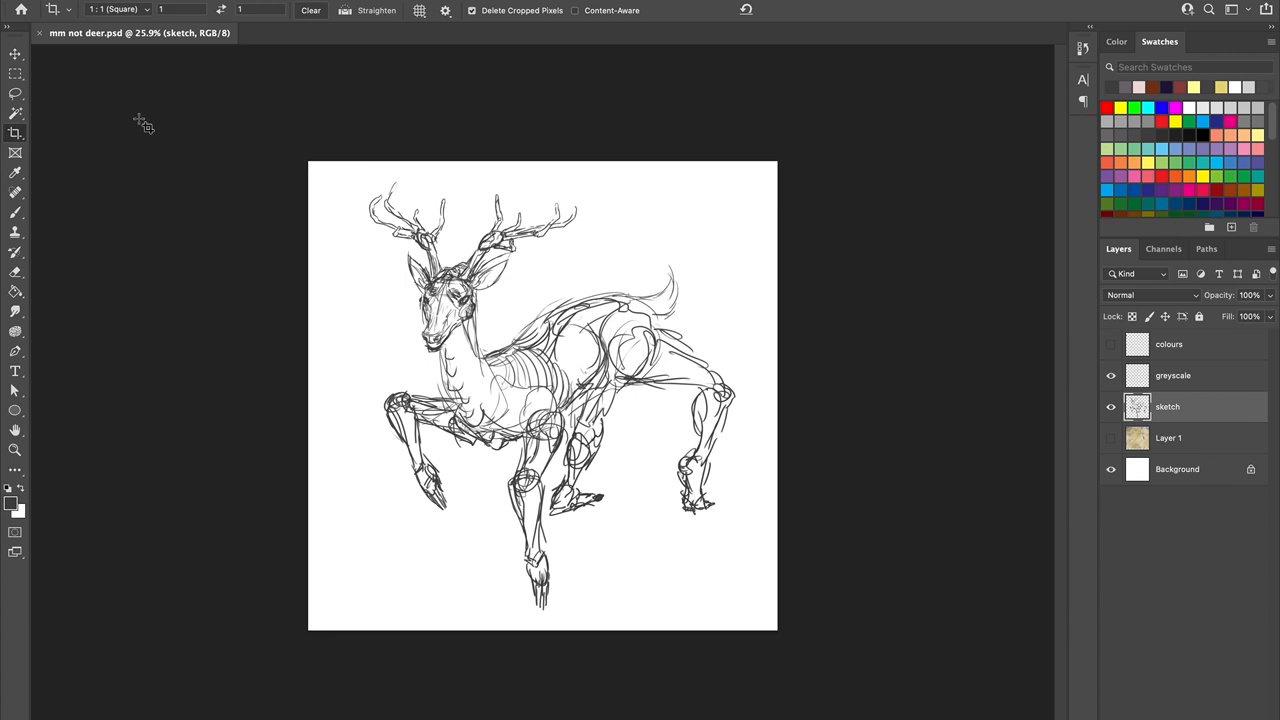
Step: Lower the sketch layer's opacity and start a new layer for linework
{"action": "left_click_drag", "start_coordinate": [1270, 316], "coordinate": [1248, 316]}
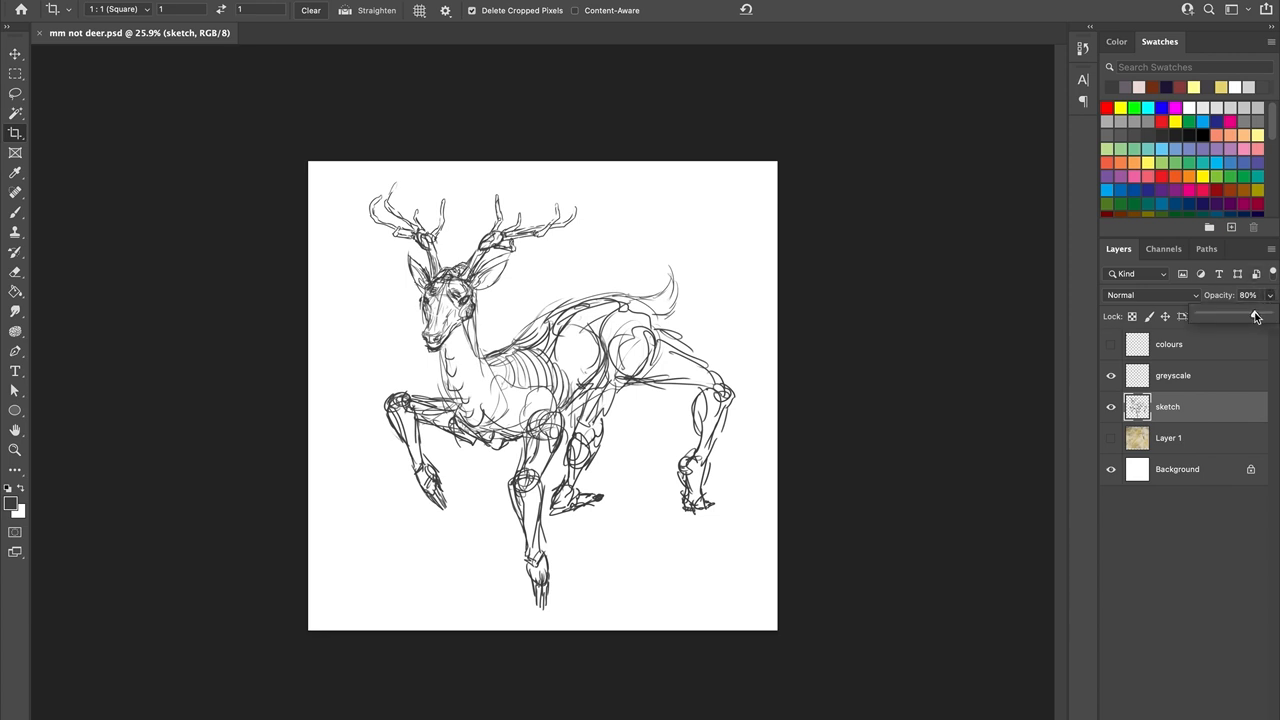
{"action": "left_click", "coordinate": [1172, 376]}
{"action": "type", "text": "linework"}
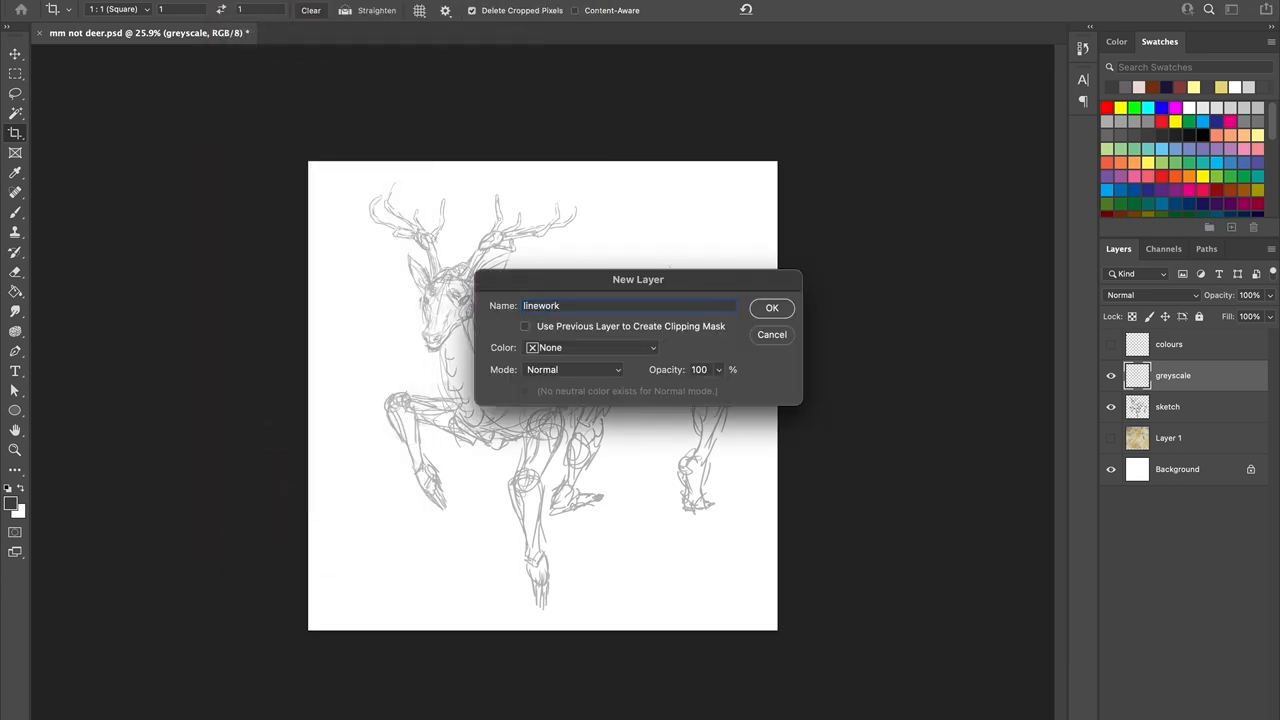
Step: Confirm the new 'linework' layer above the faded sketch
{"action": "left_click", "coordinate": [772, 308]}
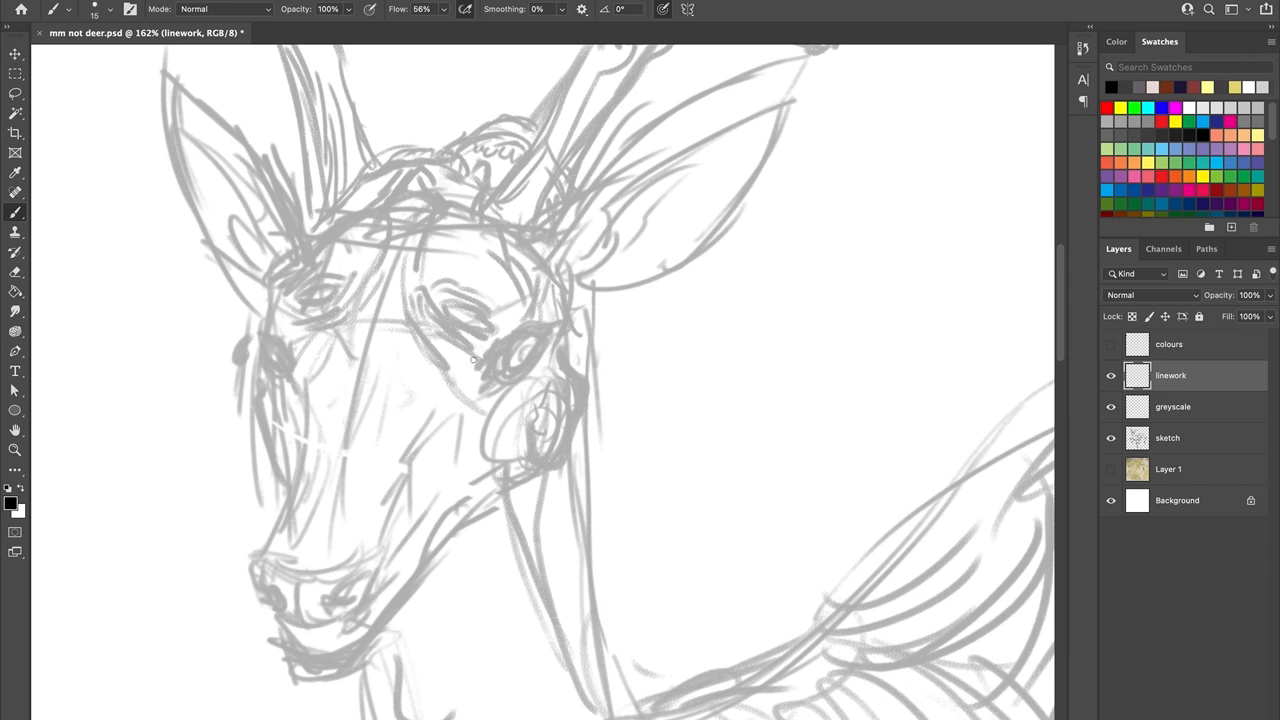
Step: Ink the deer's right eye outline, brow curve and small brow marks in black
{"action": "left_click_drag", "start_coordinate": [472, 360], "coordinate": [412, 286]}
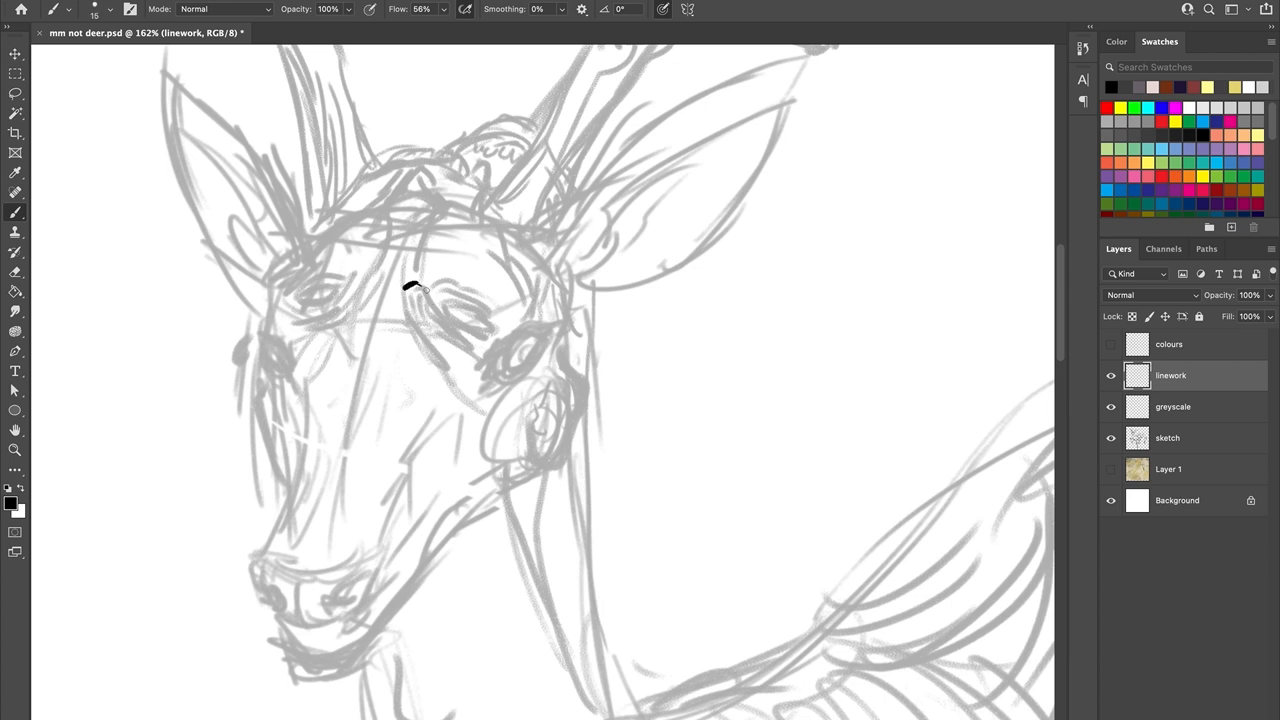
{"action": "left_click_drag", "start_coordinate": [404, 290], "coordinate": [444, 330]}
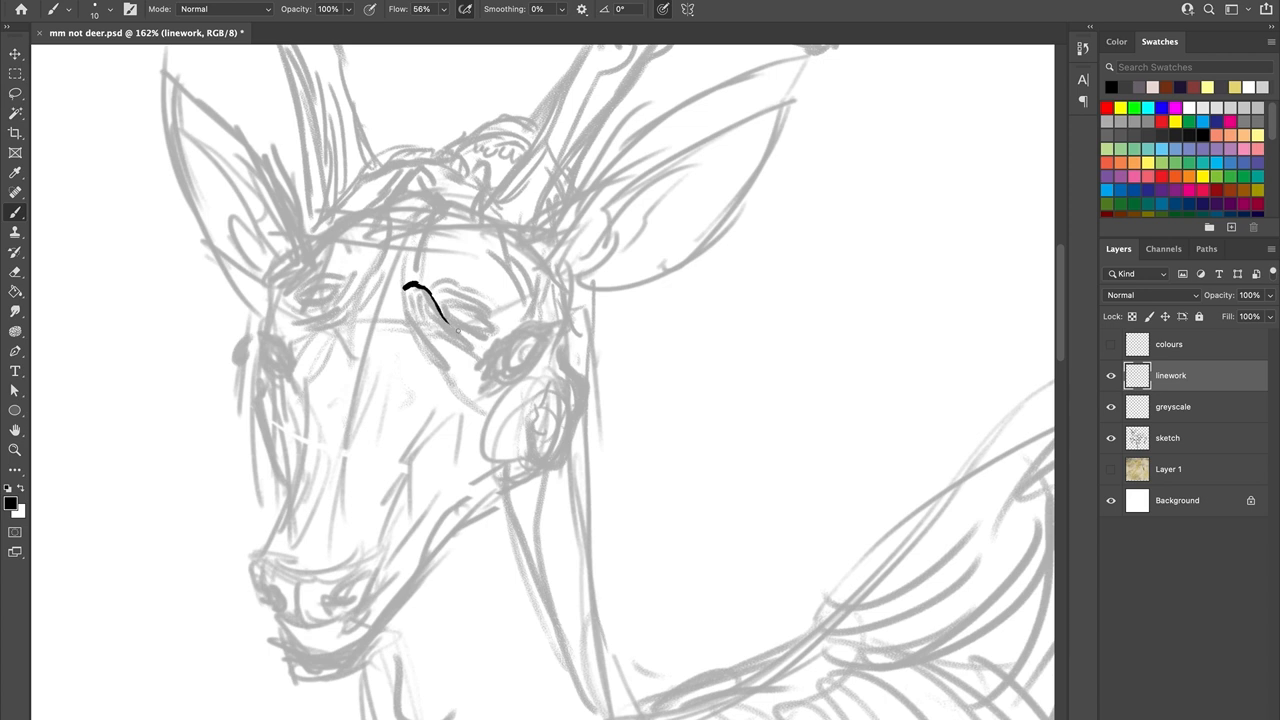
{"action": "left_click_drag", "start_coordinate": [444, 316], "coordinate": [470, 344]}
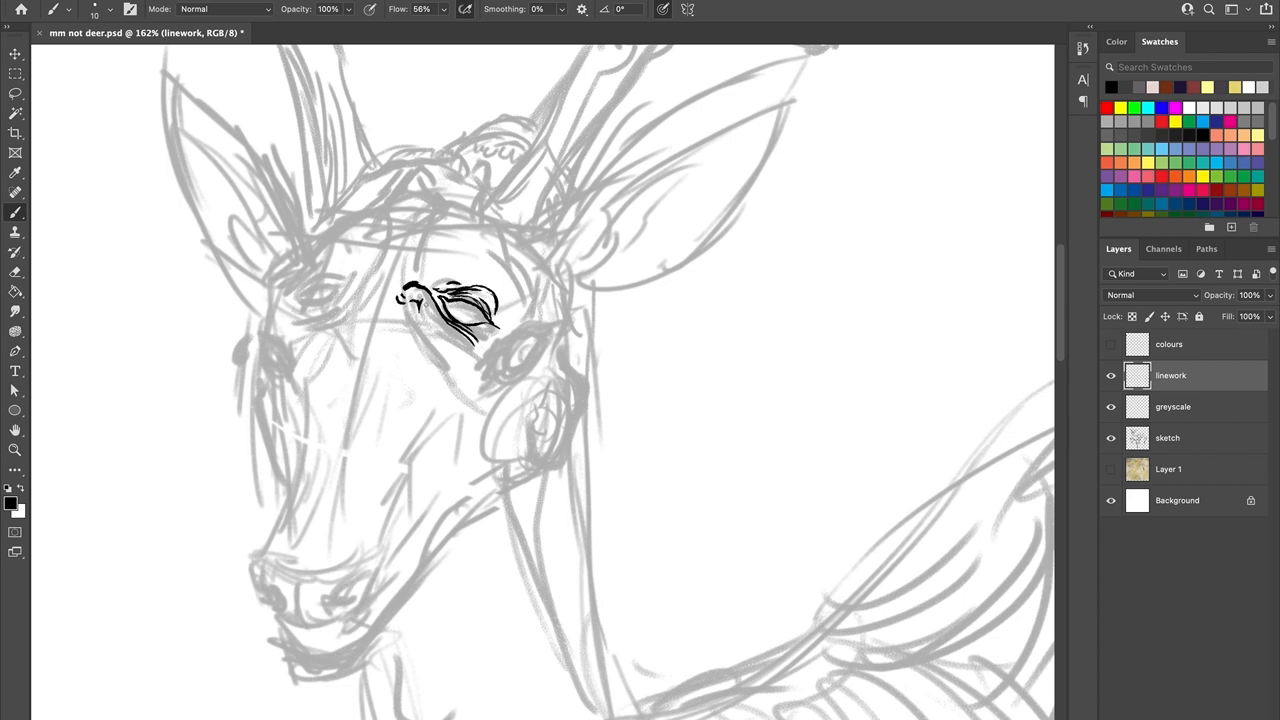
{"action": "left_click_drag", "start_coordinate": [450, 320], "coordinate": [440, 350]}
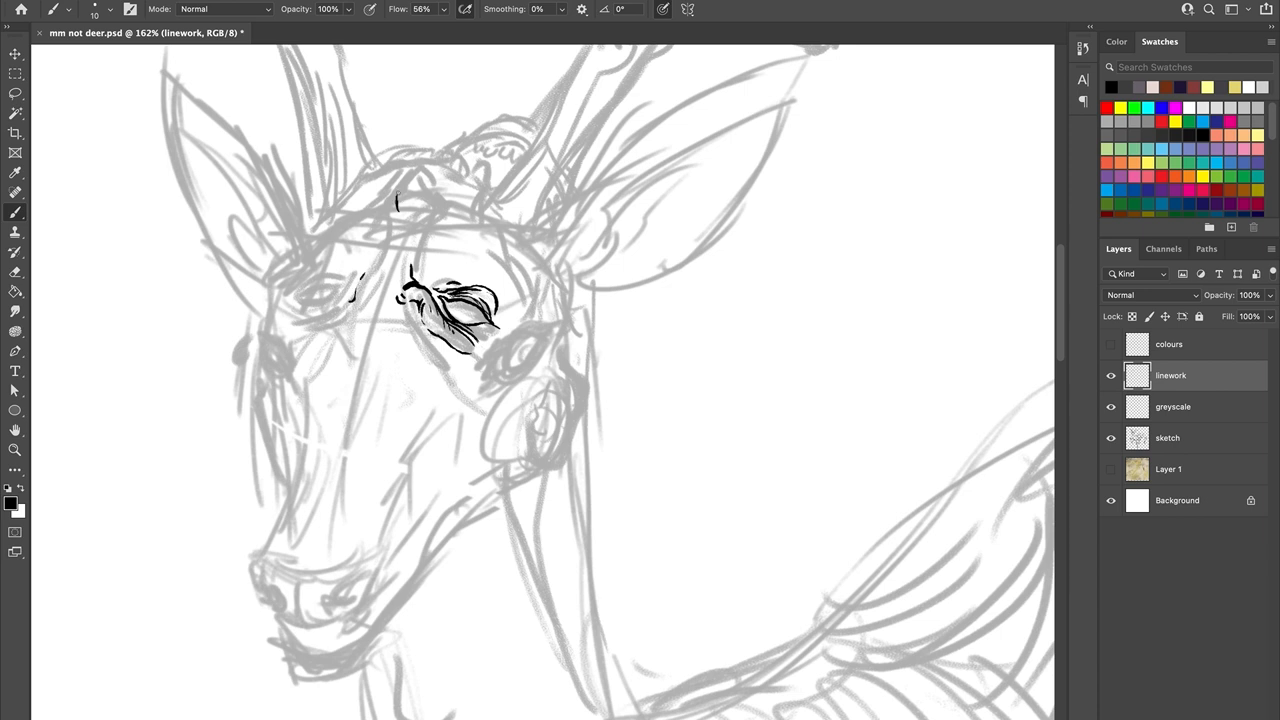
Step: Ink the top of the head, the left eye and its brow and head outline
{"action": "left_click_drag", "start_coordinate": [400, 196], "coordinate": [440, 216]}
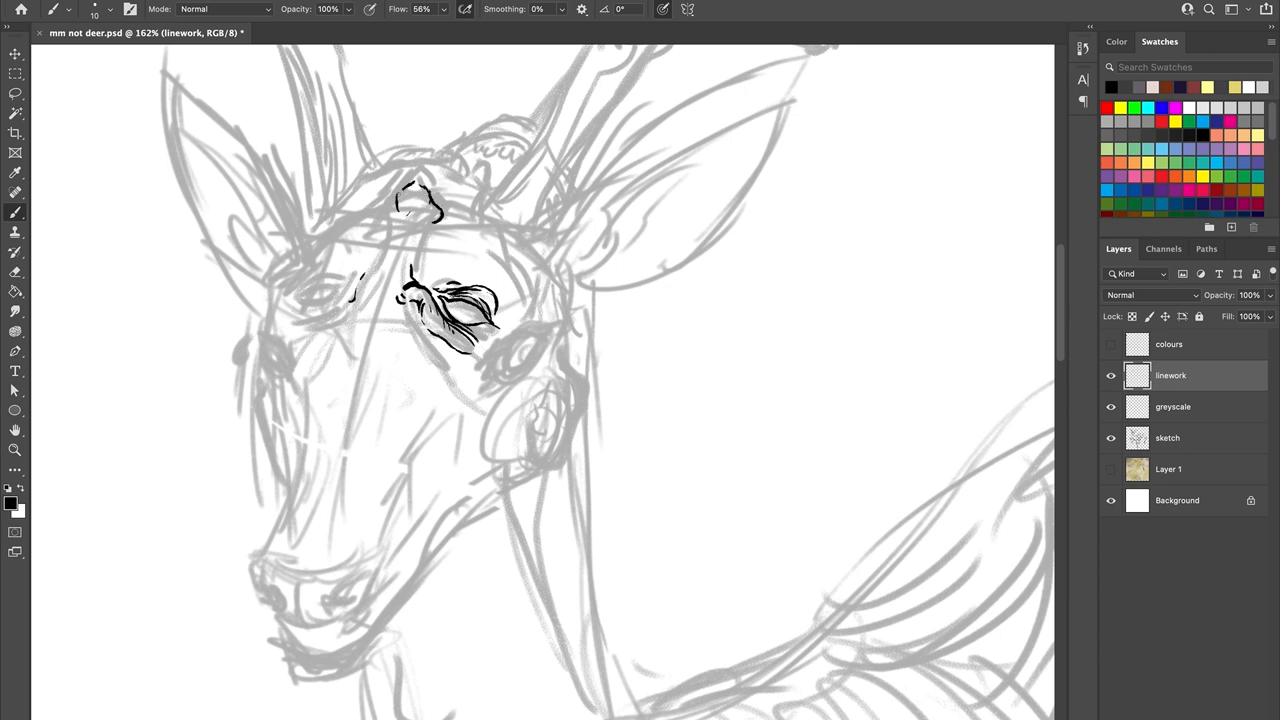
{"action": "left_click_drag", "start_coordinate": [420, 196], "coordinate": [378, 290]}
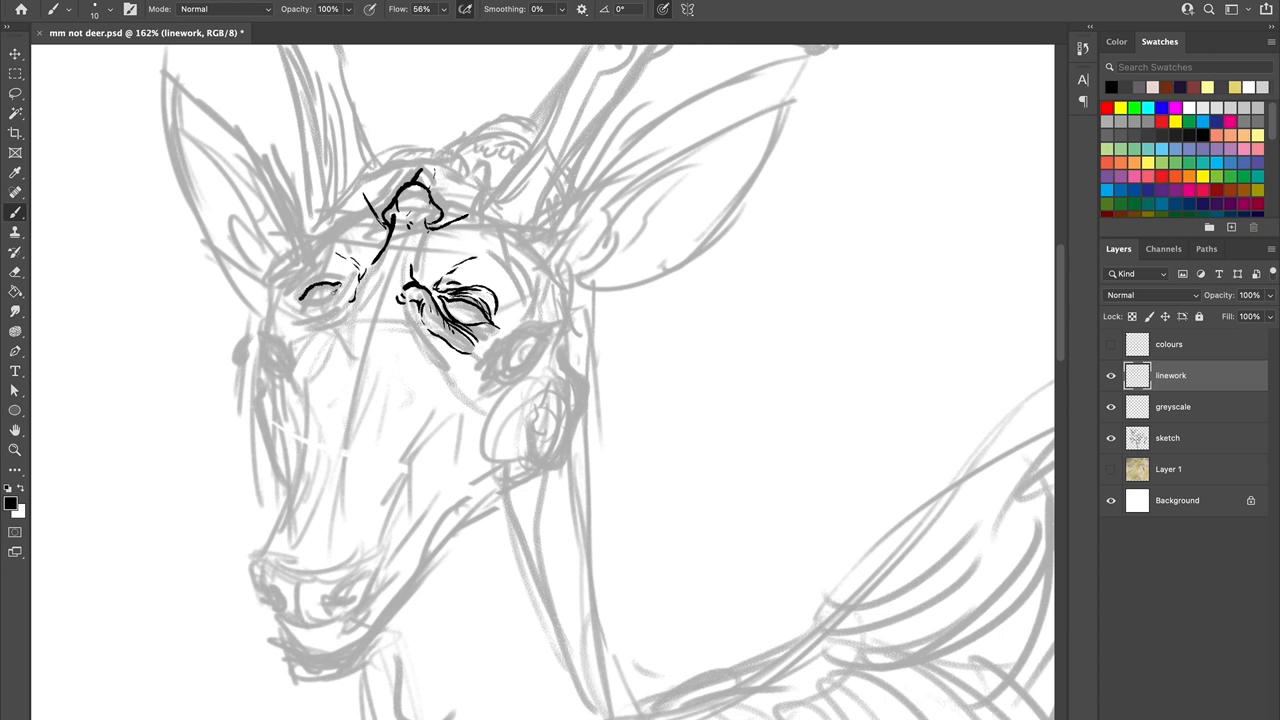
{"action": "left_click_drag", "start_coordinate": [300, 290], "coordinate": [360, 320]}
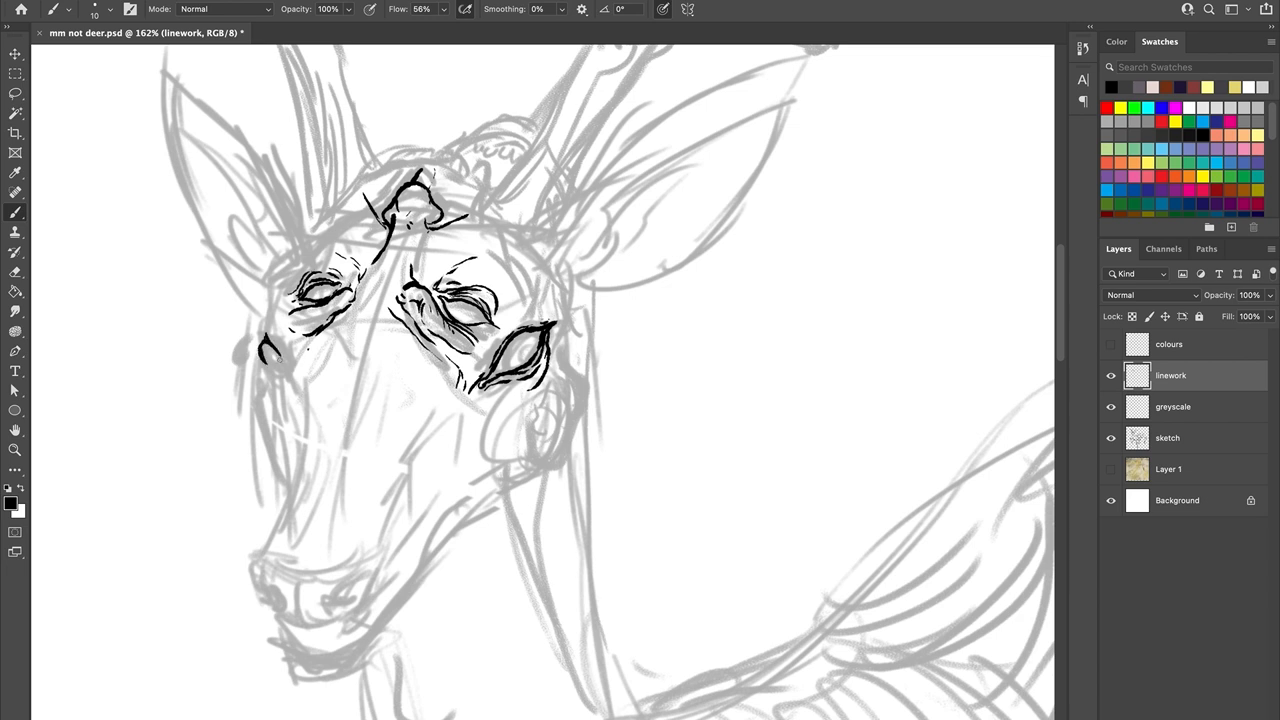
{"action": "left_click_drag", "start_coordinate": [270, 336], "coordinate": [290, 384]}
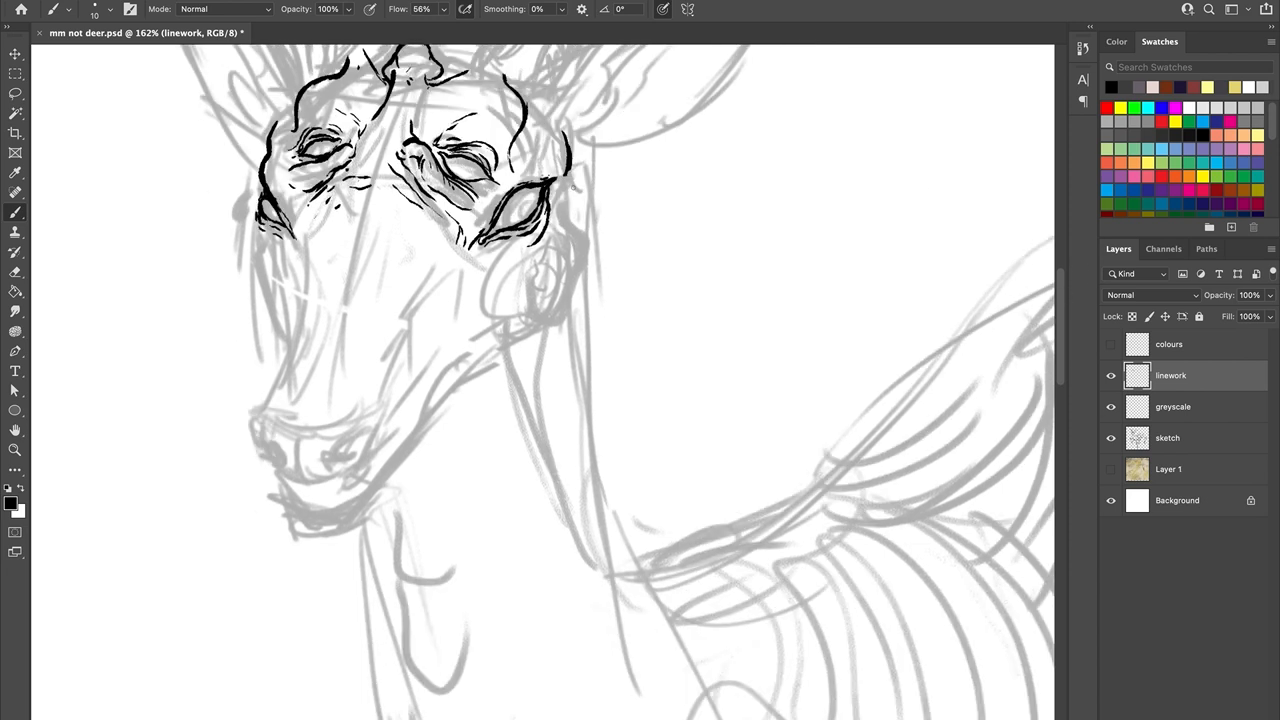
Step: Ink the long muzzle, nose and nostrils, jaw mouth line, teeth and shaggy chin
{"action": "left_click_drag", "start_coordinate": [560, 196], "coordinate": [590, 240]}
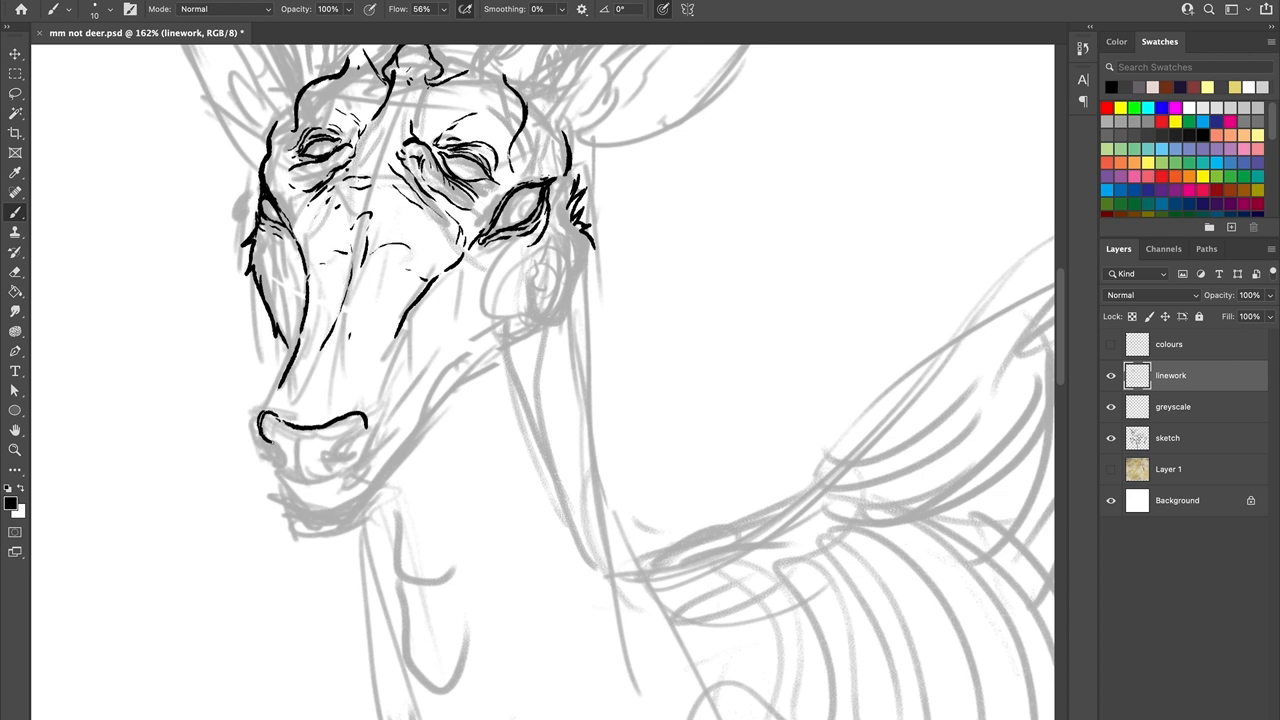
{"action": "left_click_drag", "start_coordinate": [270, 444], "coordinate": [300, 476]}
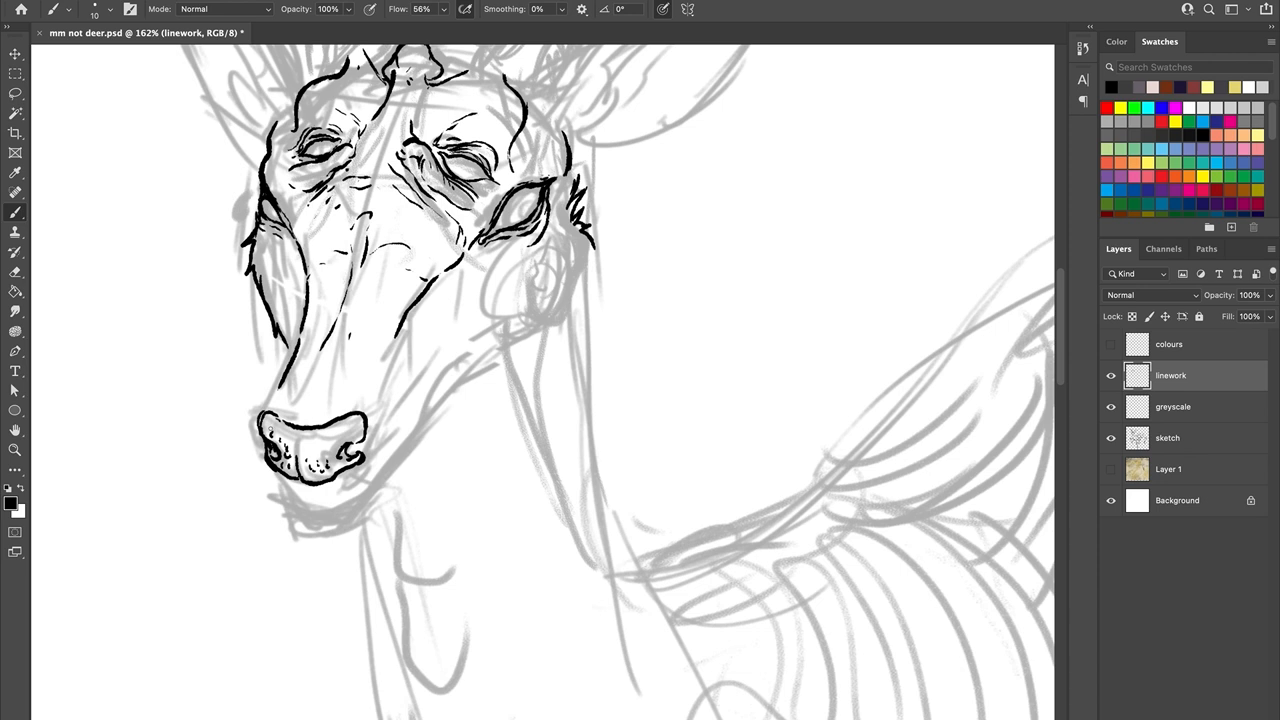
{"action": "left_click_drag", "start_coordinate": [330, 420], "coordinate": [320, 470]}
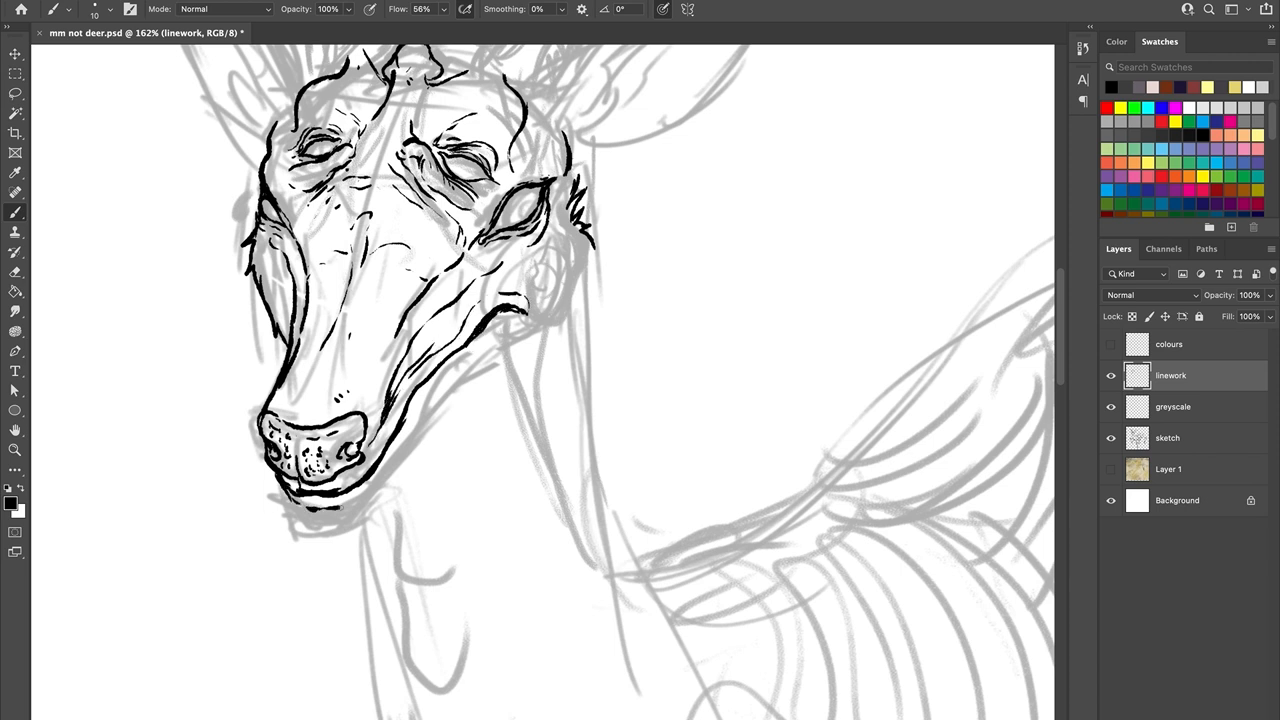
{"action": "left_click_drag", "start_coordinate": [330, 510], "coordinate": [510, 316]}
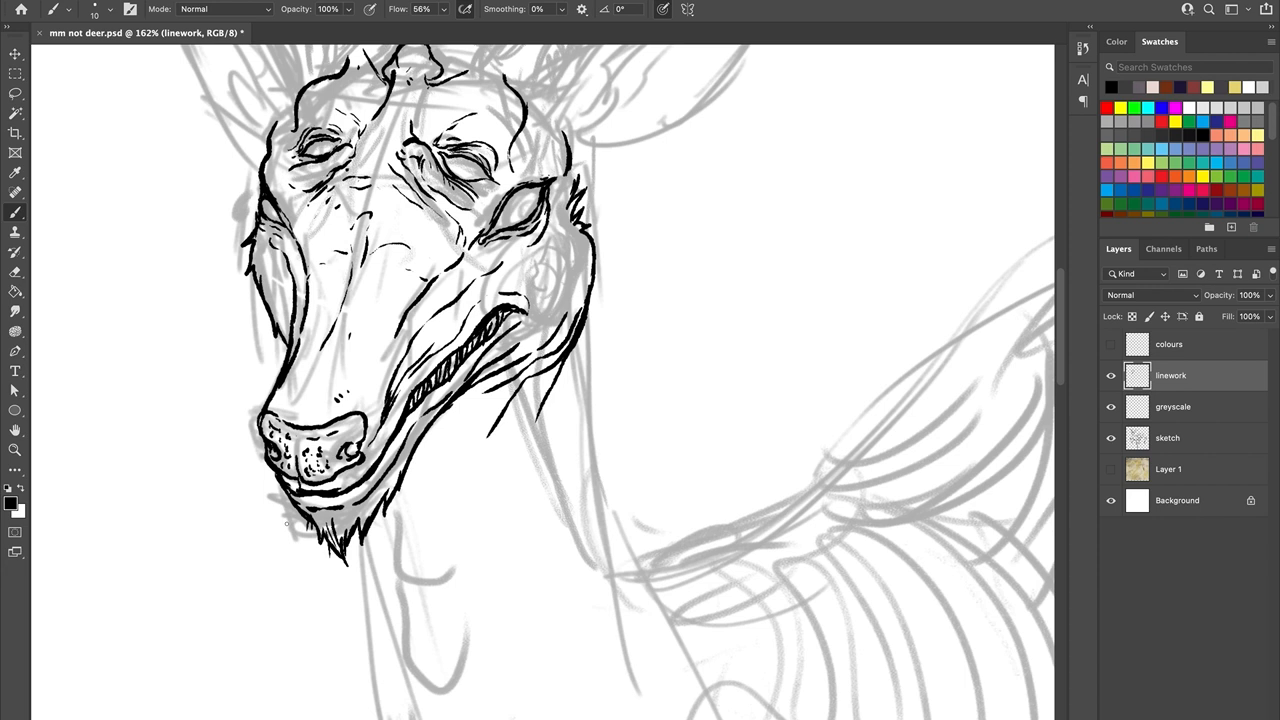
{"action": "scroll", "scroll_direction": "down", "scroll_amount": 3}
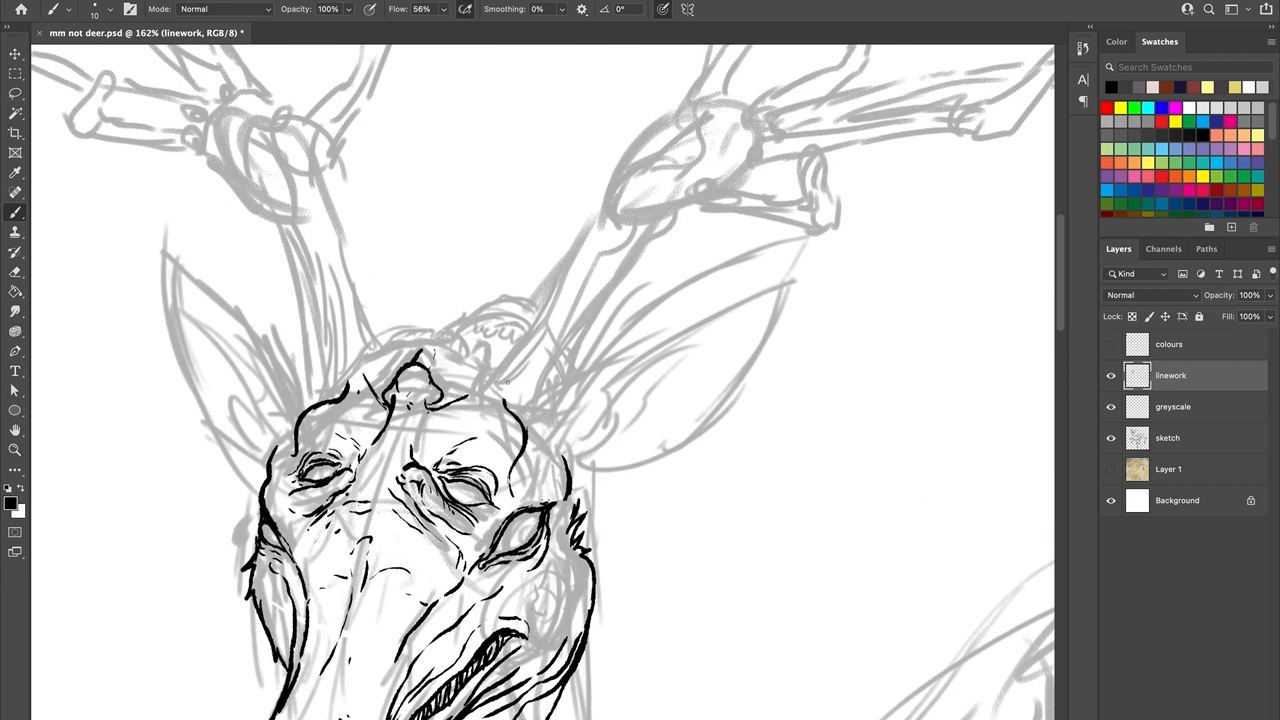
Step: Ink the right ear's outline and inner detail strokes and the left ear's outline
{"action": "left_click_drag", "start_coordinate": [512, 410], "coordinate": [604, 340]}
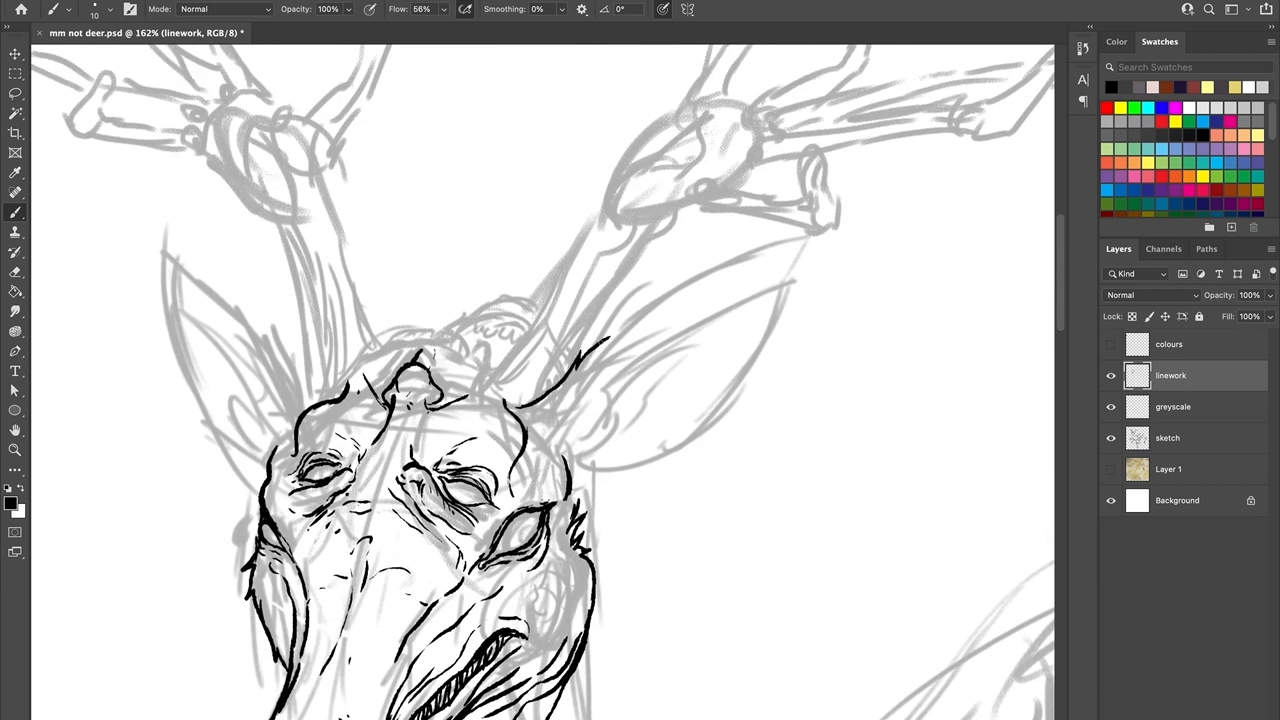
{"action": "left_click_drag", "start_coordinate": [600, 360], "coordinate": [810, 236]}
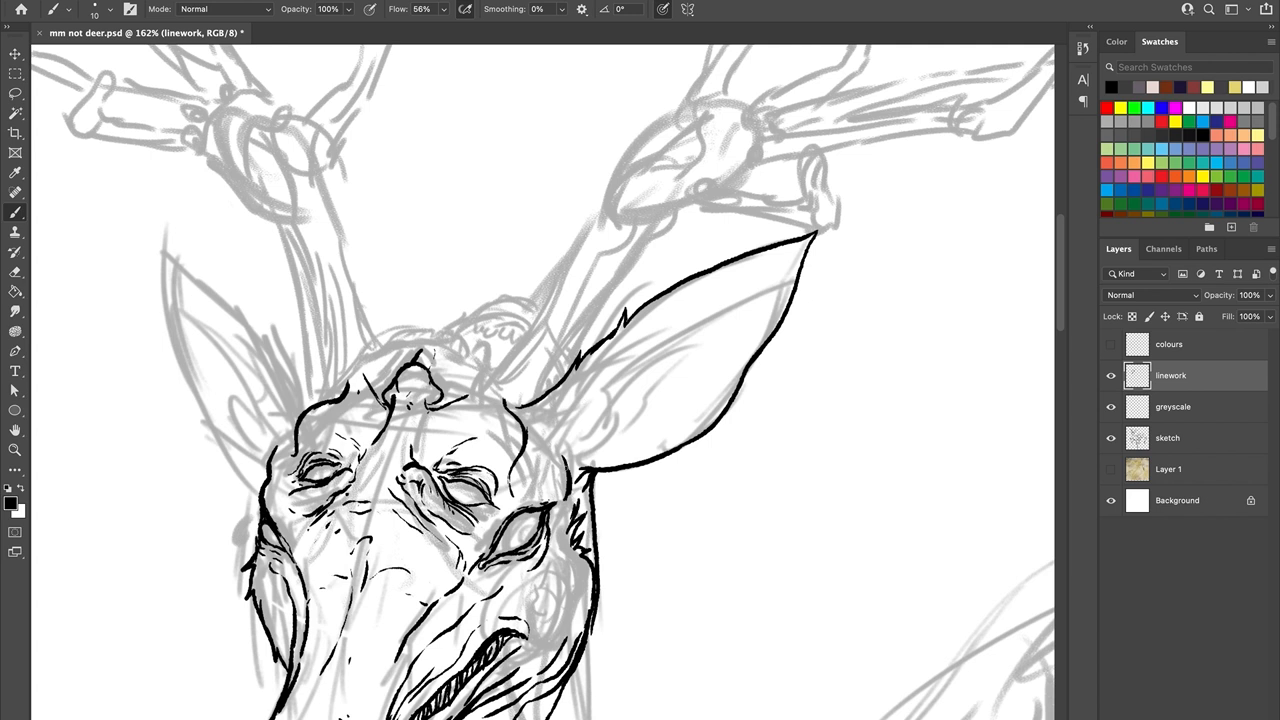
{"action": "left_click_drag", "start_coordinate": [560, 450], "coordinate": [790, 270]}
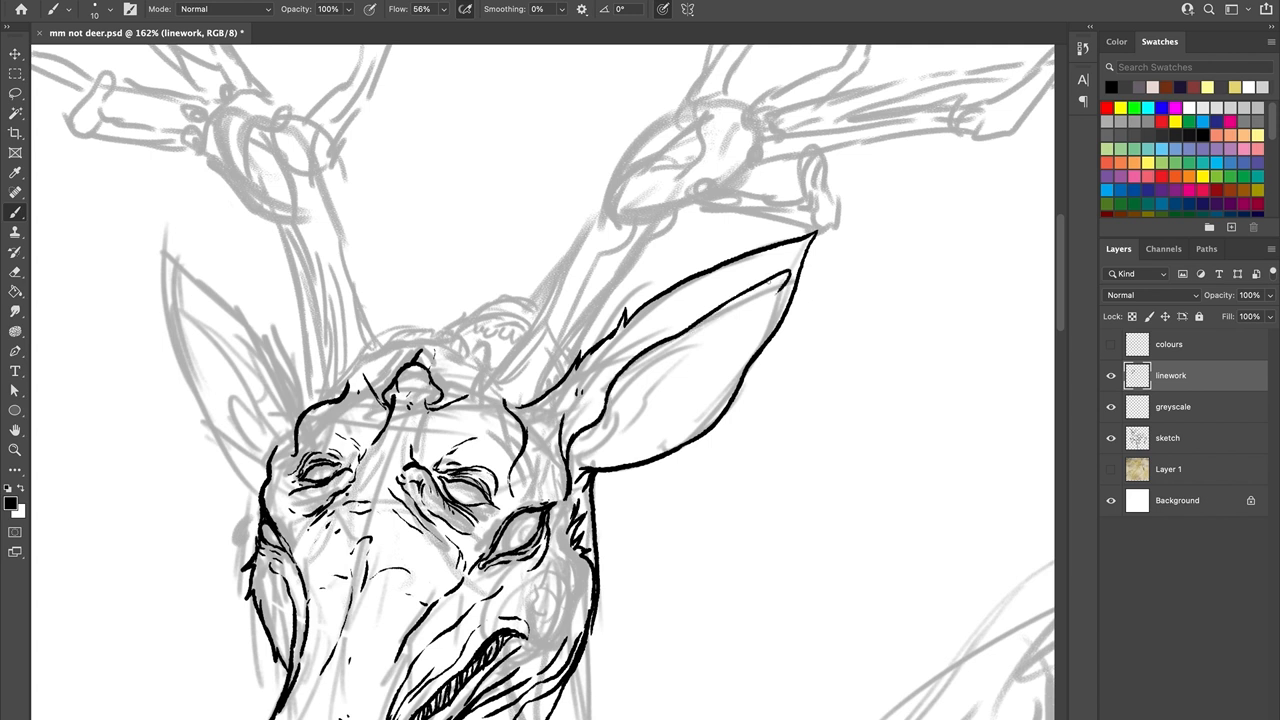
{"action": "left_click_drag", "start_coordinate": [584, 464], "coordinate": [776, 280]}
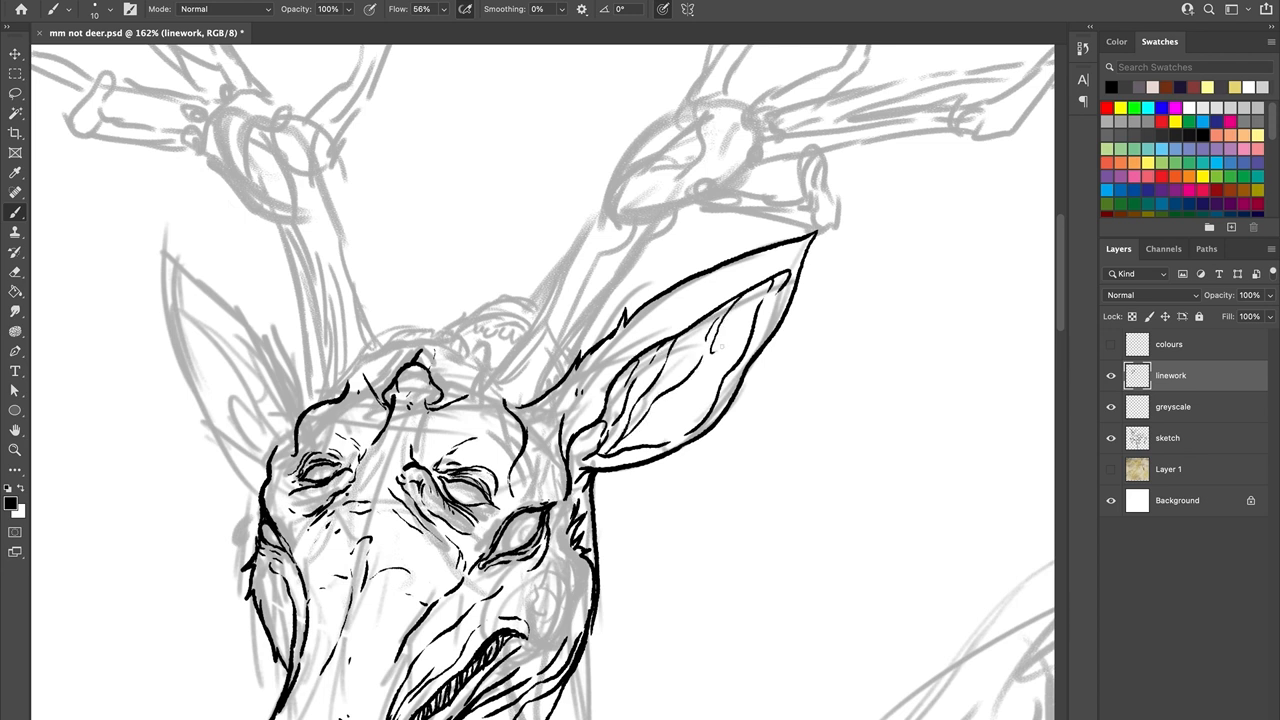
{"action": "left_click_drag", "start_coordinate": [650, 420], "coordinate": [760, 300]}
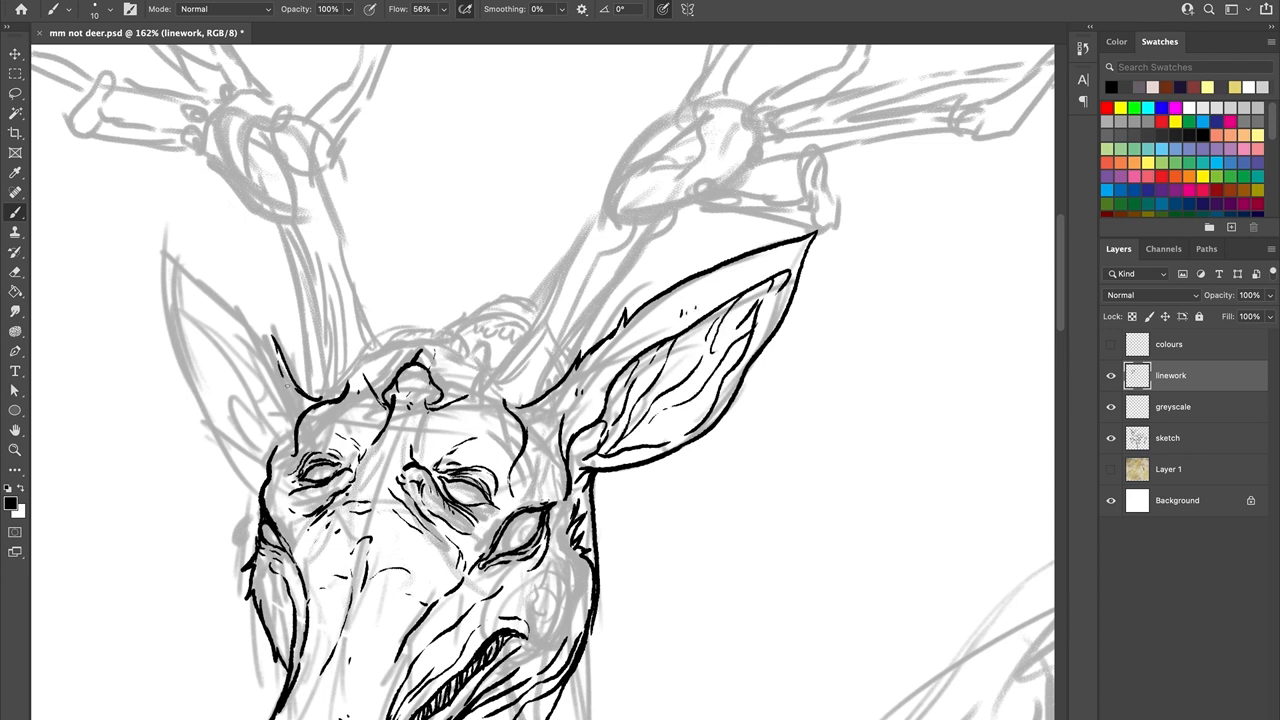
{"action": "left_click_drag", "start_coordinate": [160, 228], "coordinate": [240, 456]}
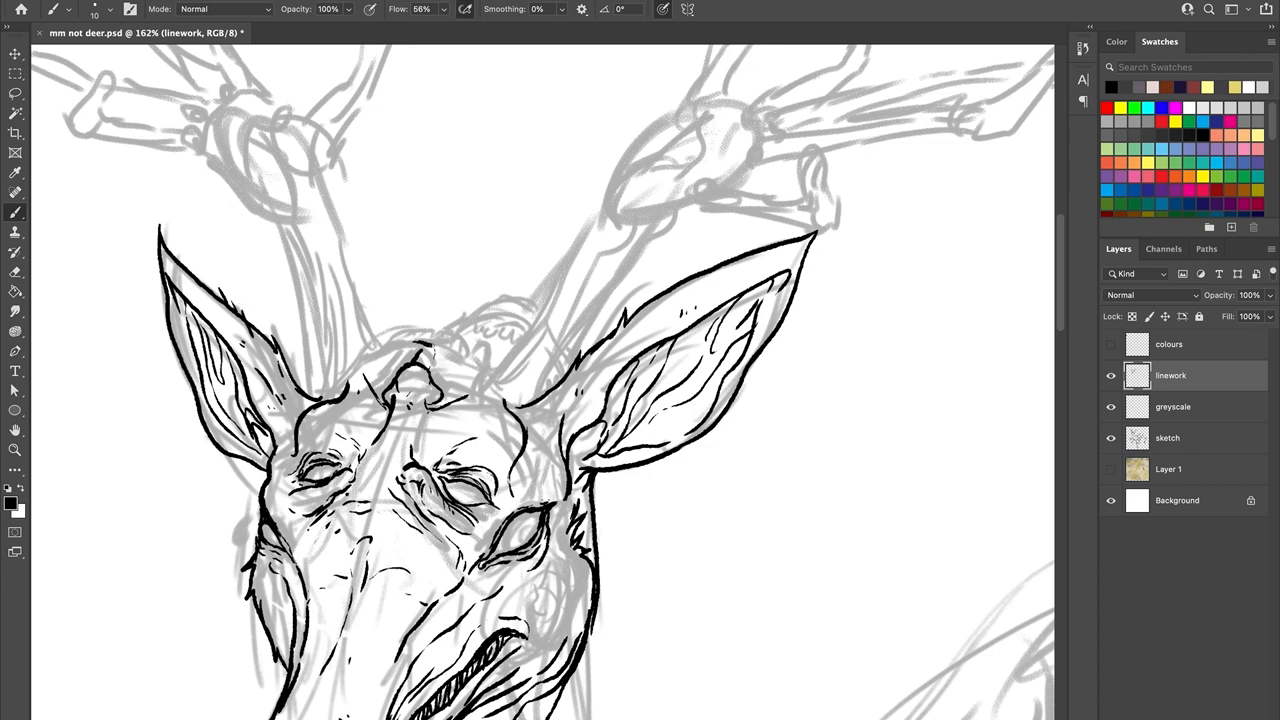
Step: Ink the shaggy hair crest between the ears and begin the antler bases and branches
{"action": "left_click_drag", "start_coordinate": [360, 360], "coordinate": [490, 370]}
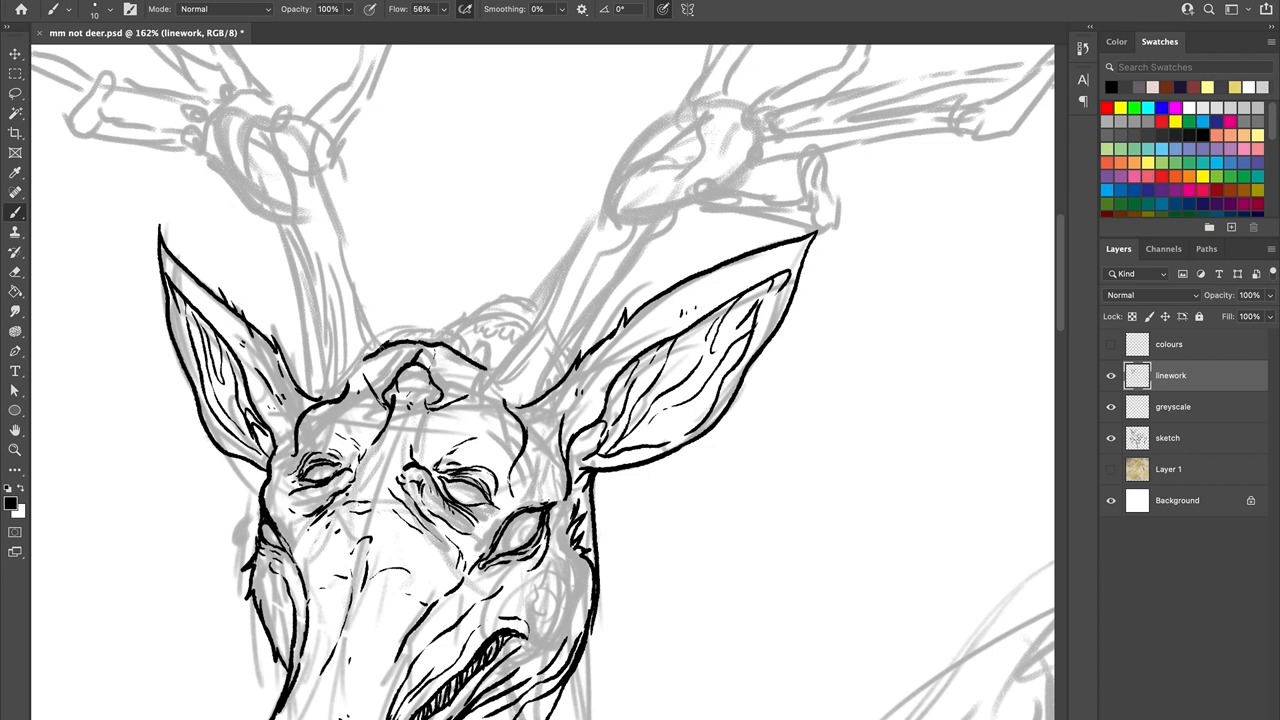
{"action": "left_click_drag", "start_coordinate": [390, 344], "coordinate": [460, 338]}
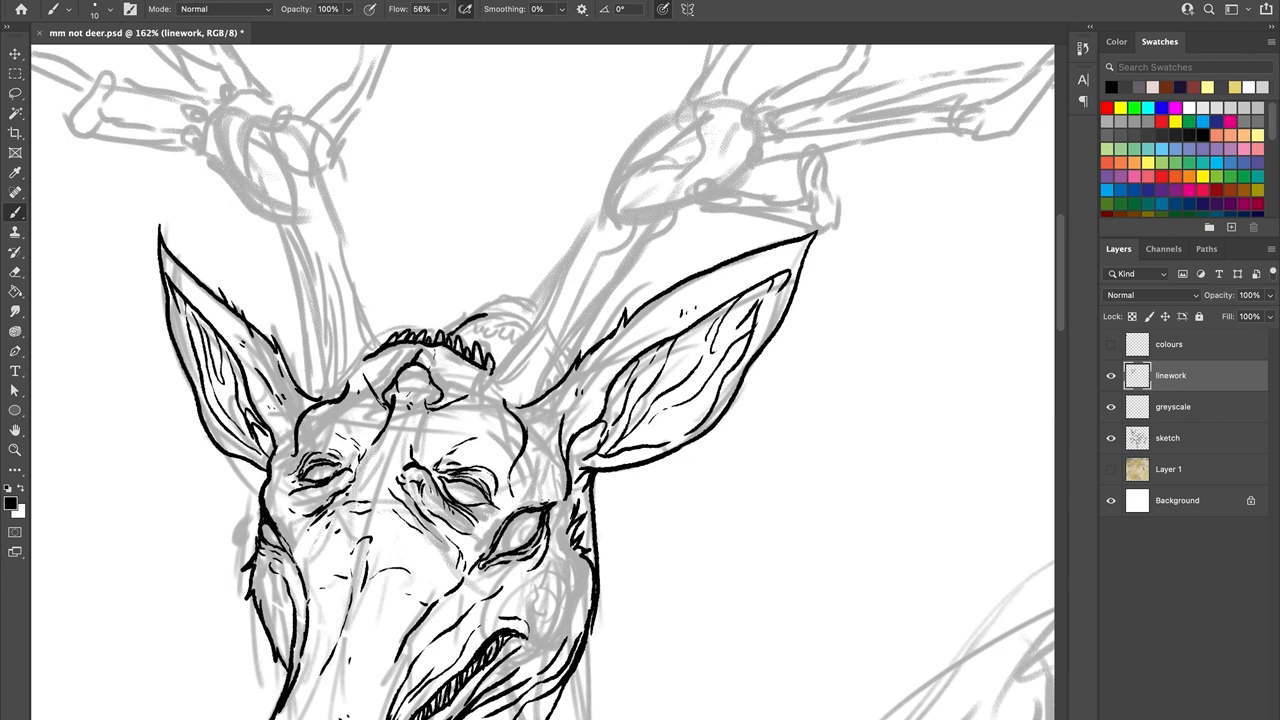
{"action": "left_click_drag", "start_coordinate": [440, 330], "coordinate": [530, 296]}
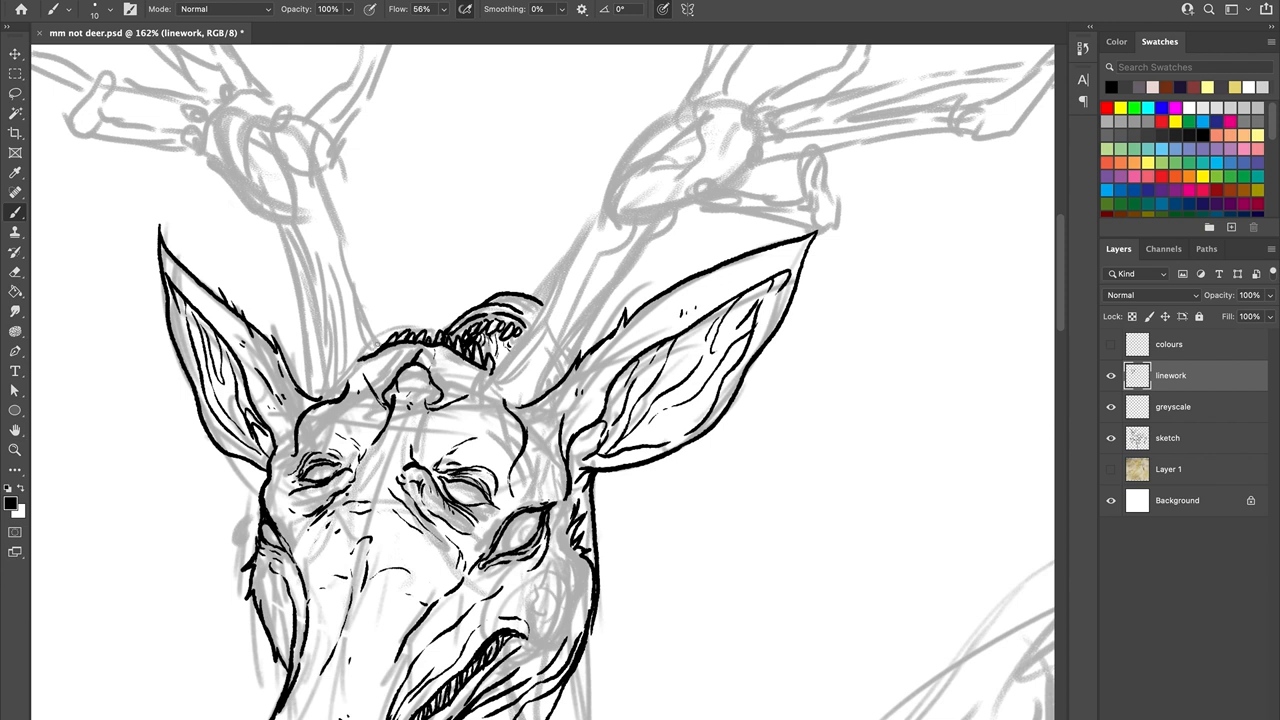
{"action": "left_click_drag", "start_coordinate": [340, 184], "coordinate": [376, 344]}
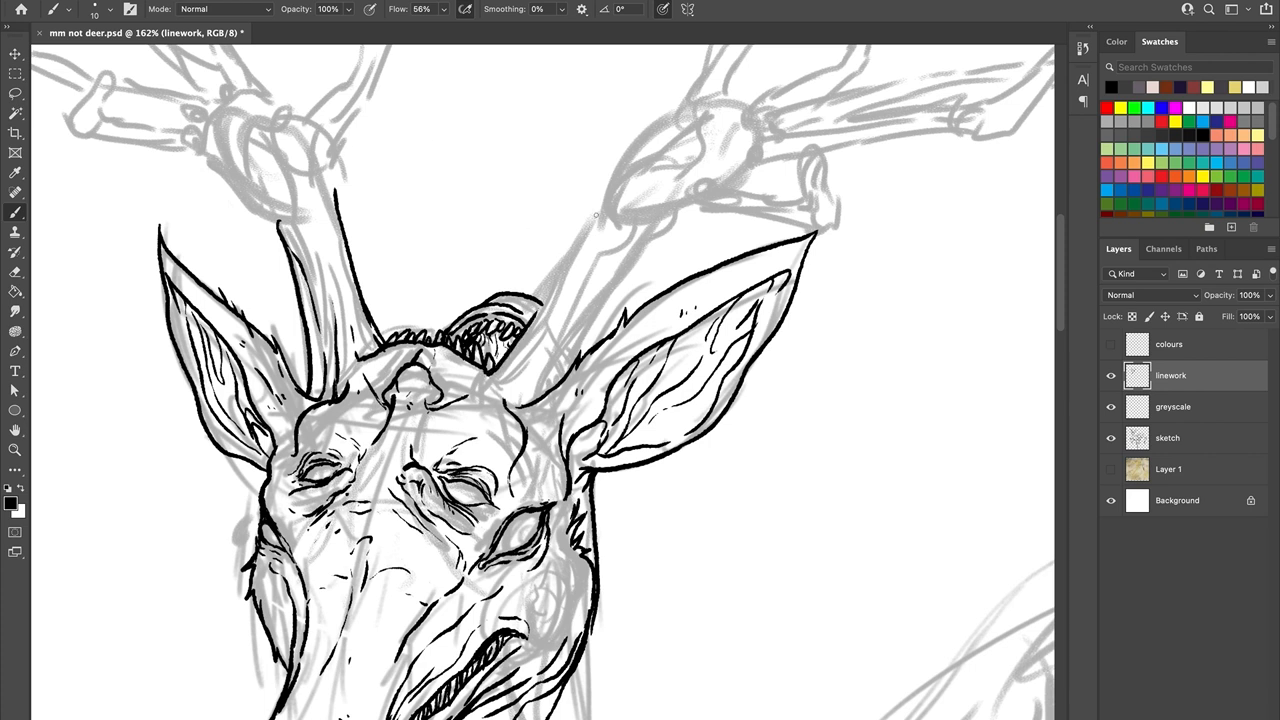
{"action": "left_click_drag", "start_coordinate": [500, 376], "coordinate": [610, 200]}
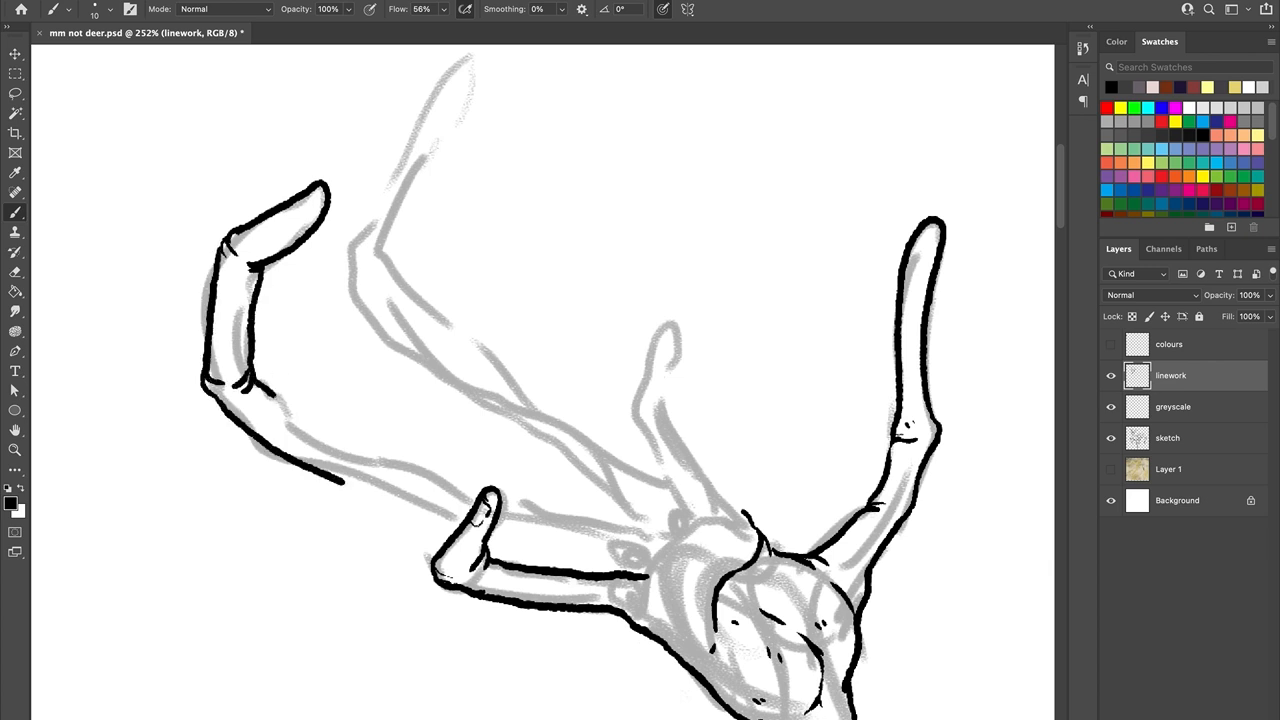
Step: Ink the lower antler branch edge, knuckled tips and a short right-antler tine
{"action": "left_click_drag", "start_coordinate": [280, 400], "coordinate": [460, 490]}
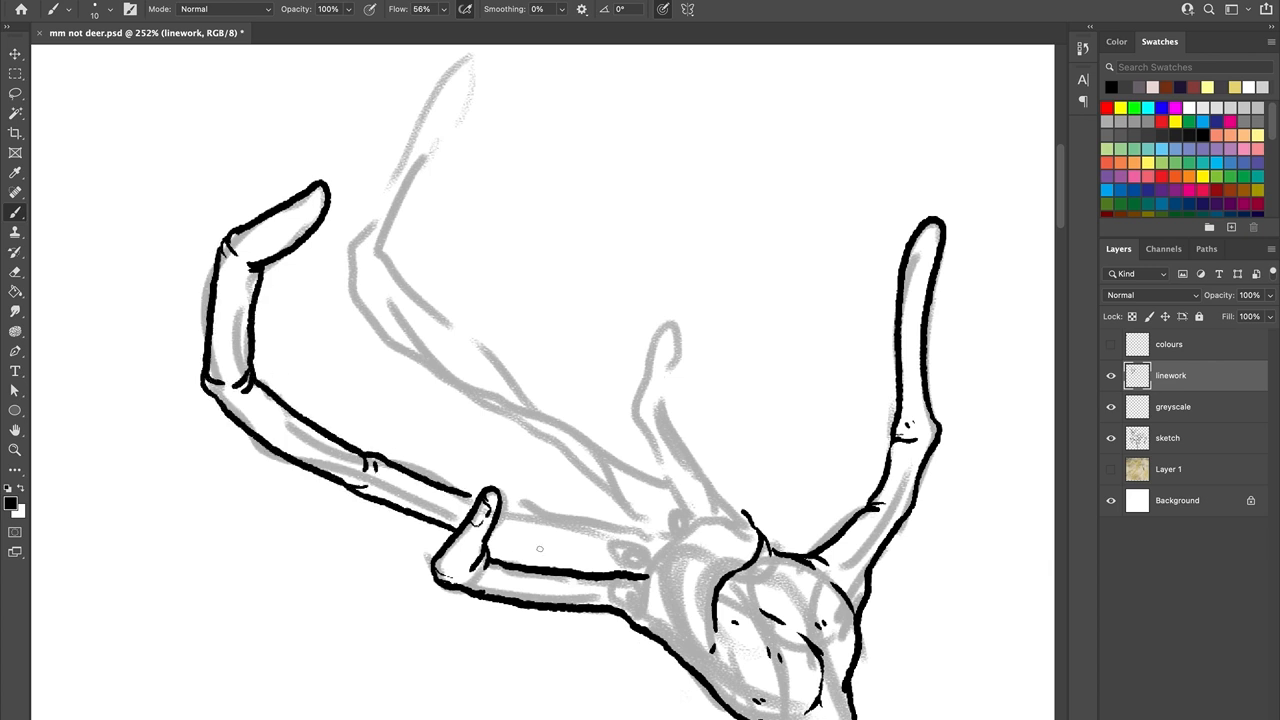
{"action": "left_click_drag", "start_coordinate": [490, 510], "coordinate": [680, 556]}
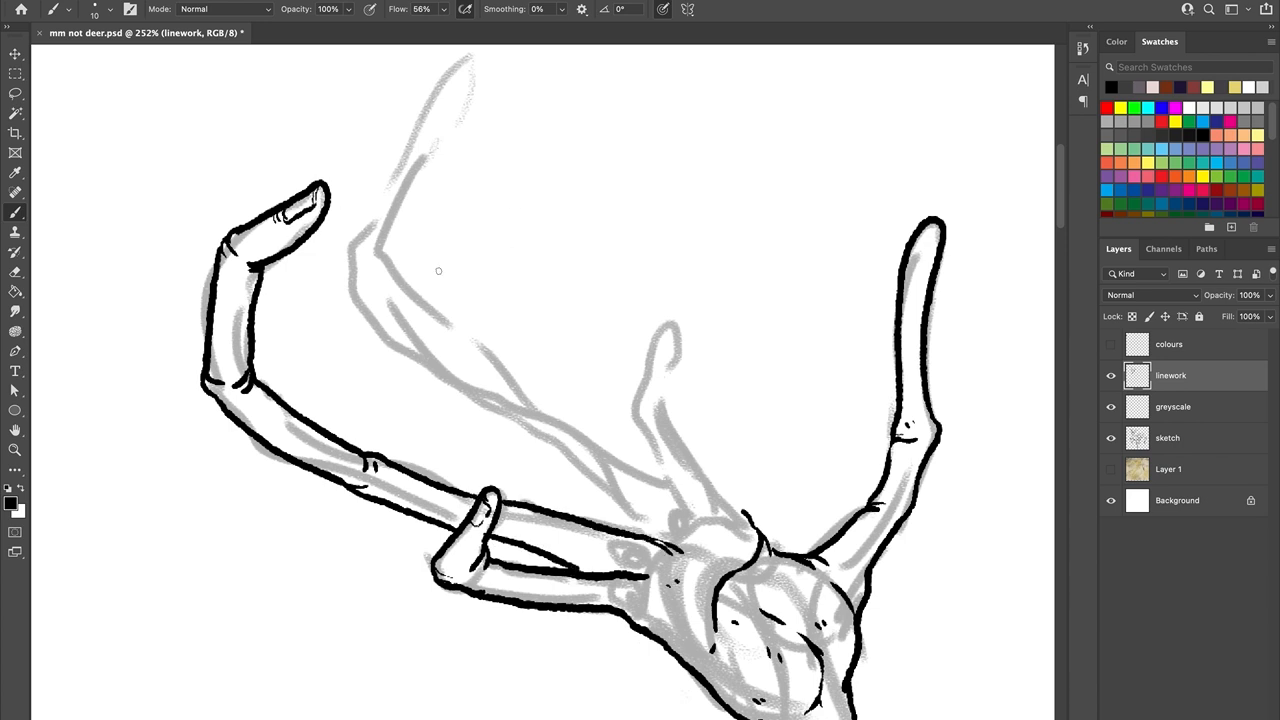
{"action": "left_click_drag", "start_coordinate": [360, 270], "coordinate": [504, 390]}
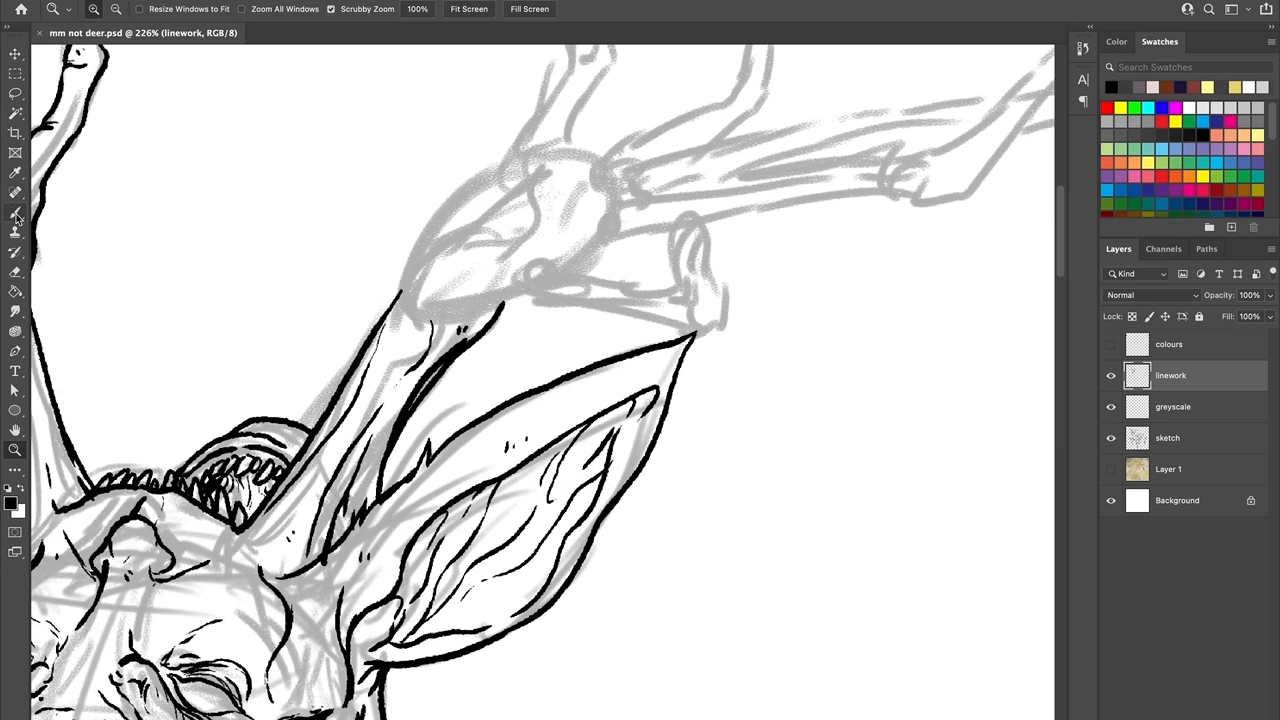
{"action": "left_click_drag", "start_coordinate": [700, 210], "coordinate": [696, 330]}
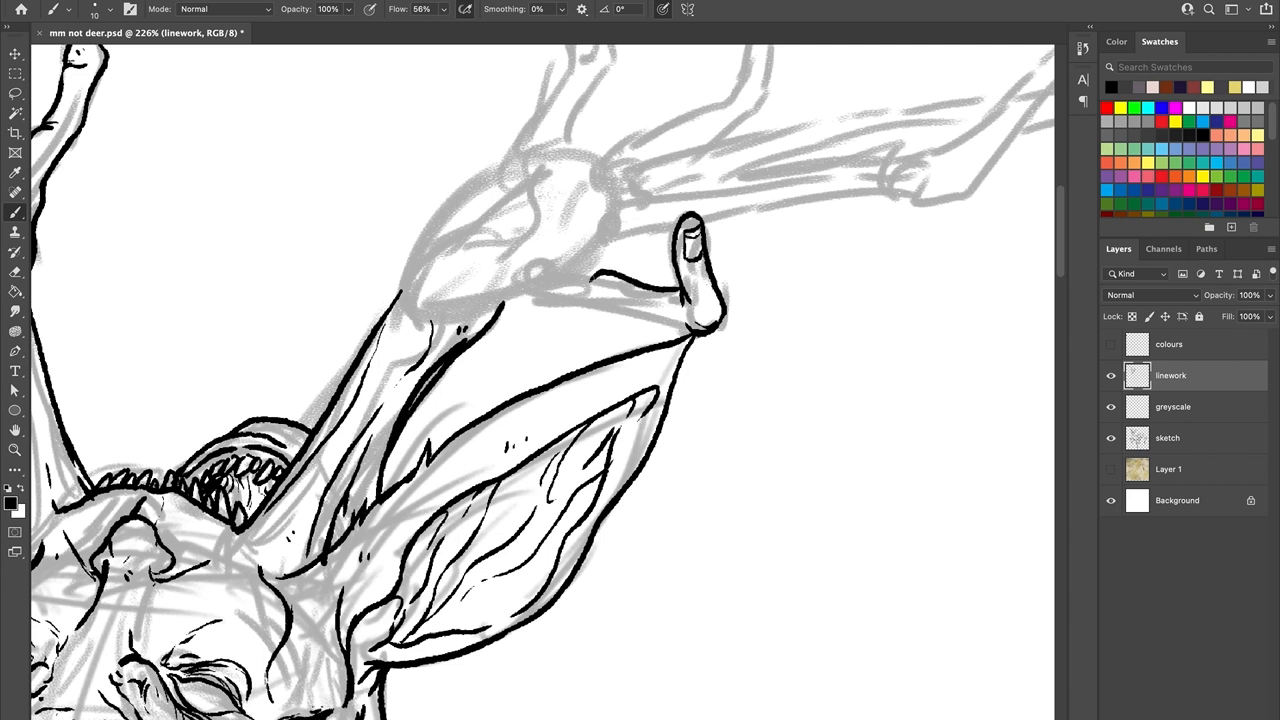
Step: Ink the right antler's main beam, long outer branch and remaining tines
{"action": "left_click_drag", "start_coordinate": [470, 310], "coordinate": [690, 330]}
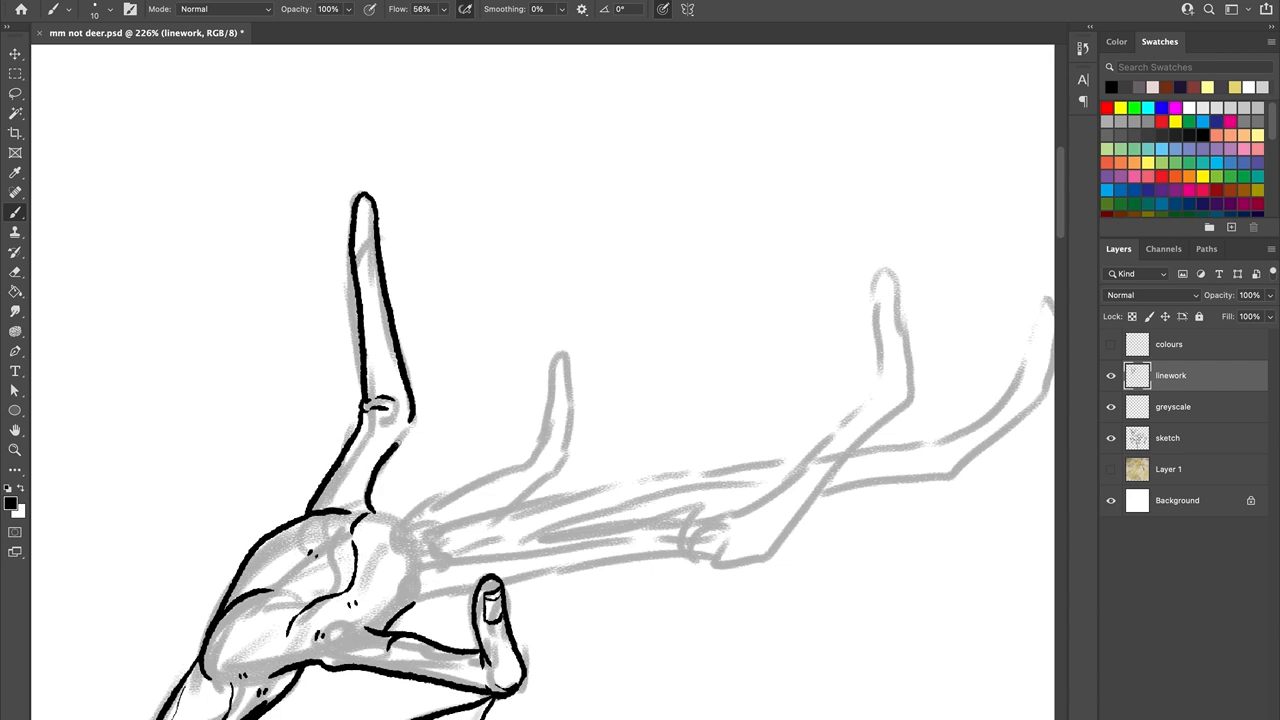
{"action": "left_click_drag", "start_coordinate": [380, 414], "coordinate": [400, 444]}
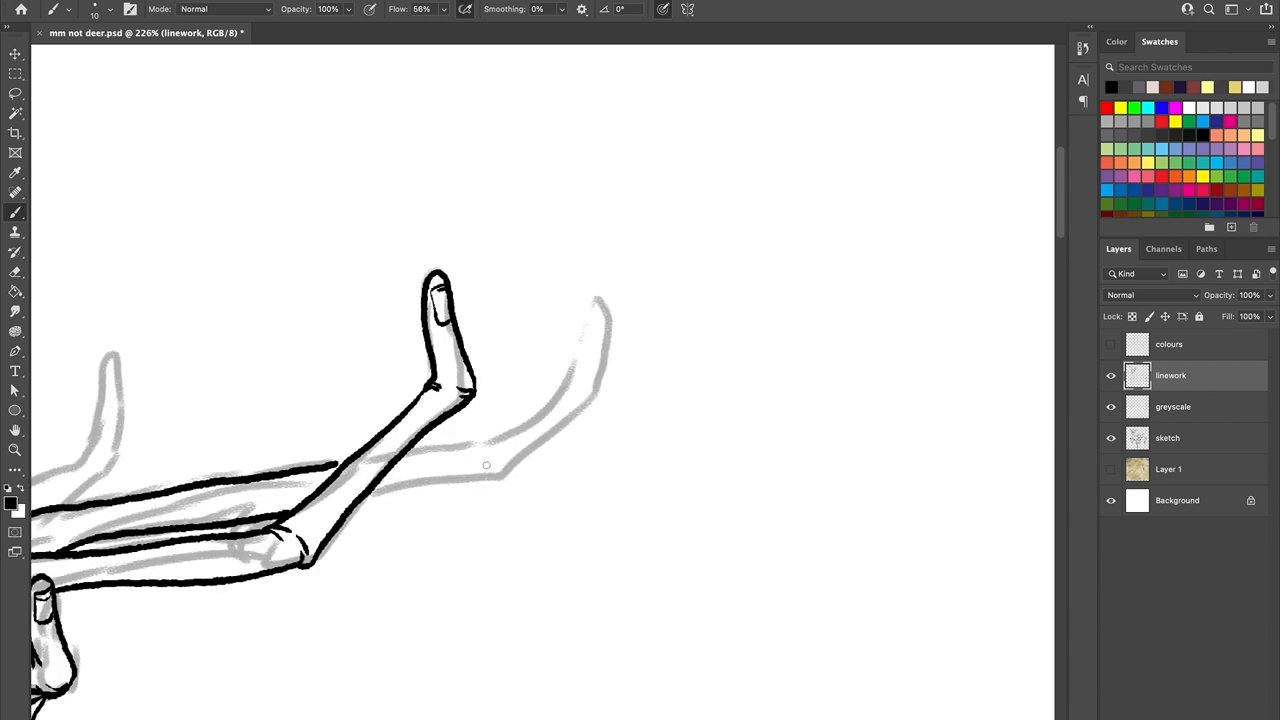
{"action": "left_click_drag", "start_coordinate": [410, 456], "coordinate": [510, 470]}
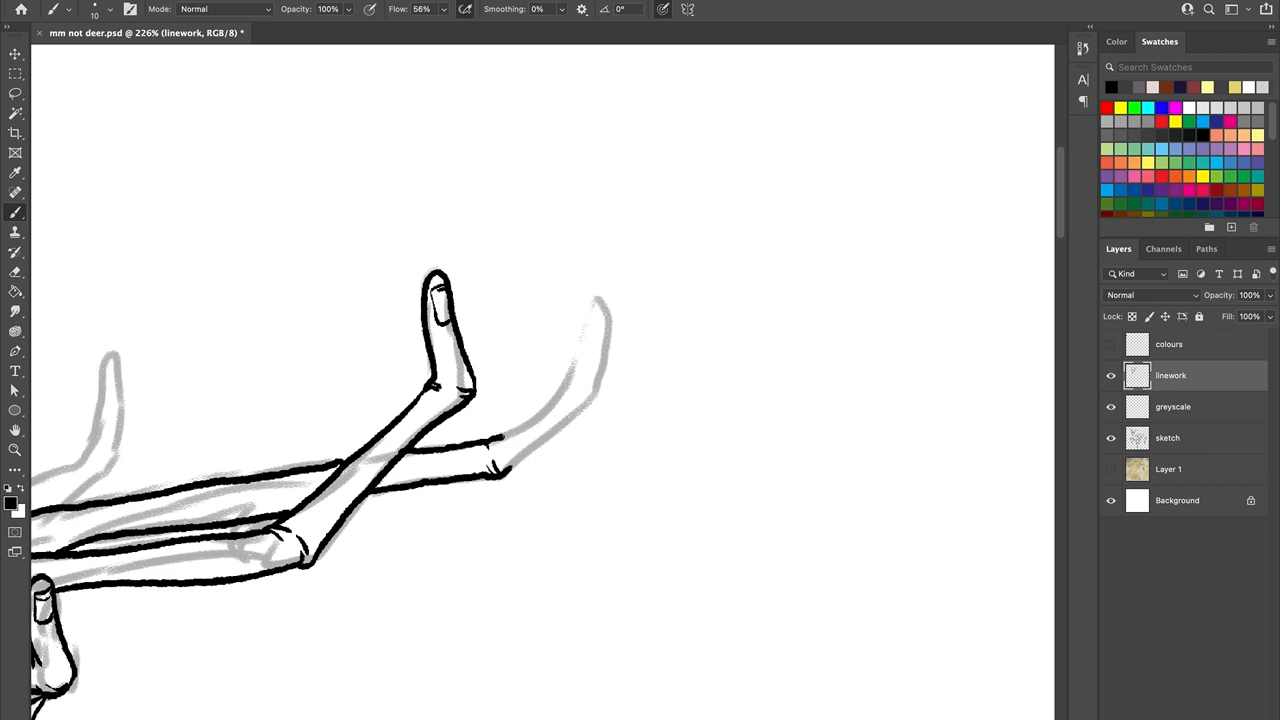
{"action": "left_click_drag", "start_coordinate": [520, 460], "coordinate": [596, 300]}
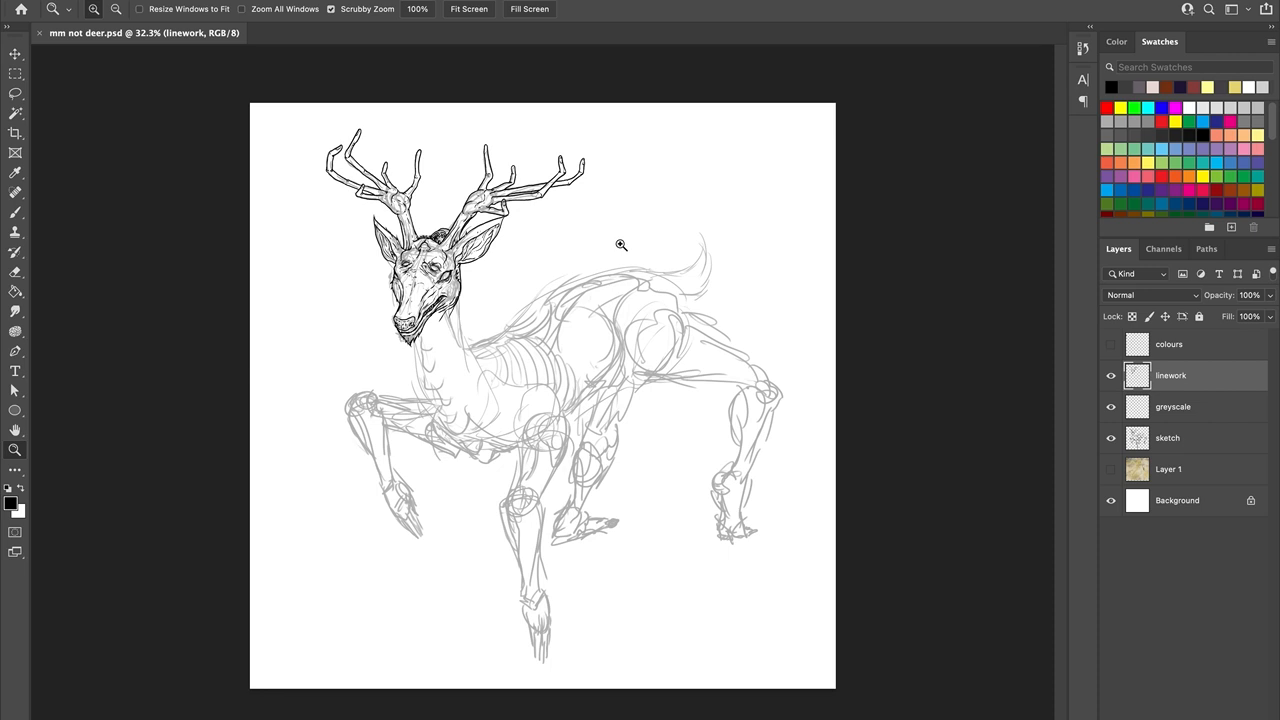
{"action": "mouse_move", "coordinate": [644, 236]}
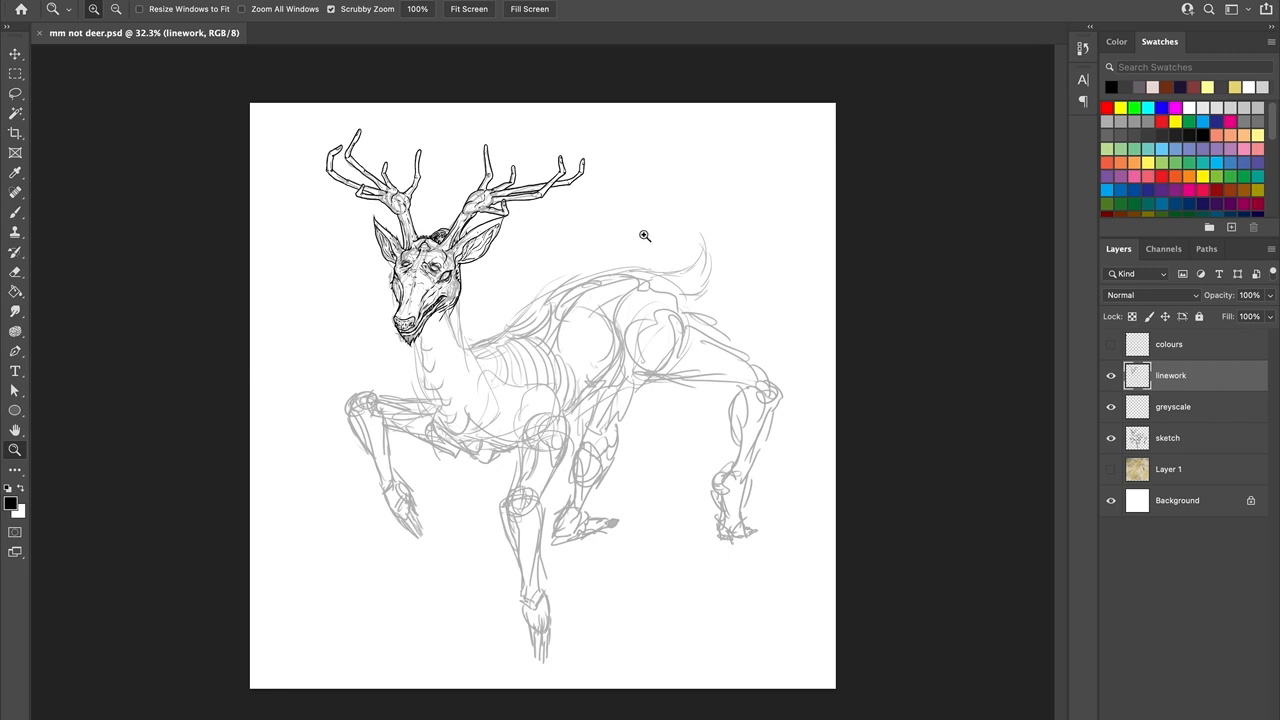
Step: Ink the shoulder where the neck meets the body and the throat contour
{"action": "left_click", "coordinate": [644, 236]}
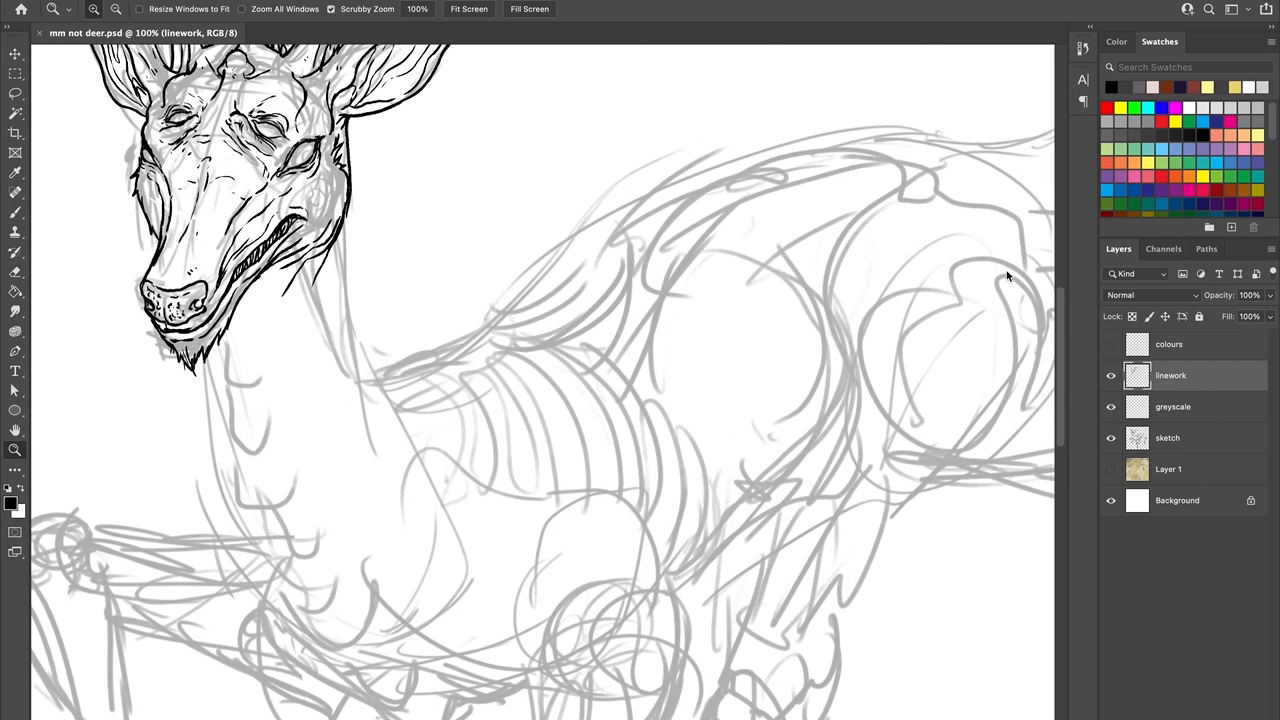
{"action": "left_click_drag", "start_coordinate": [350, 204], "coordinate": [380, 470]}
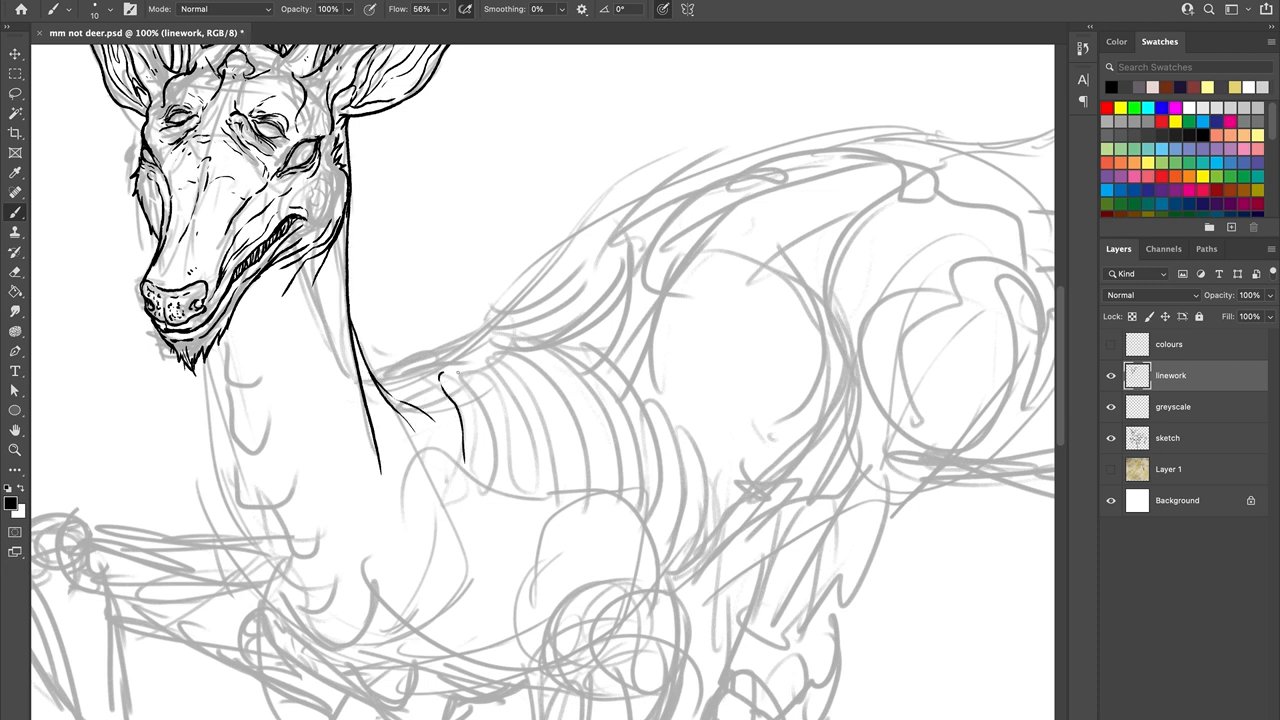
{"action": "left_click_drag", "start_coordinate": [450, 380], "coordinate": [490, 486]}
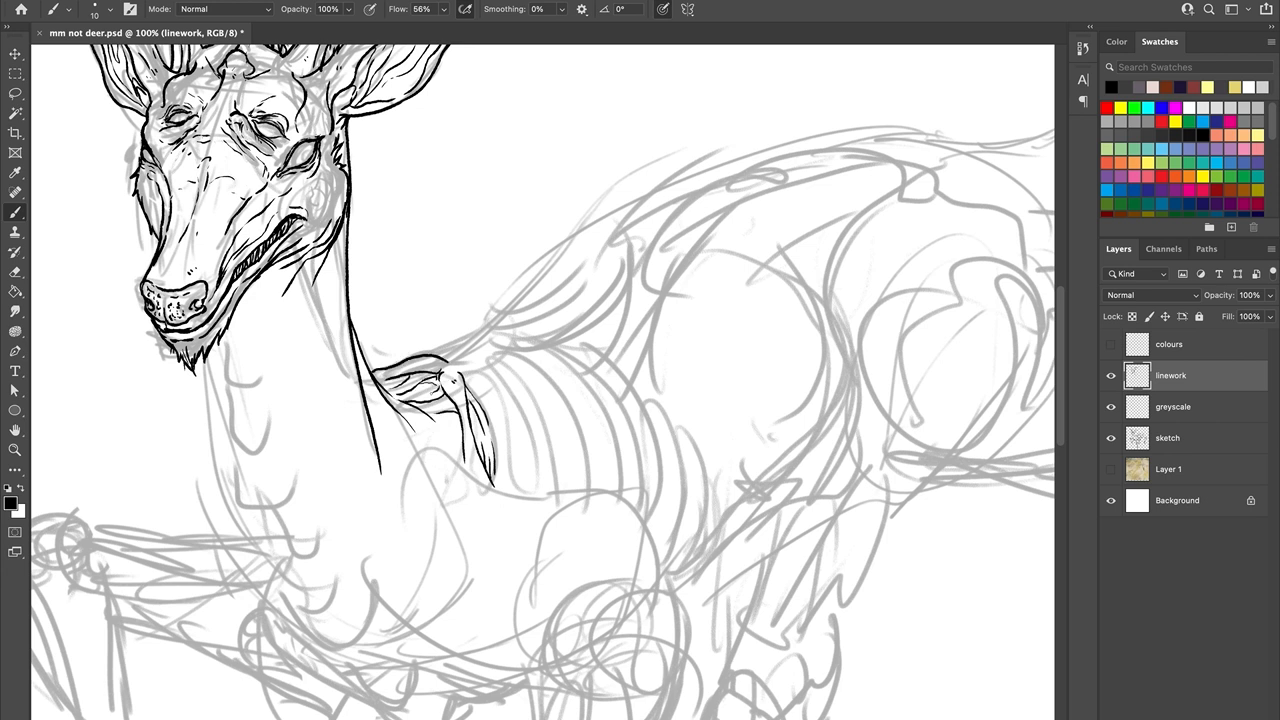
{"action": "left_click_drag", "start_coordinate": [400, 380], "coordinate": [460, 440]}
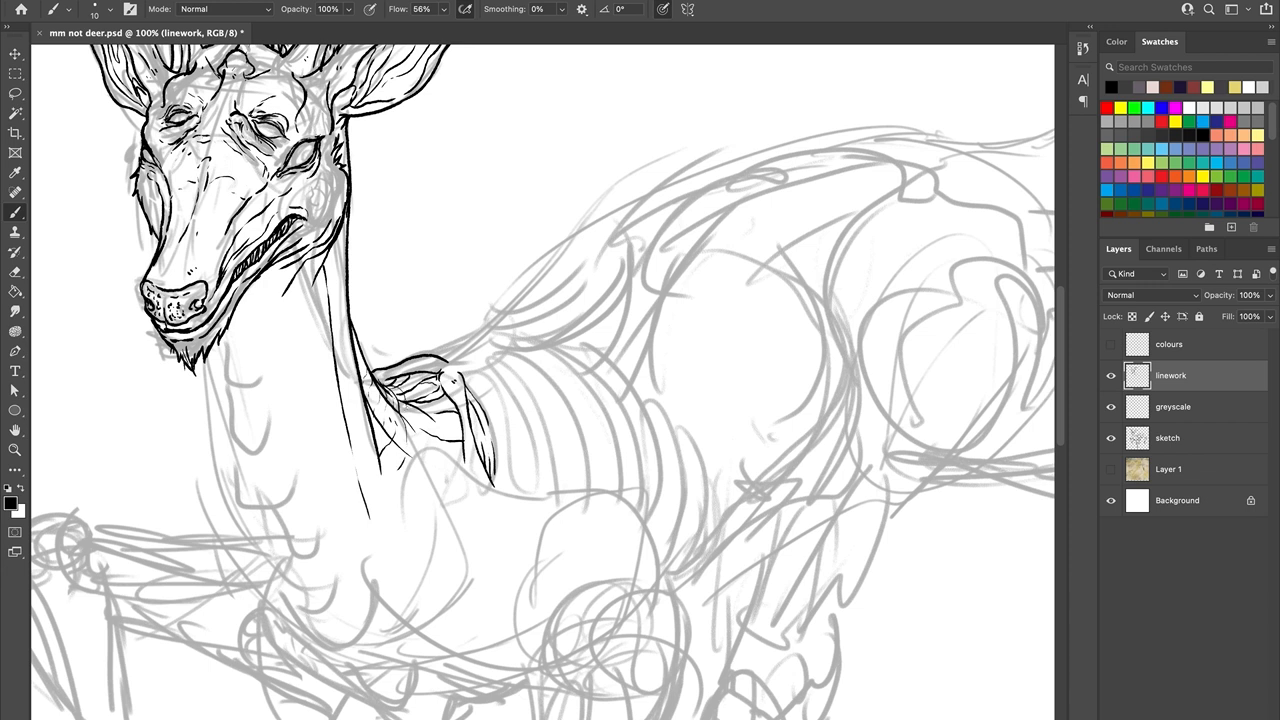
{"action": "left_click_drag", "start_coordinate": [404, 384], "coordinate": [450, 450]}
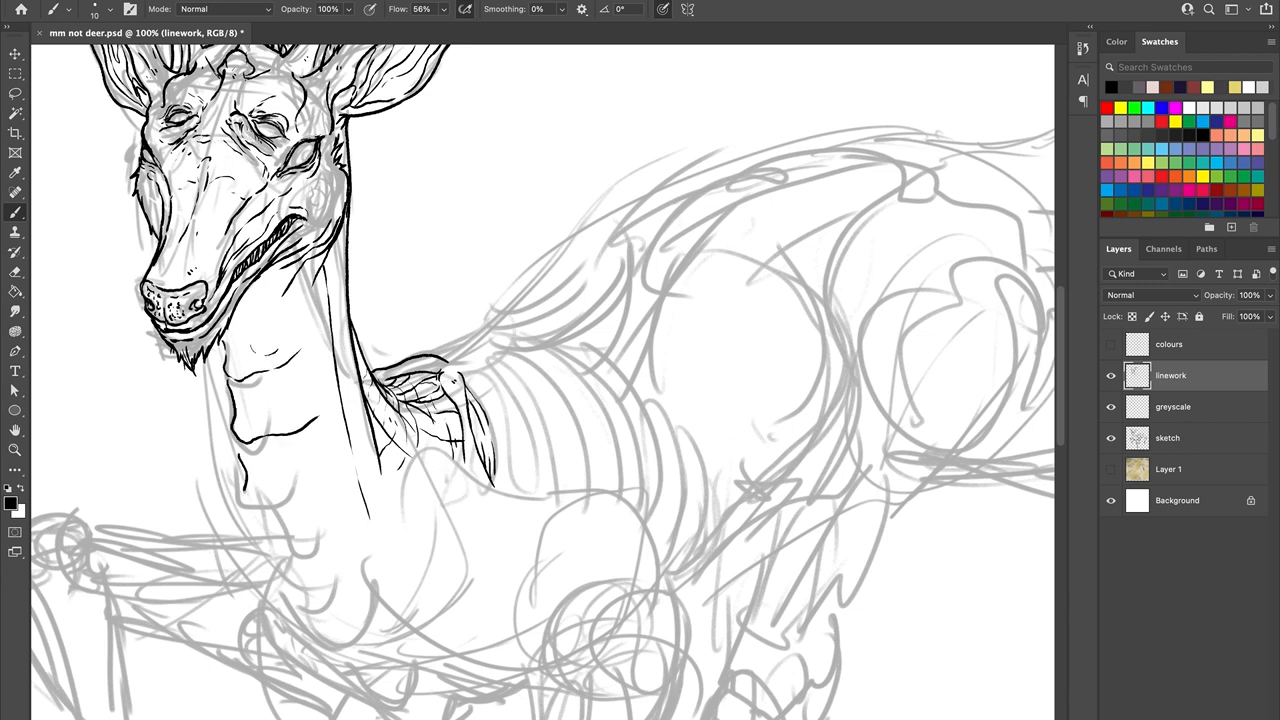
Step: Ink wrinkled folds, ridges and texture strokes down the length of the neck
{"action": "left_click_drag", "start_coordinate": [280, 480], "coordinate": [340, 640]}
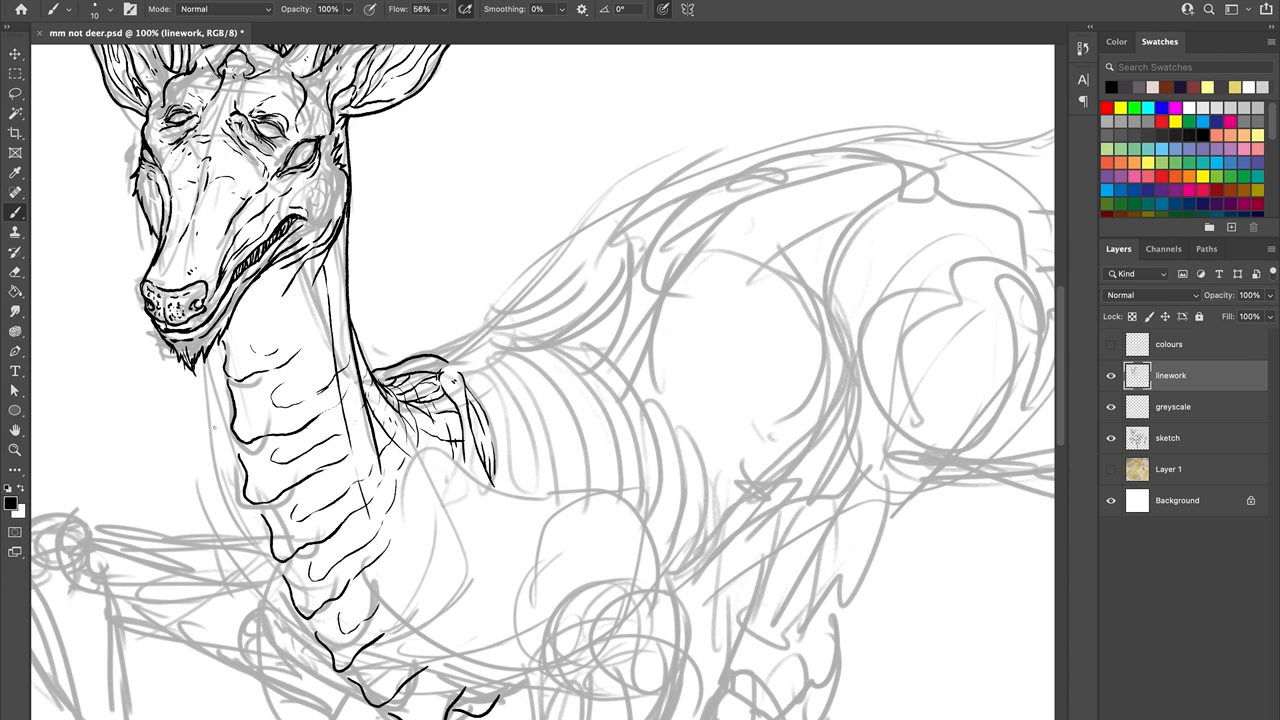
{"action": "left_click_drag", "start_coordinate": [208, 360], "coordinate": [220, 440]}
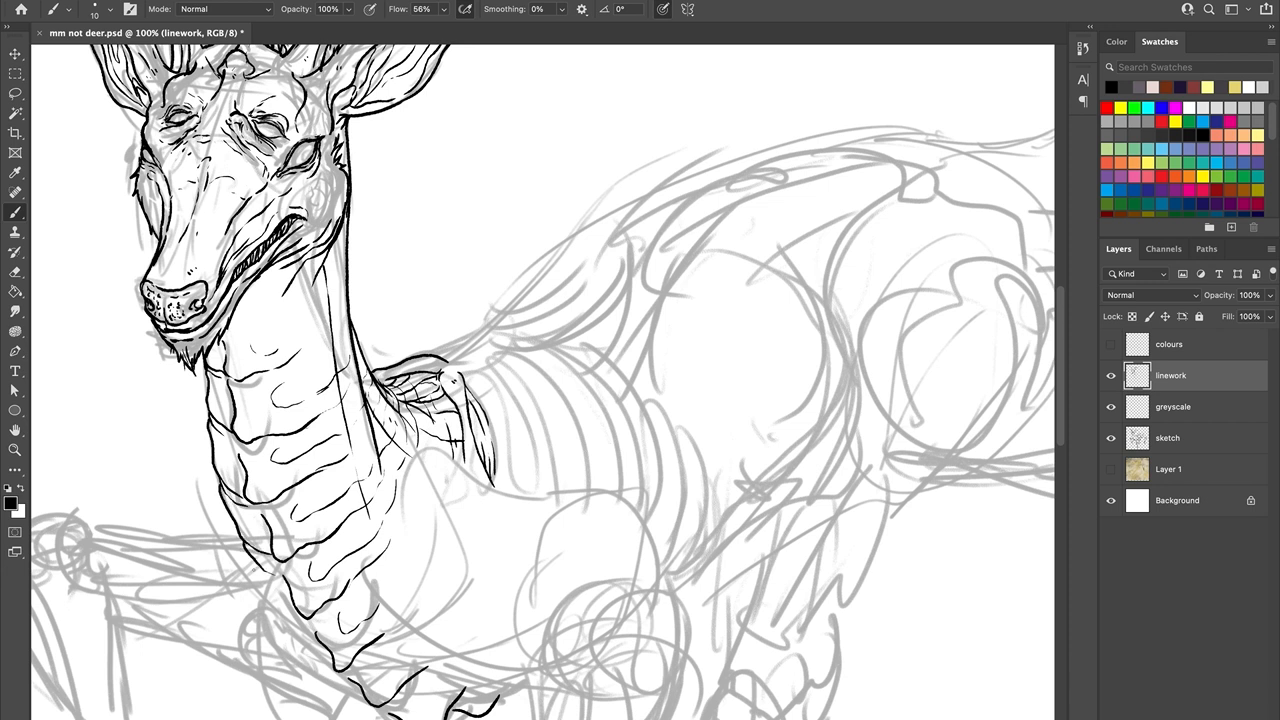
{"action": "left_click_drag", "start_coordinate": [244, 556], "coordinate": [360, 716]}
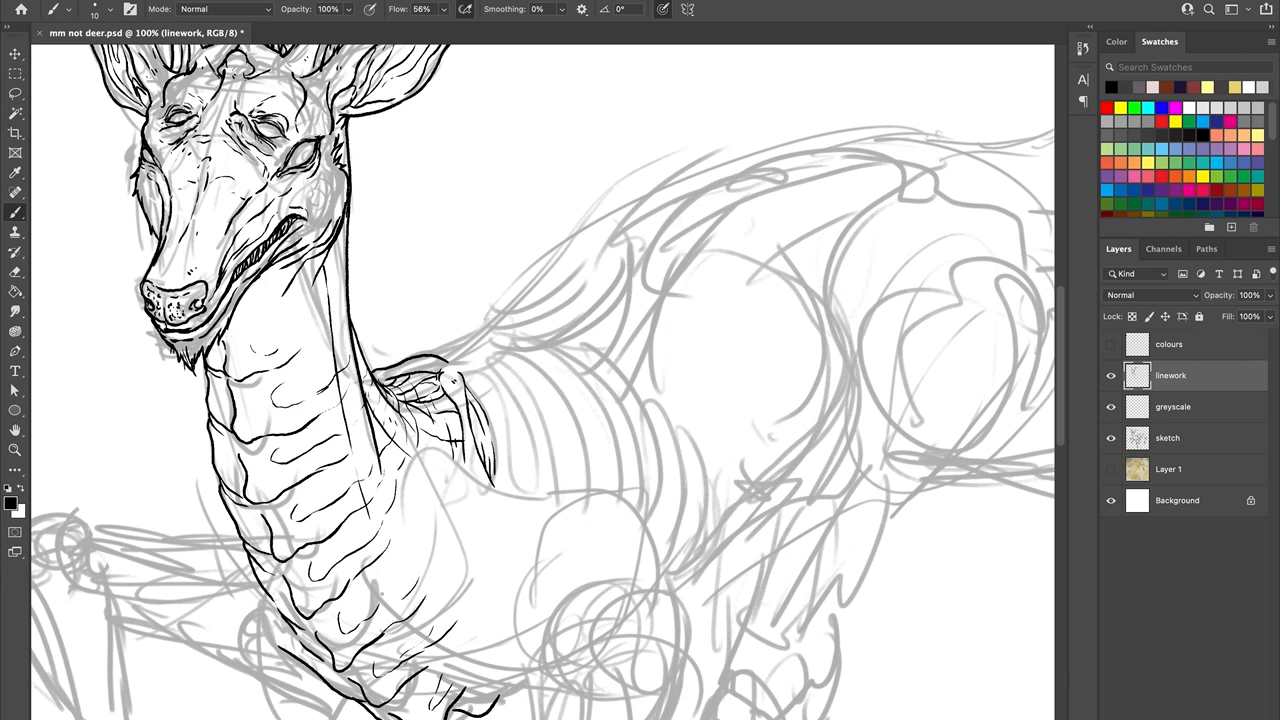
{"action": "left_click_drag", "start_coordinate": [390, 580], "coordinate": [470, 700]}
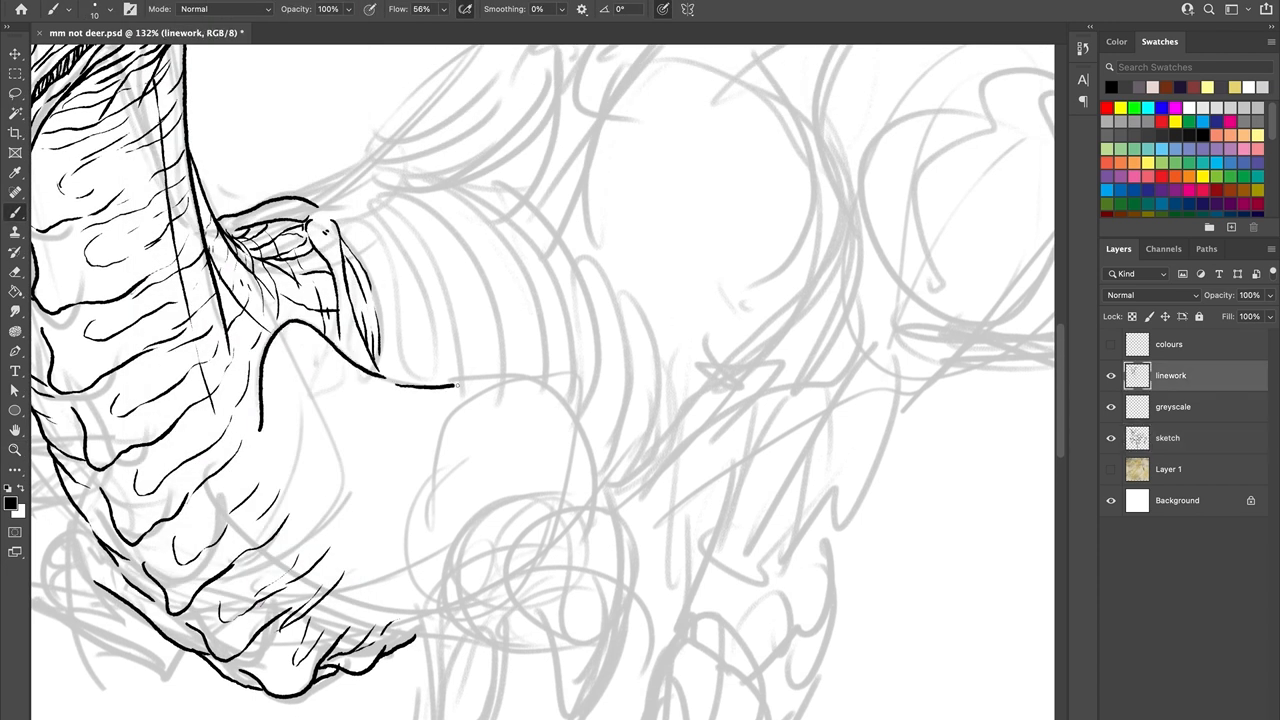
Step: Ink the chest outline below the neck and the upper and lower foreleg contours
{"action": "left_click_drag", "start_coordinate": [390, 384], "coordinate": [600, 480]}
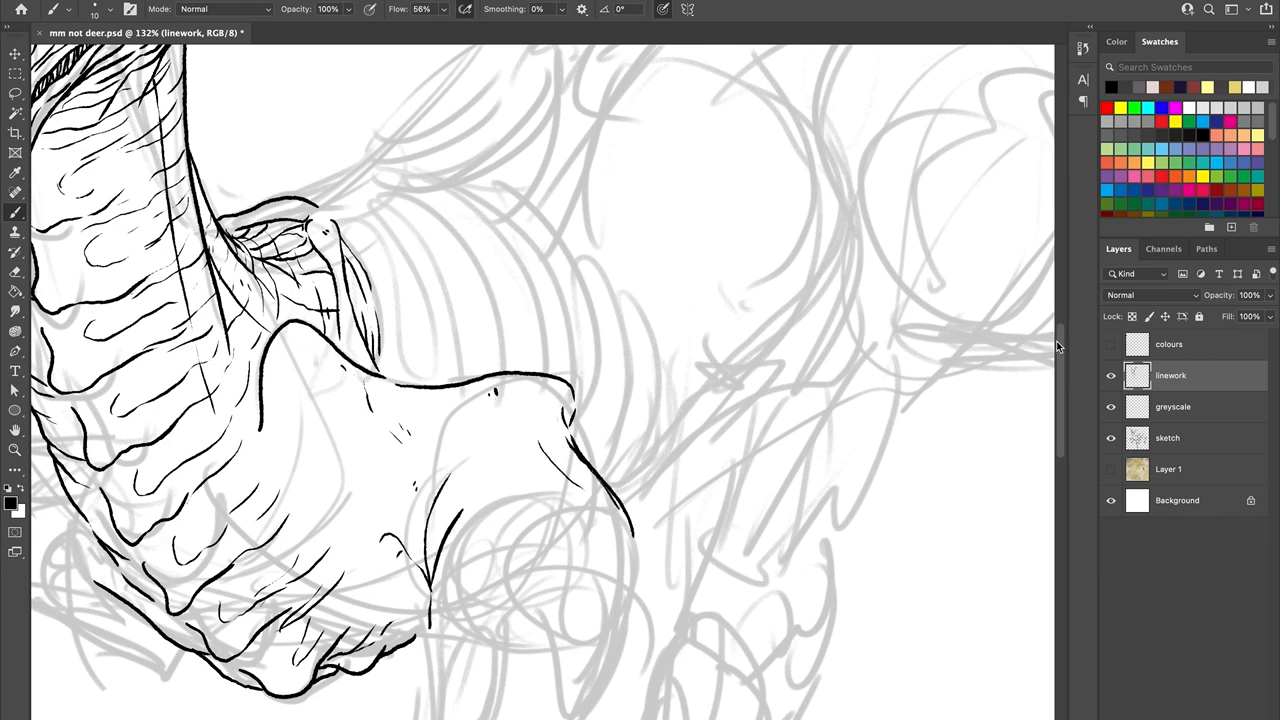
{"action": "scroll", "scroll_direction": "down", "scroll_amount": 3}
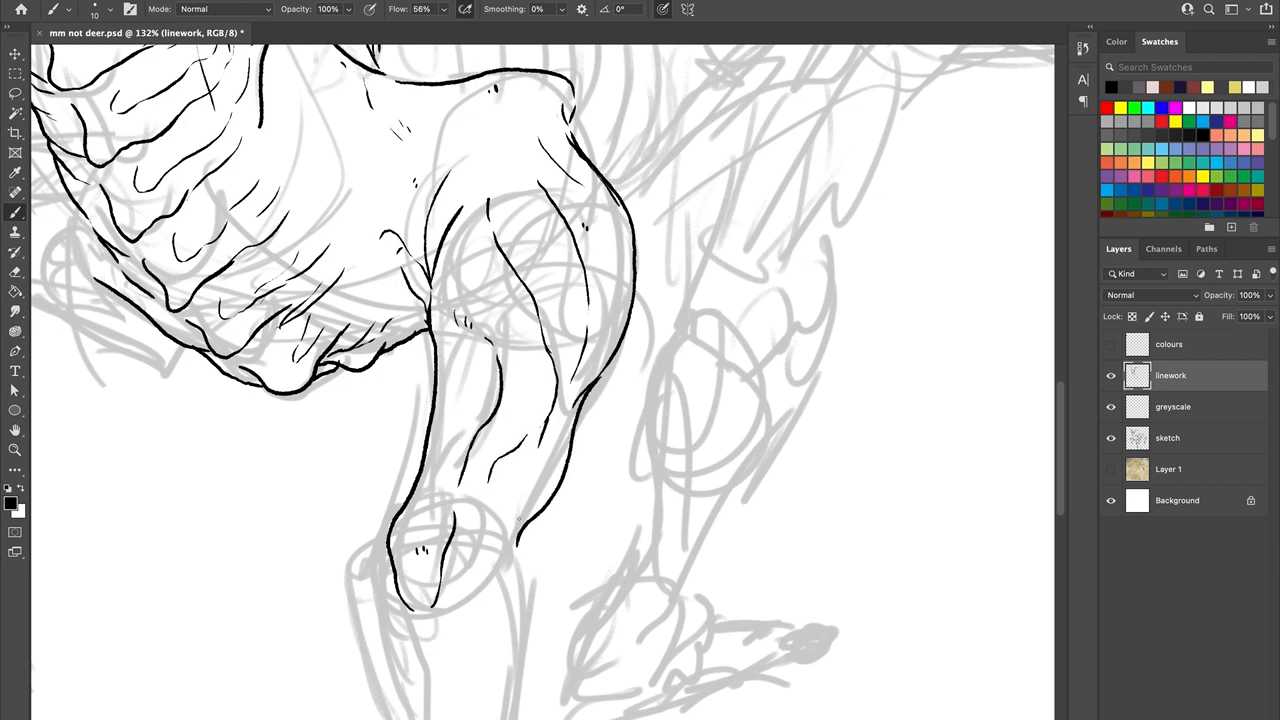
{"action": "left_click_drag", "start_coordinate": [440, 380], "coordinate": [500, 540]}
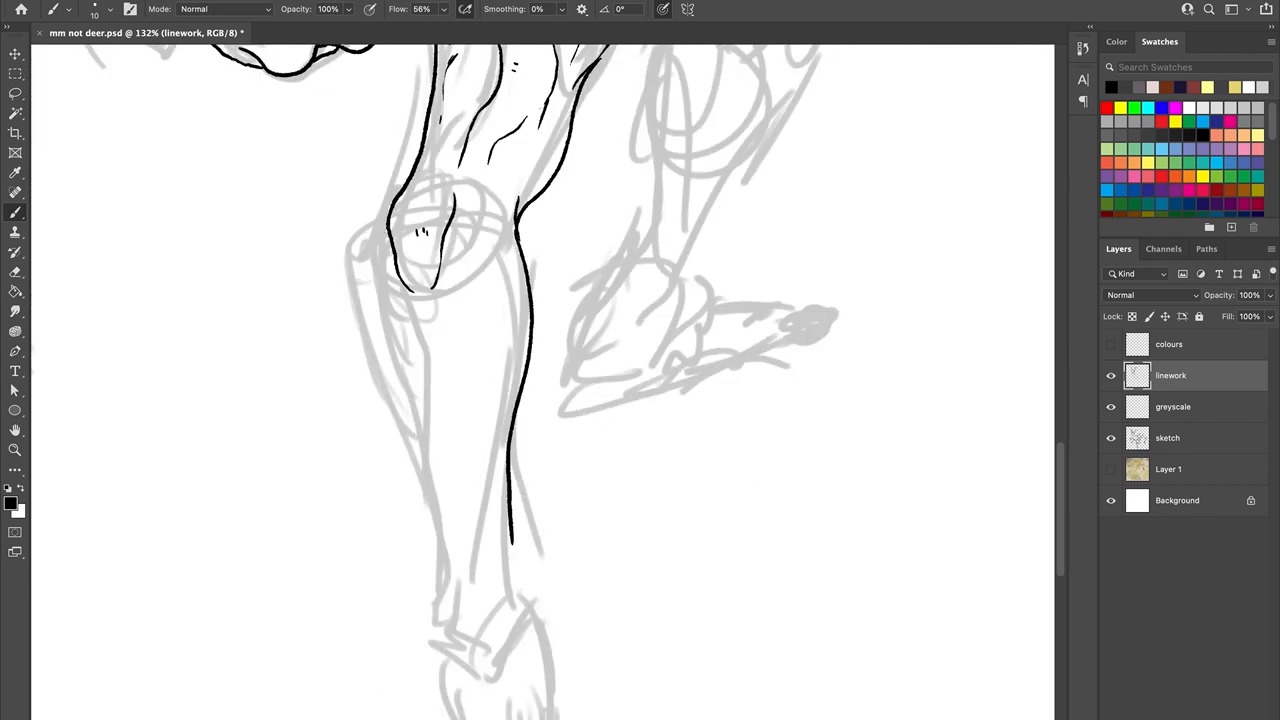
{"action": "left_click_drag", "start_coordinate": [396, 230], "coordinate": [444, 610]}
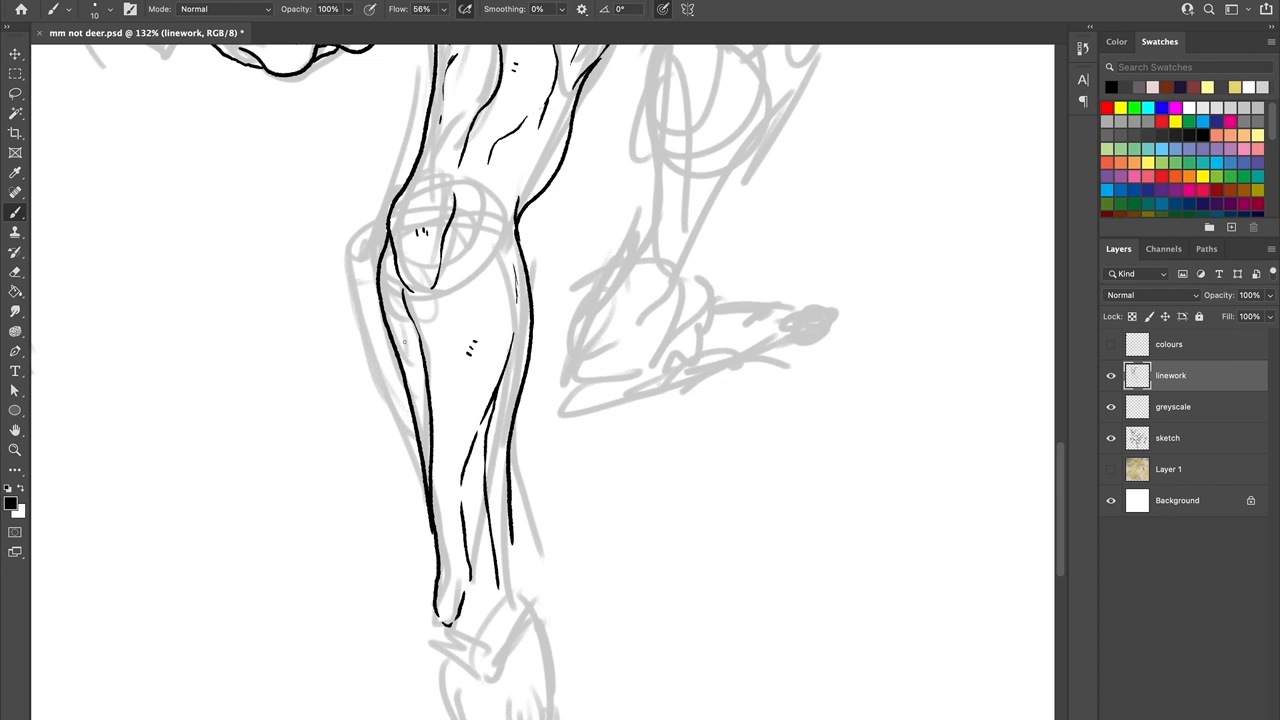
Step: Ink the foreleg ankle, the front hoof, its tip and the split toes
{"action": "scroll", "scroll_direction": "down", "scroll_amount": 3}
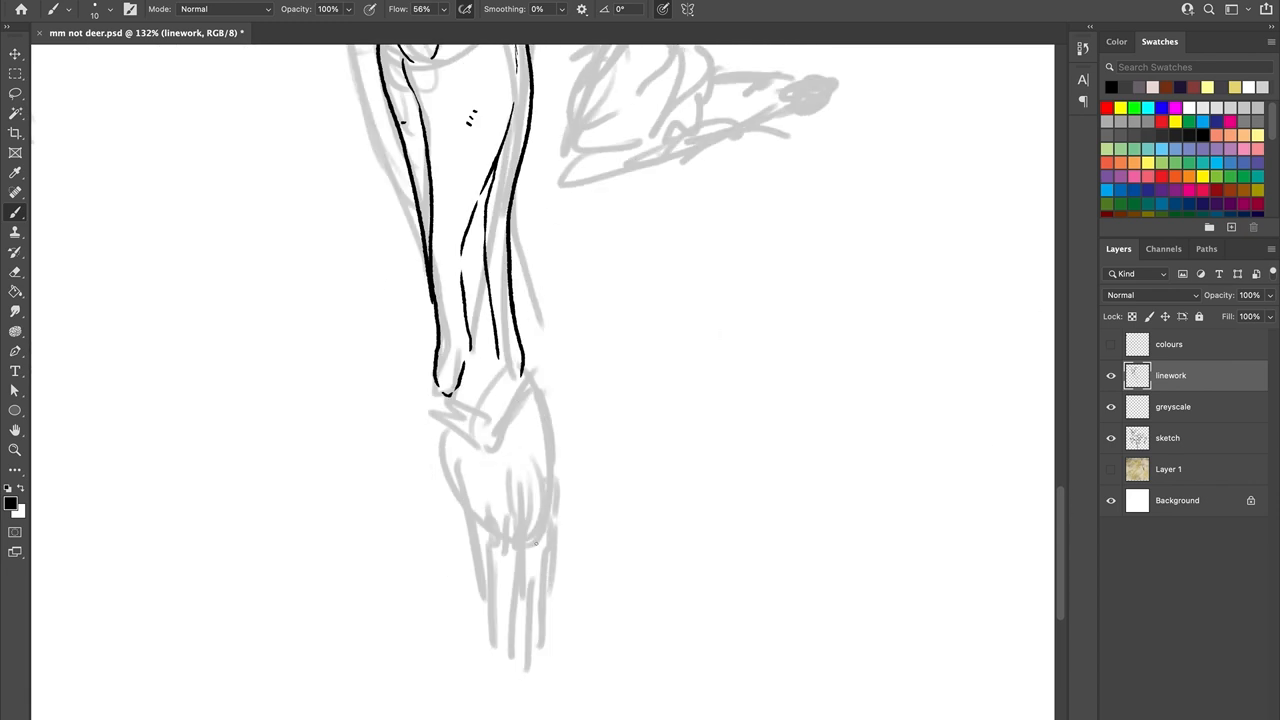
{"action": "left_click_drag", "start_coordinate": [500, 450], "coordinate": [484, 524]}
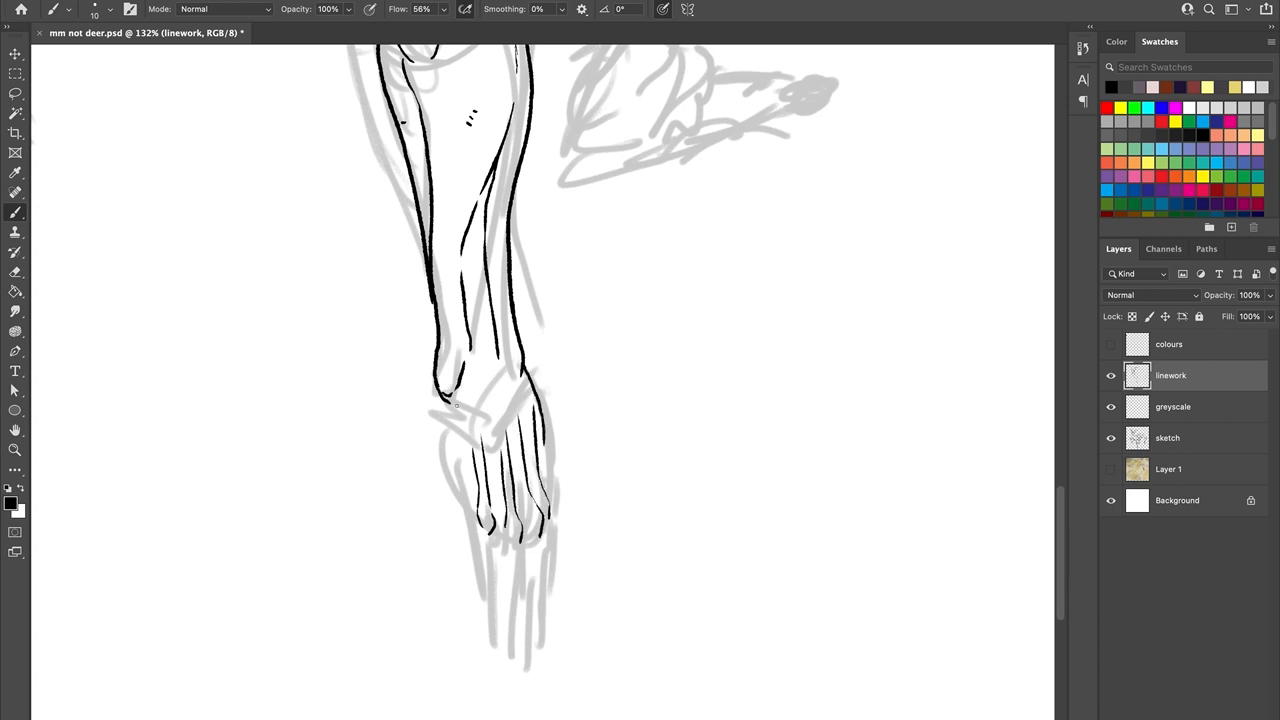
{"action": "left_click_drag", "start_coordinate": [440, 400], "coordinate": [490, 600]}
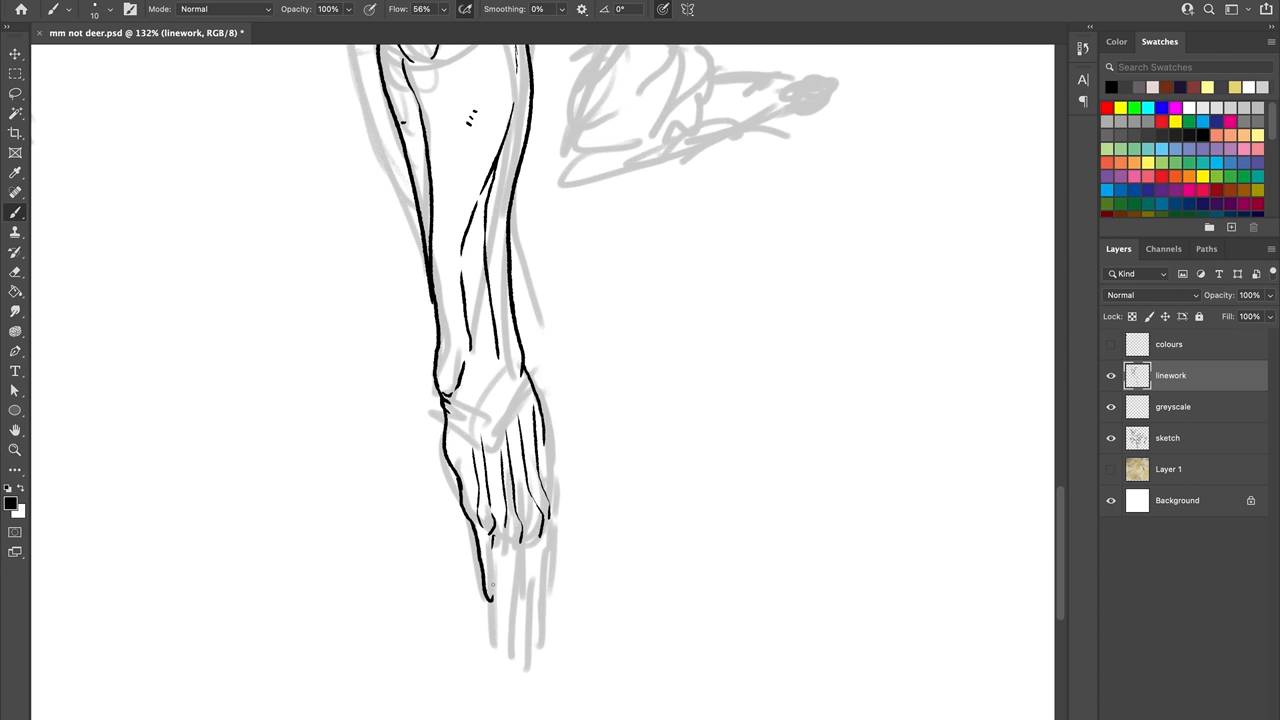
{"action": "left_click_drag", "start_coordinate": [500, 556], "coordinate": [490, 596]}
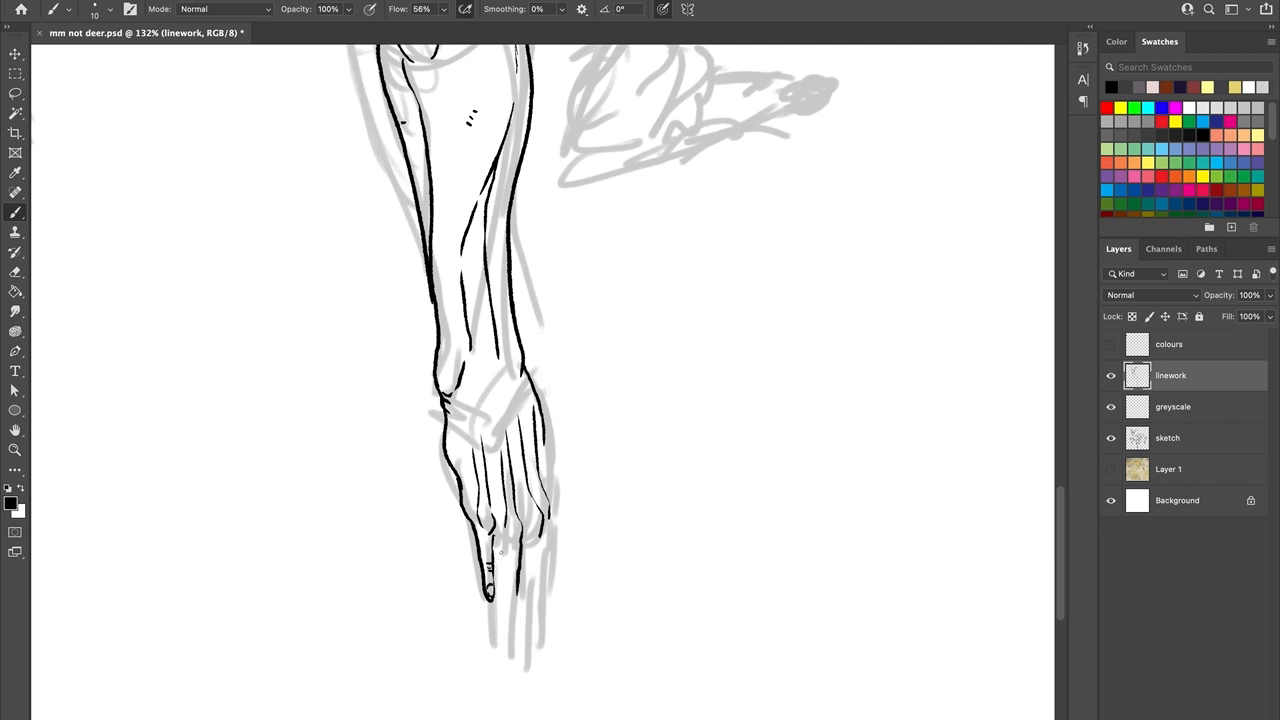
{"action": "left_click_drag", "start_coordinate": [490, 590], "coordinate": [504, 656]}
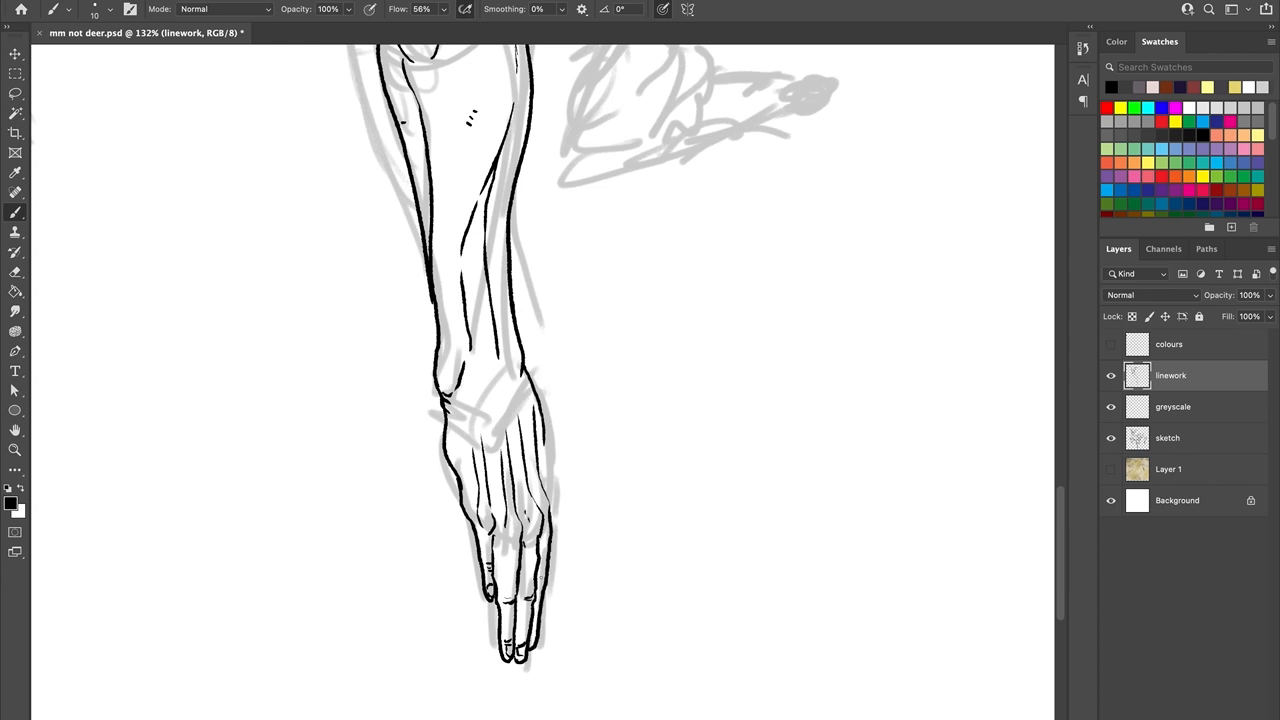
{"action": "left_click_drag", "start_coordinate": [544, 436], "coordinate": [556, 544]}
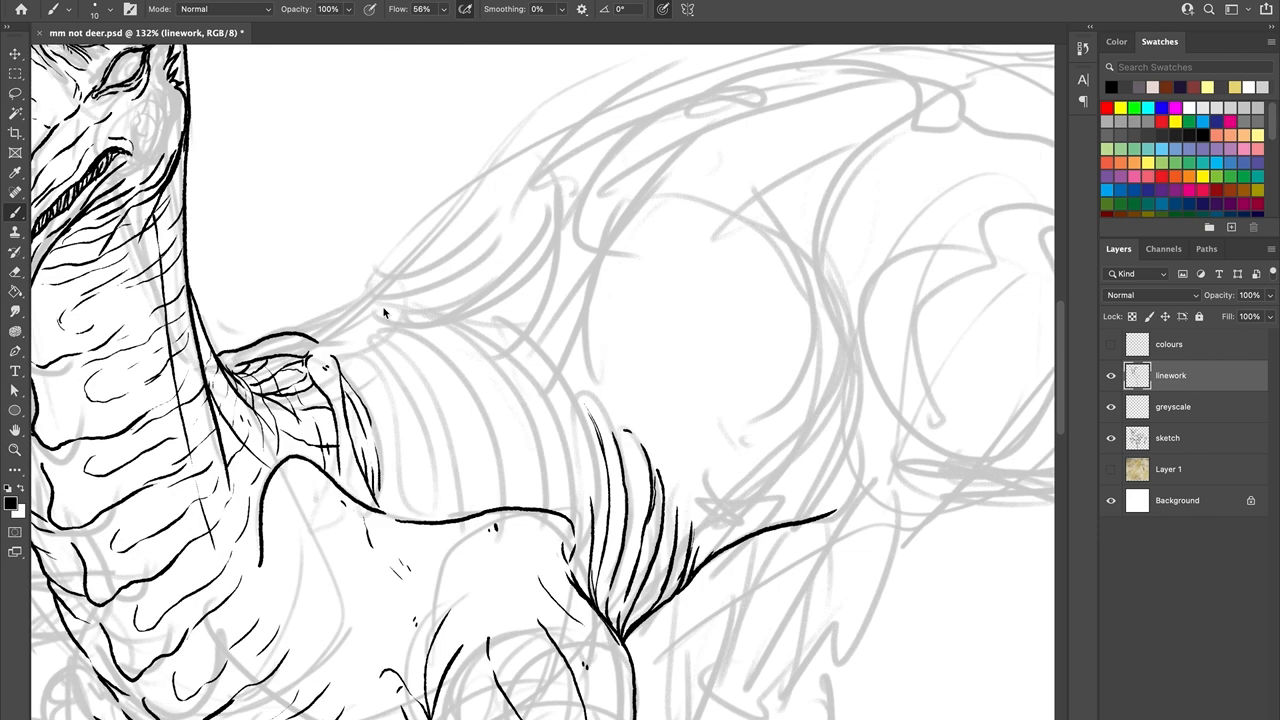
Step: Ink the ribs, the back line toward the hindquarters and the fluffy tail, then view the full deer
{"action": "left_click_drag", "start_coordinate": [376, 350], "coordinate": [430, 516]}
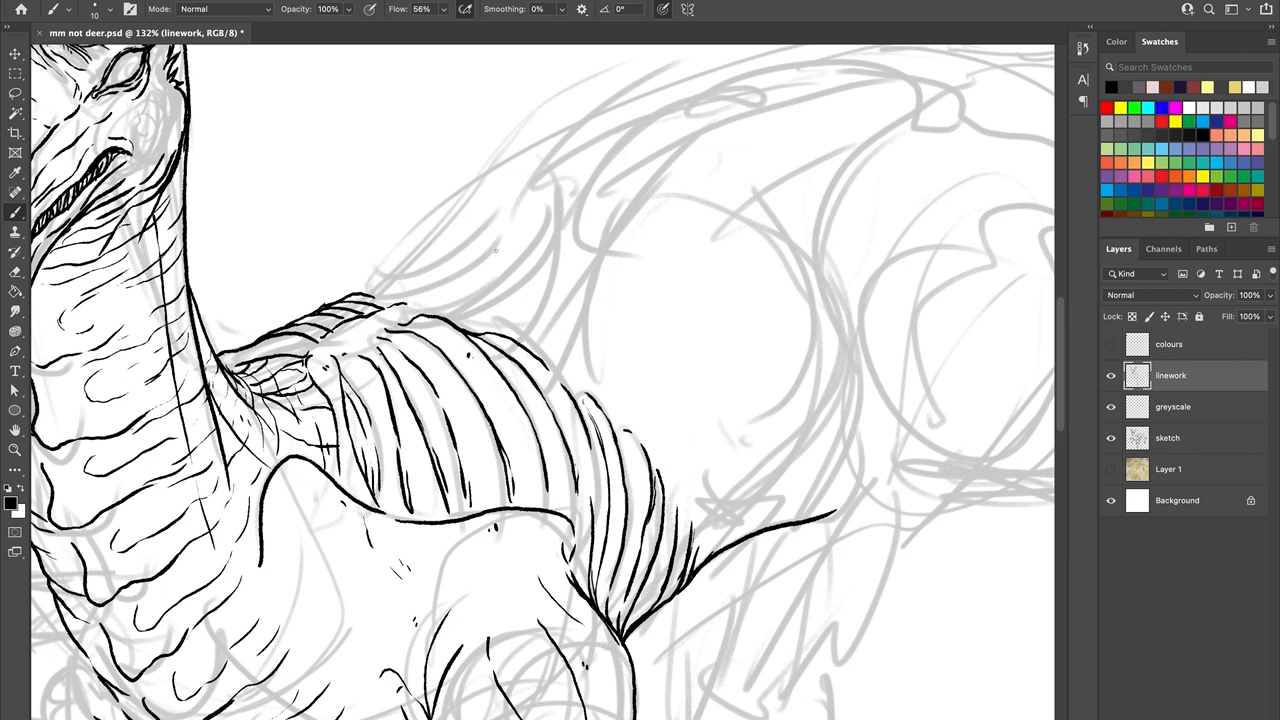
{"action": "left_click_drag", "start_coordinate": [420, 308], "coordinate": [496, 320]}
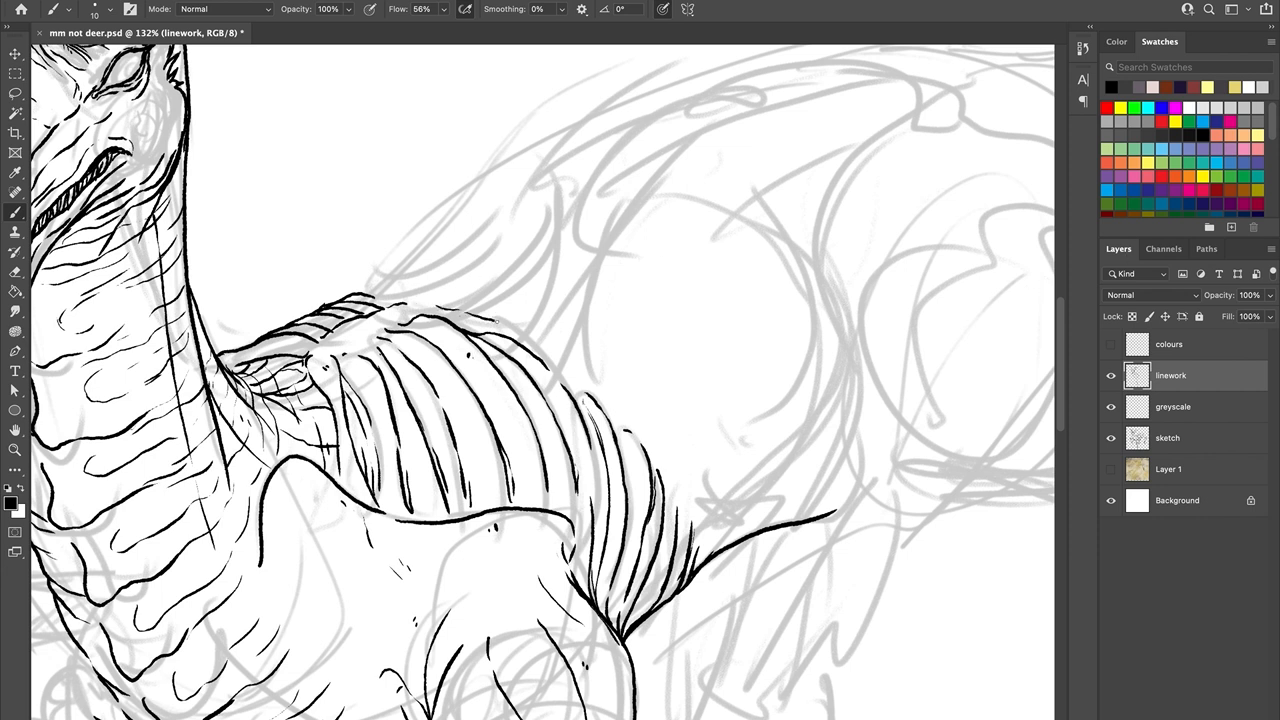
{"action": "left_click_drag", "start_coordinate": [490, 324], "coordinate": [710, 264]}
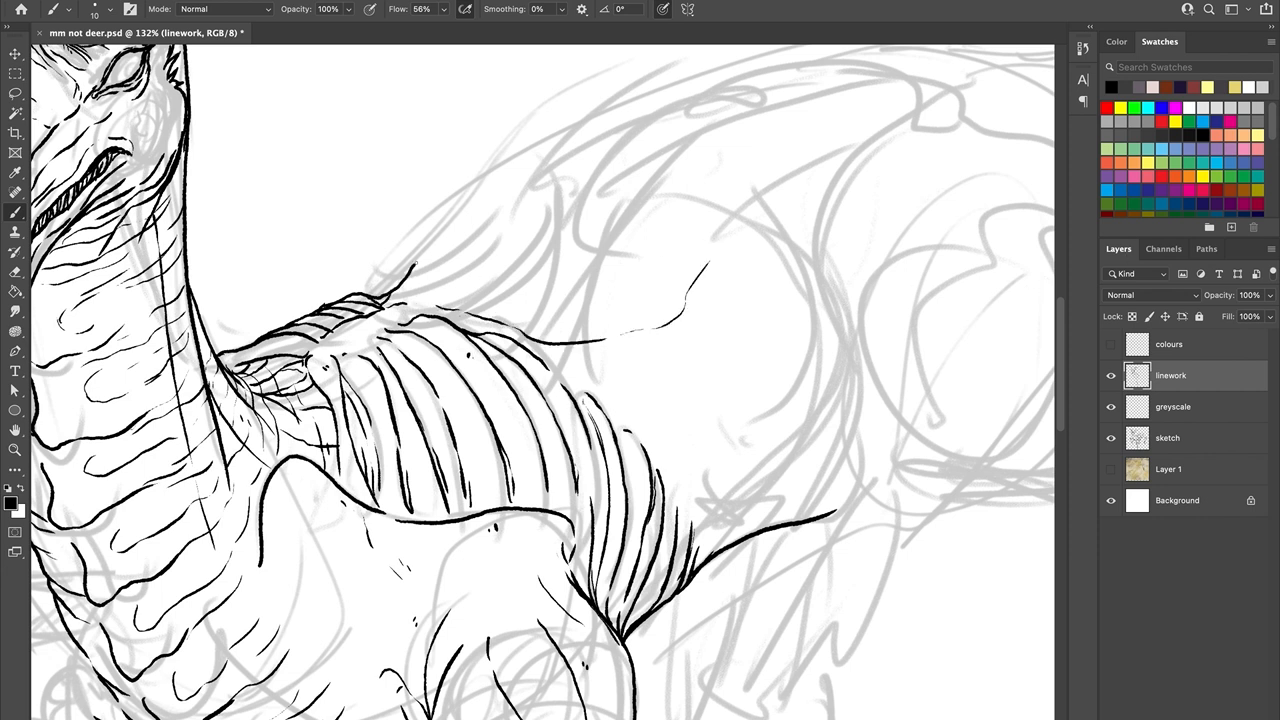
{"action": "left_click_drag", "start_coordinate": [420, 270], "coordinate": [550, 310]}
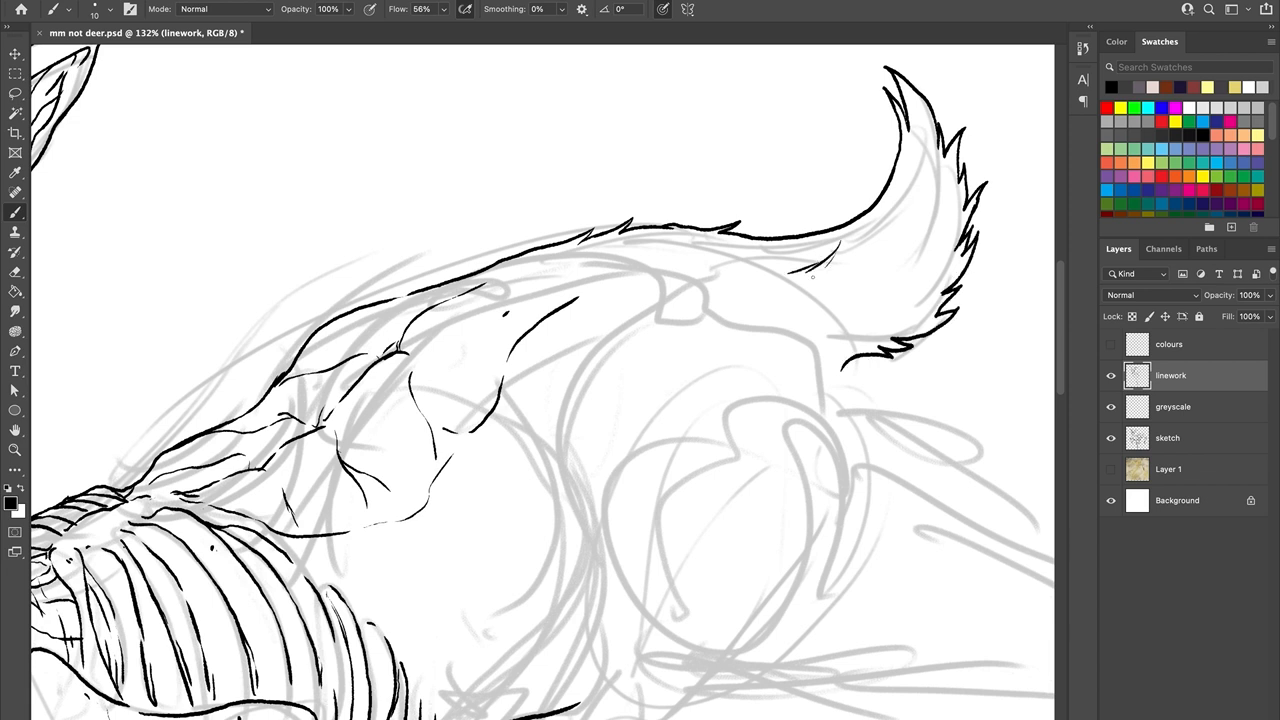
{"action": "left_click_drag", "start_coordinate": [820, 280], "coordinate": [960, 310]}
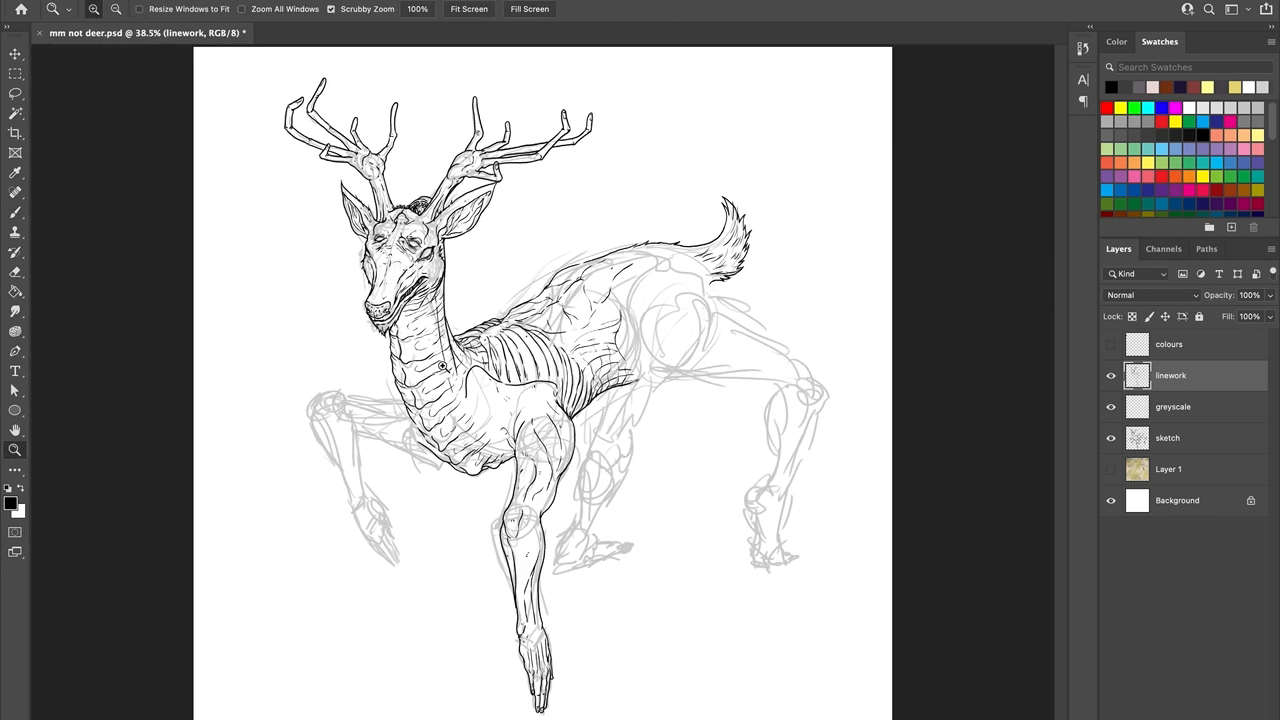
{"action": "mouse_move", "coordinate": [444, 352]}
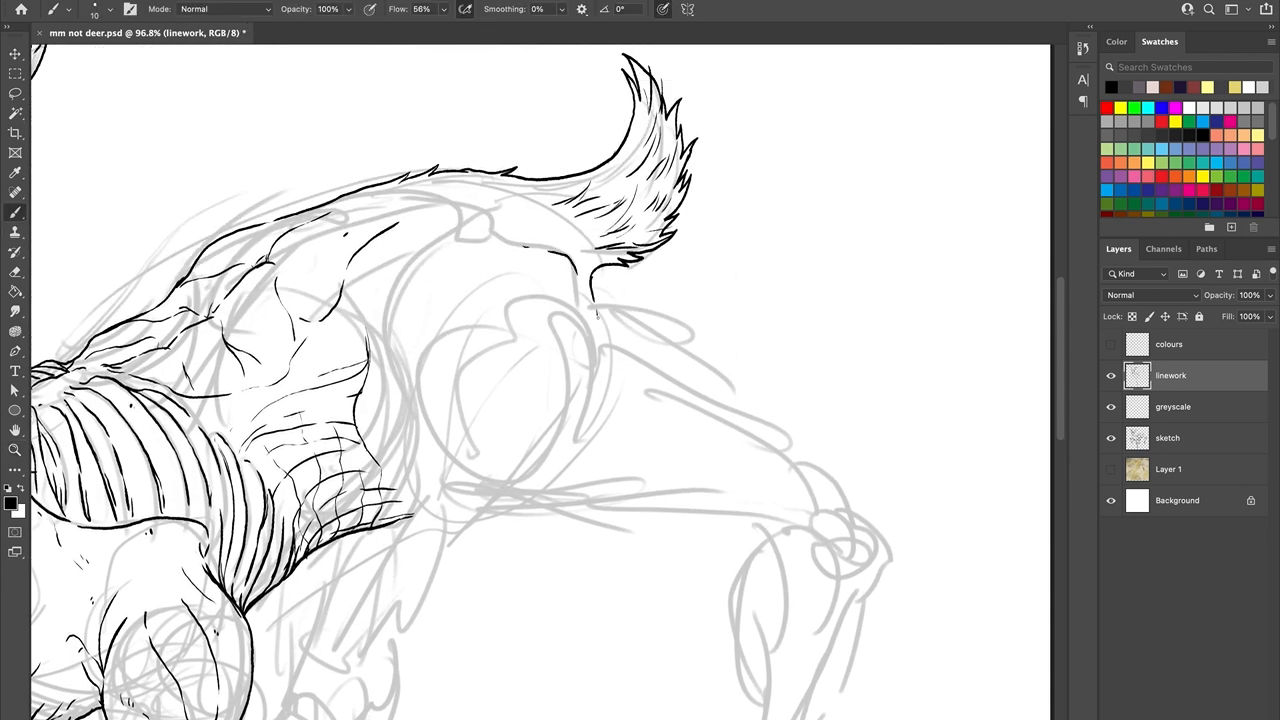
Step: Ink the rump, hind thigh with muscle lines and the far hind leg down to the hoof
{"action": "left_click_drag", "start_coordinate": [596, 310], "coordinate": [800, 440]}
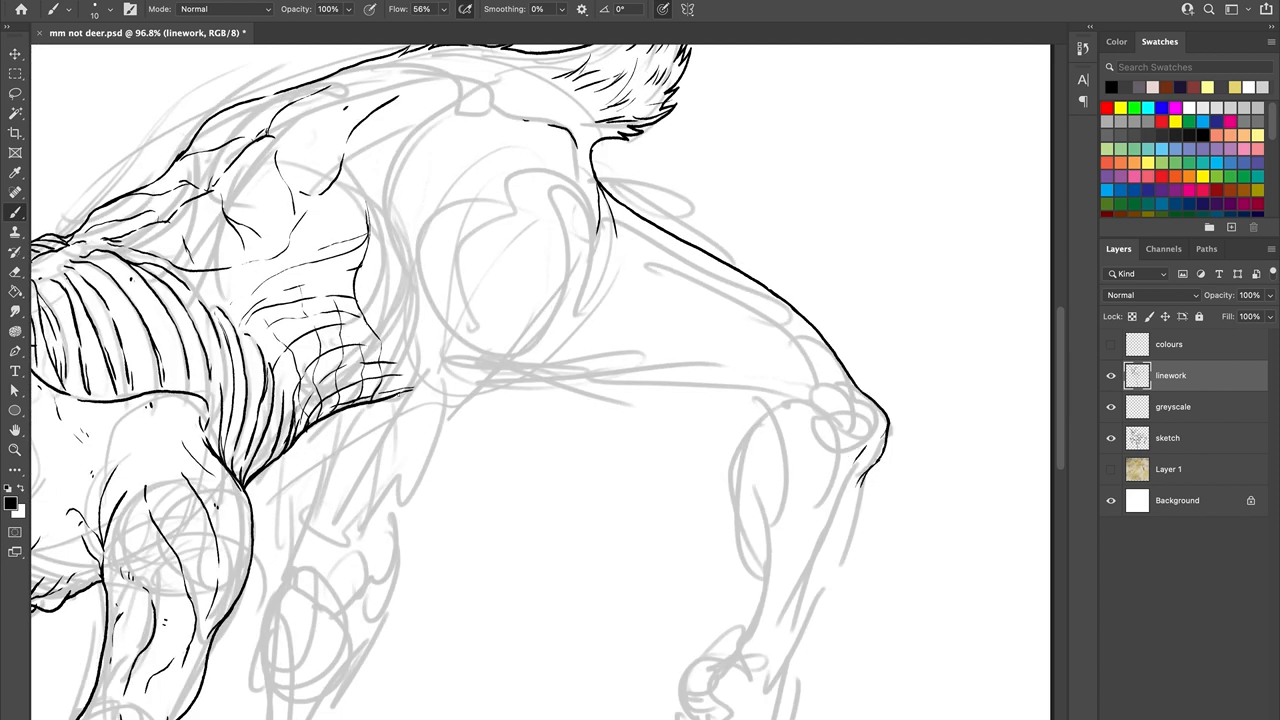
{"action": "left_click_drag", "start_coordinate": [400, 396], "coordinate": [790, 410]}
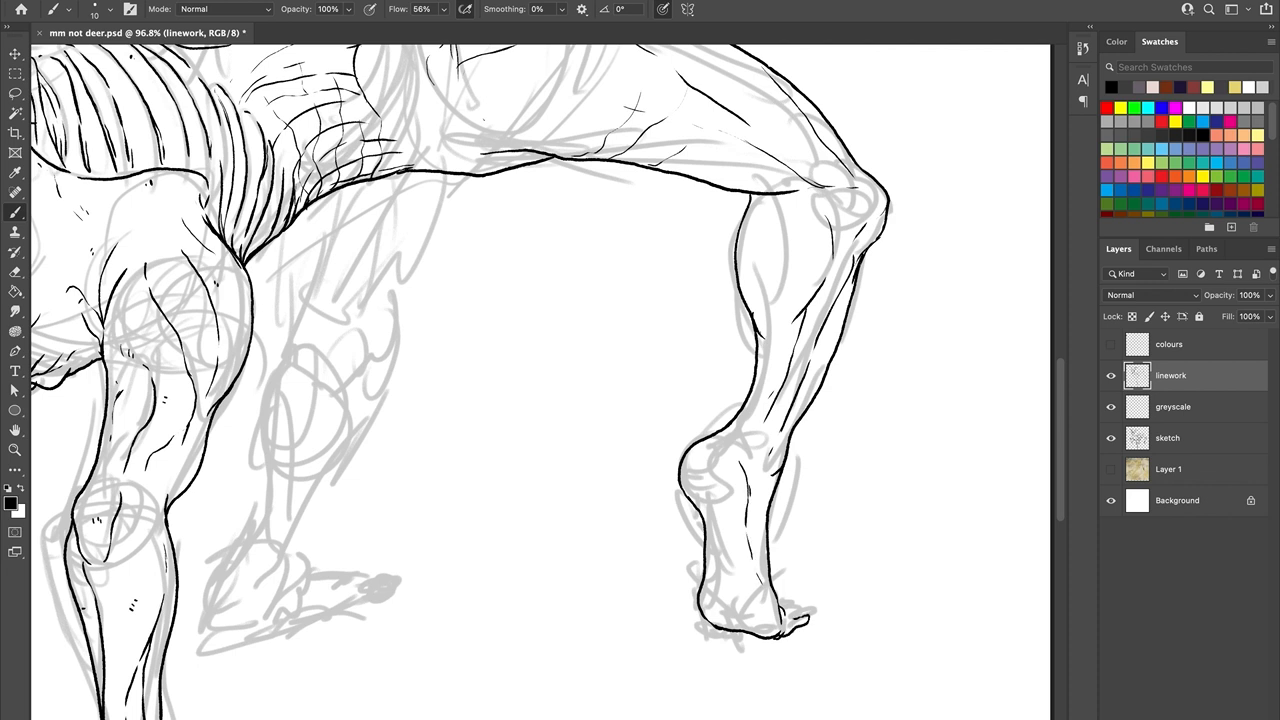
{"action": "left_click_drag", "start_coordinate": [776, 610], "coordinate": [804, 624]}
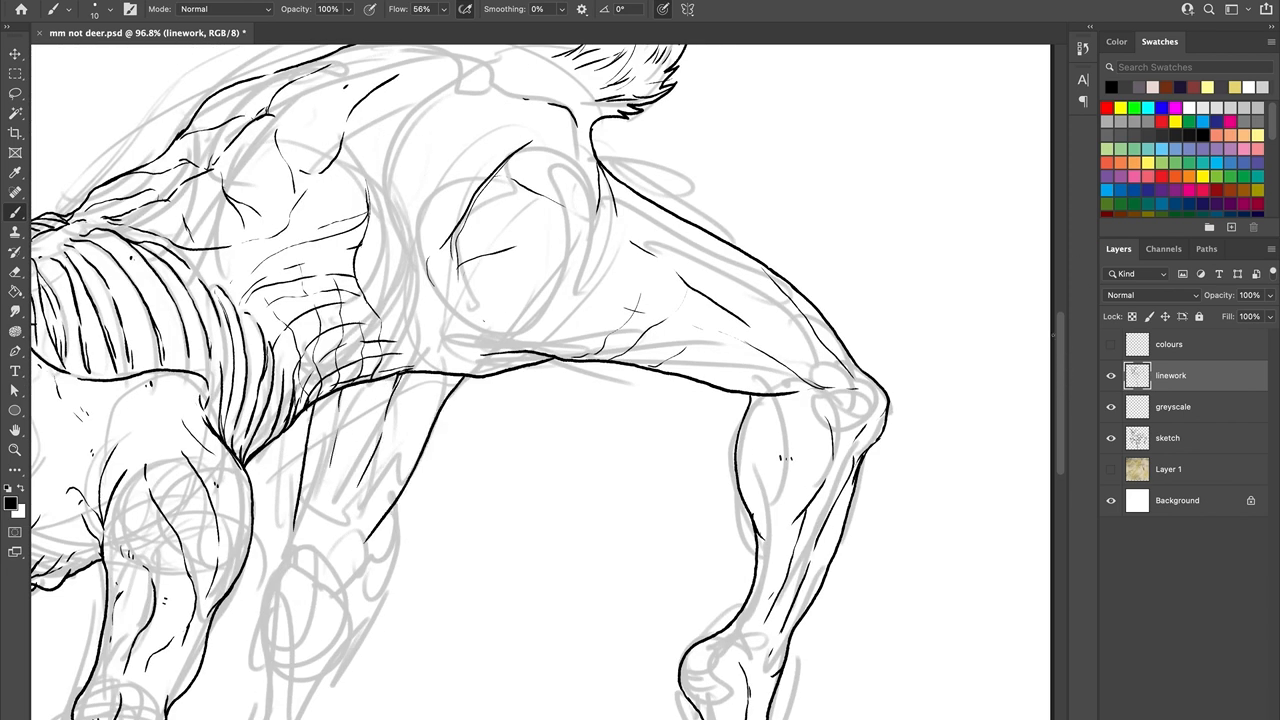
Step: Add belly contours and refine the near hind leg linework
{"action": "scroll", "scroll_direction": "down", "scroll_amount": 3}
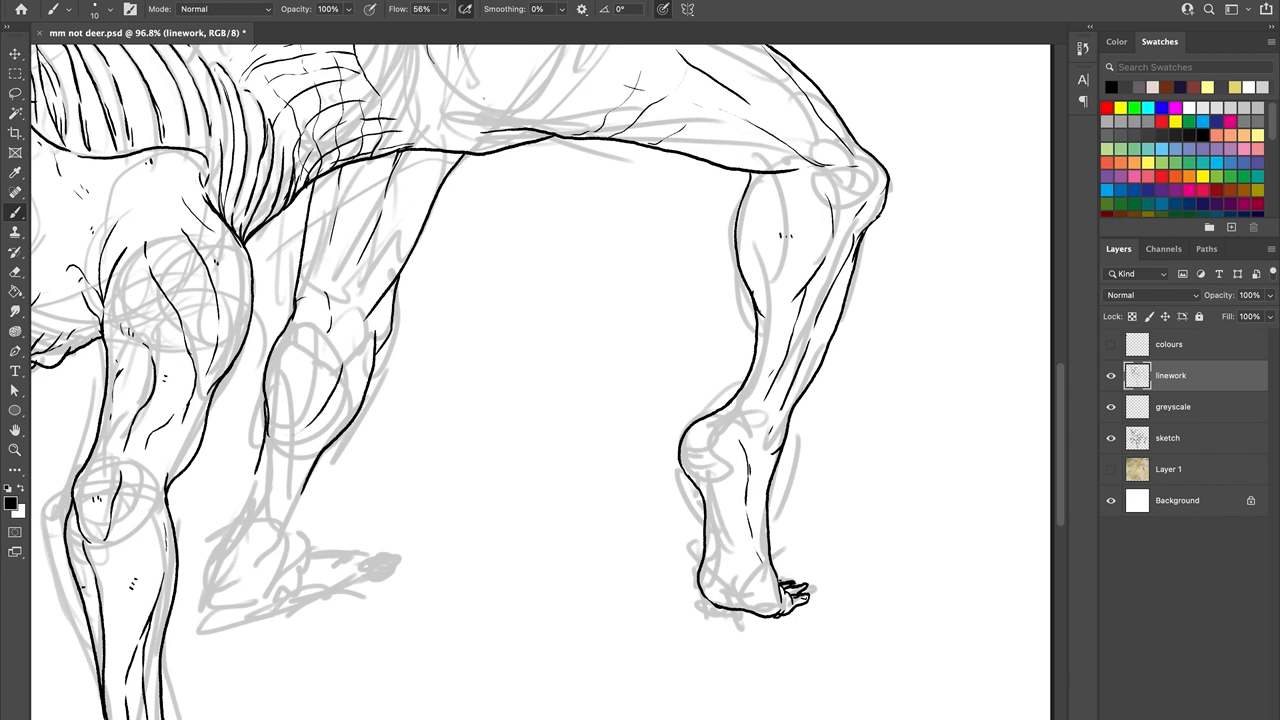
{"action": "left_click_drag", "start_coordinate": [270, 390], "coordinate": [260, 580]}
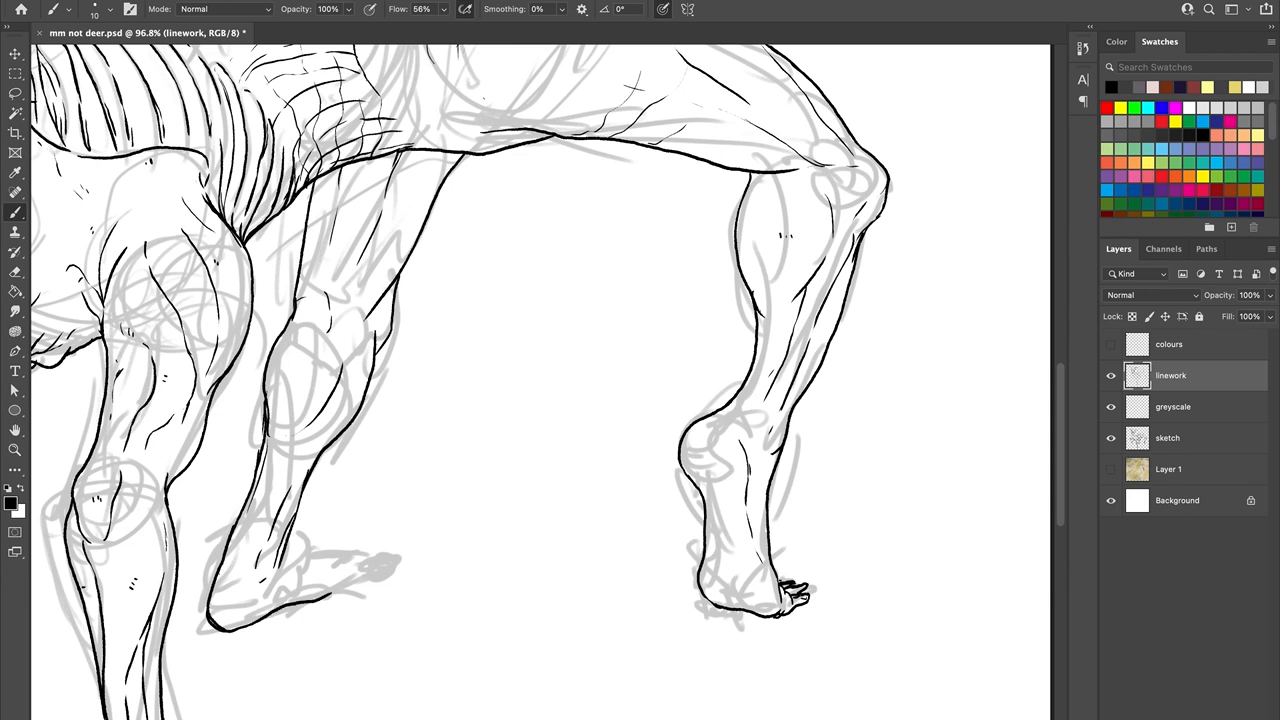
{"action": "left_click_drag", "start_coordinate": [284, 544], "coordinate": [384, 570]}
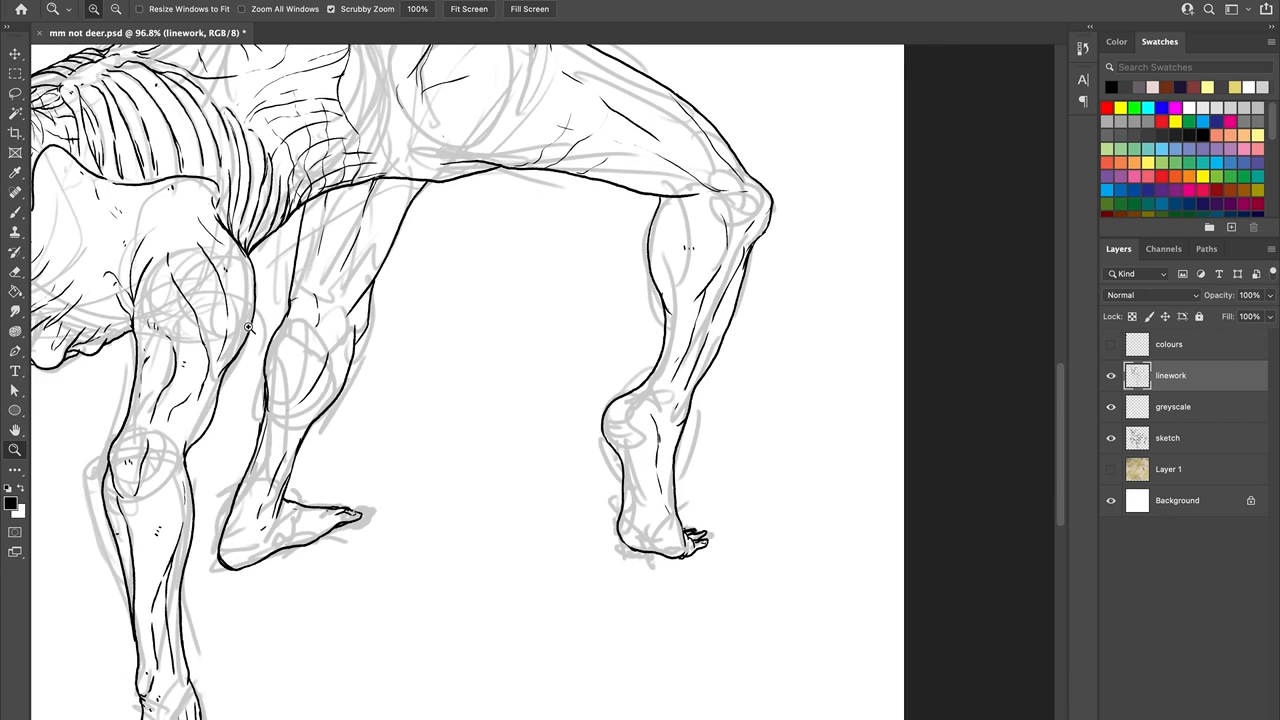
Step: Zoom in and ink the front hoof outline with its inner detail lines
{"action": "left_click", "coordinate": [468, 8]}
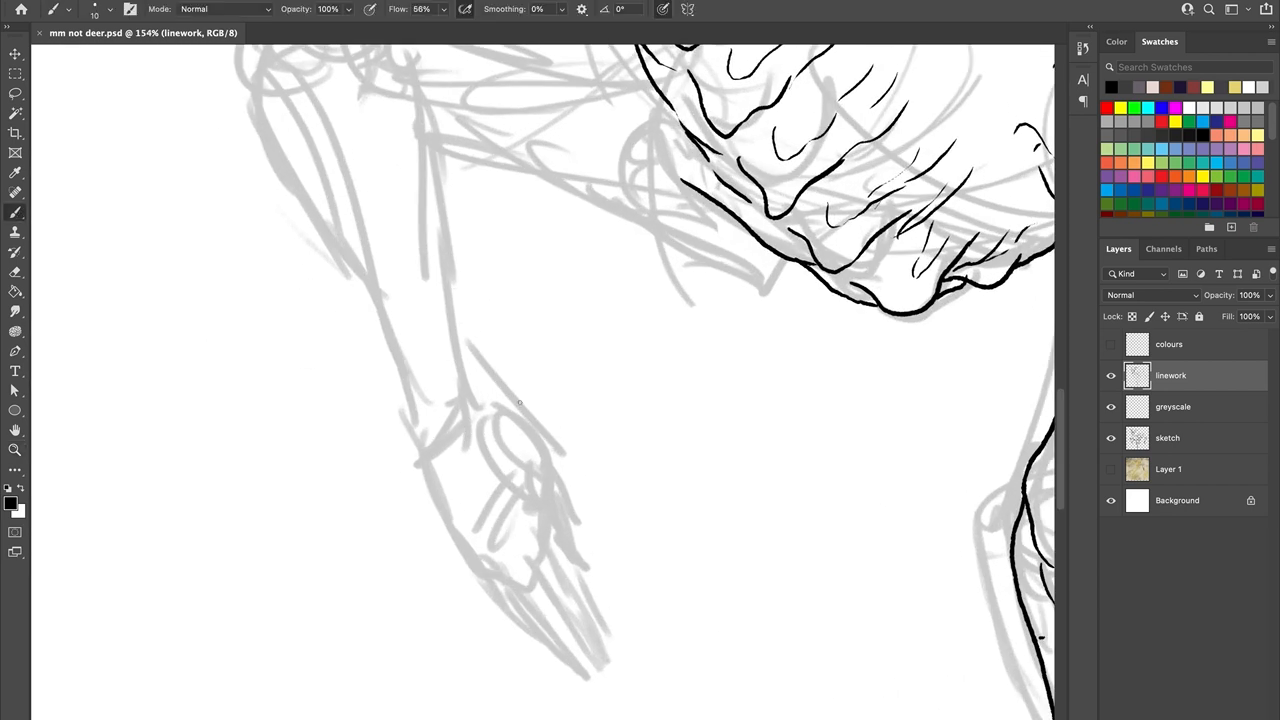
{"action": "left_click_drag", "start_coordinate": [484, 404], "coordinate": [580, 564]}
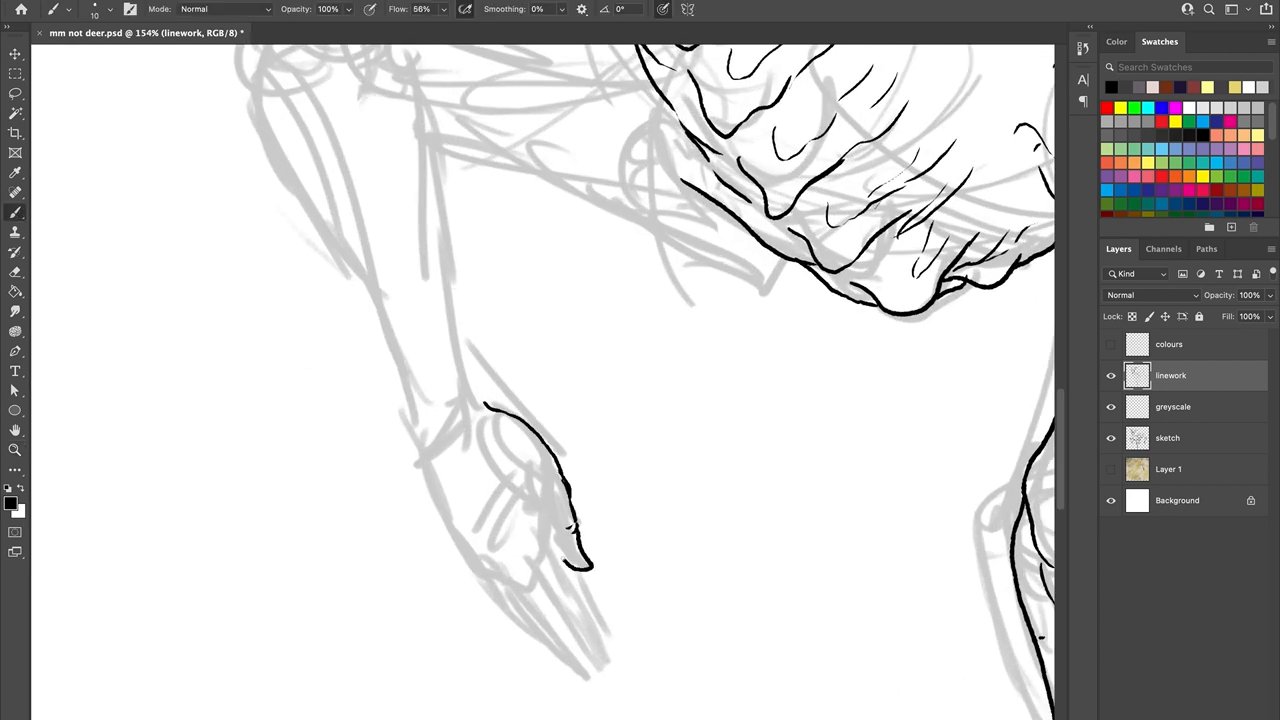
{"action": "left_click_drag", "start_coordinate": [484, 444], "coordinate": [560, 544]}
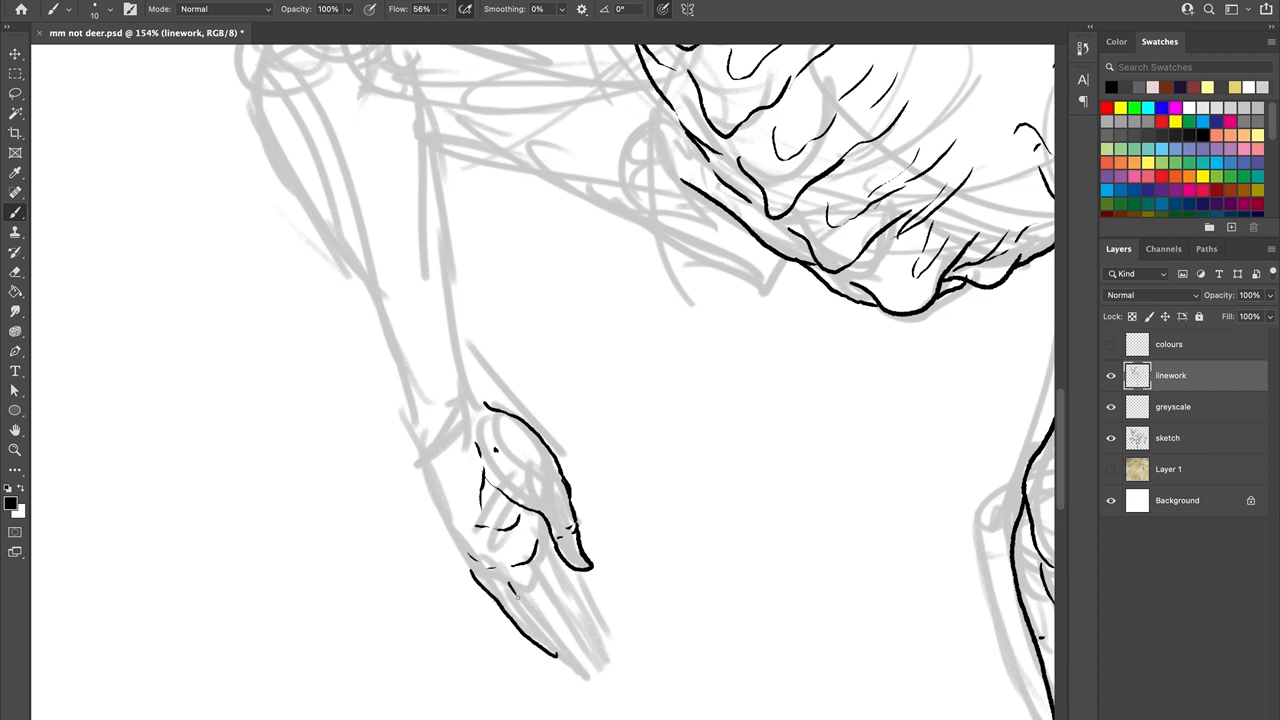
{"action": "left_click_drag", "start_coordinate": [530, 576], "coordinate": [596, 680]}
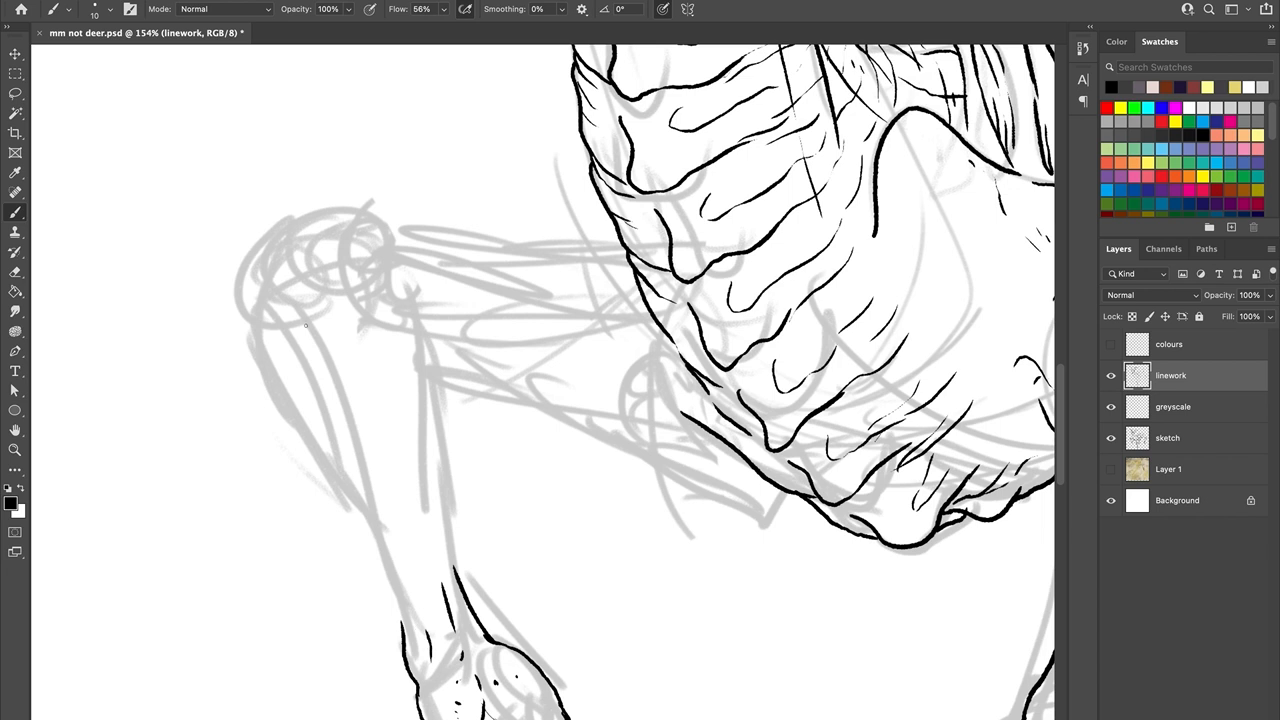
Step: Ink the upper part and contour of the raised front leg
{"action": "left_click_drag", "start_coordinate": [300, 220], "coordinate": [350, 510]}
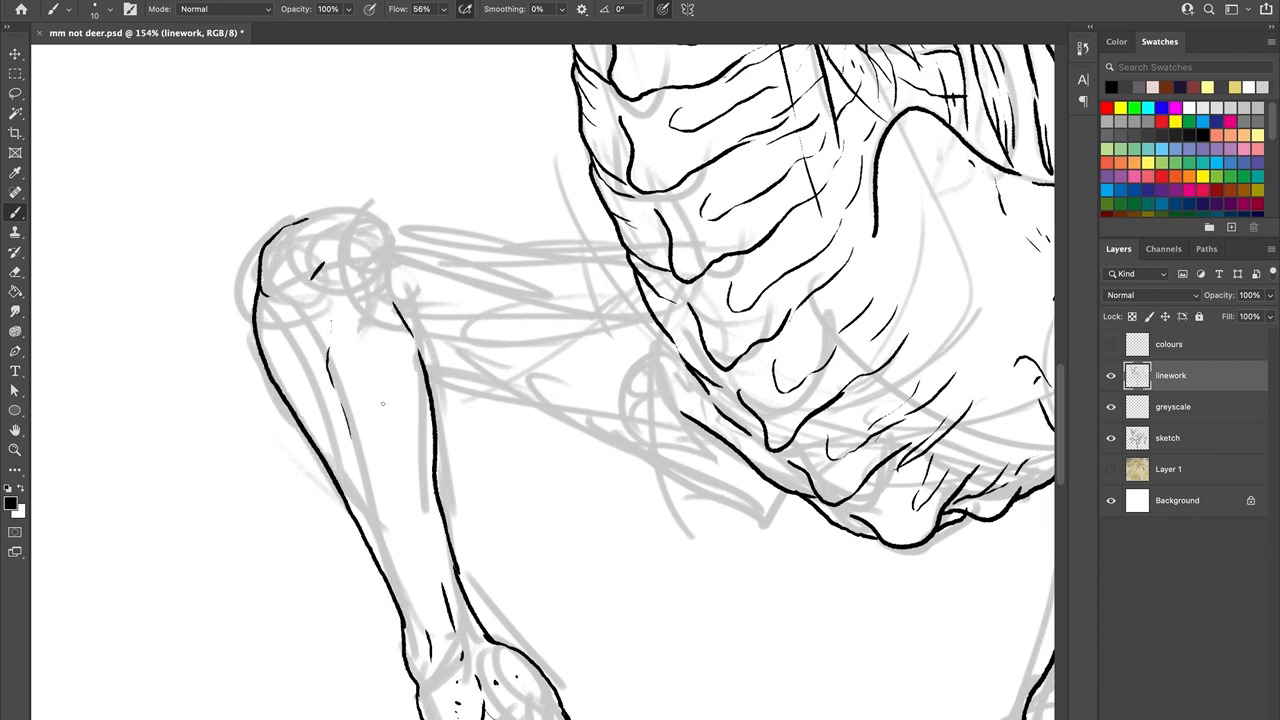
{"action": "left_click_drag", "start_coordinate": [430, 290], "coordinate": [570, 424]}
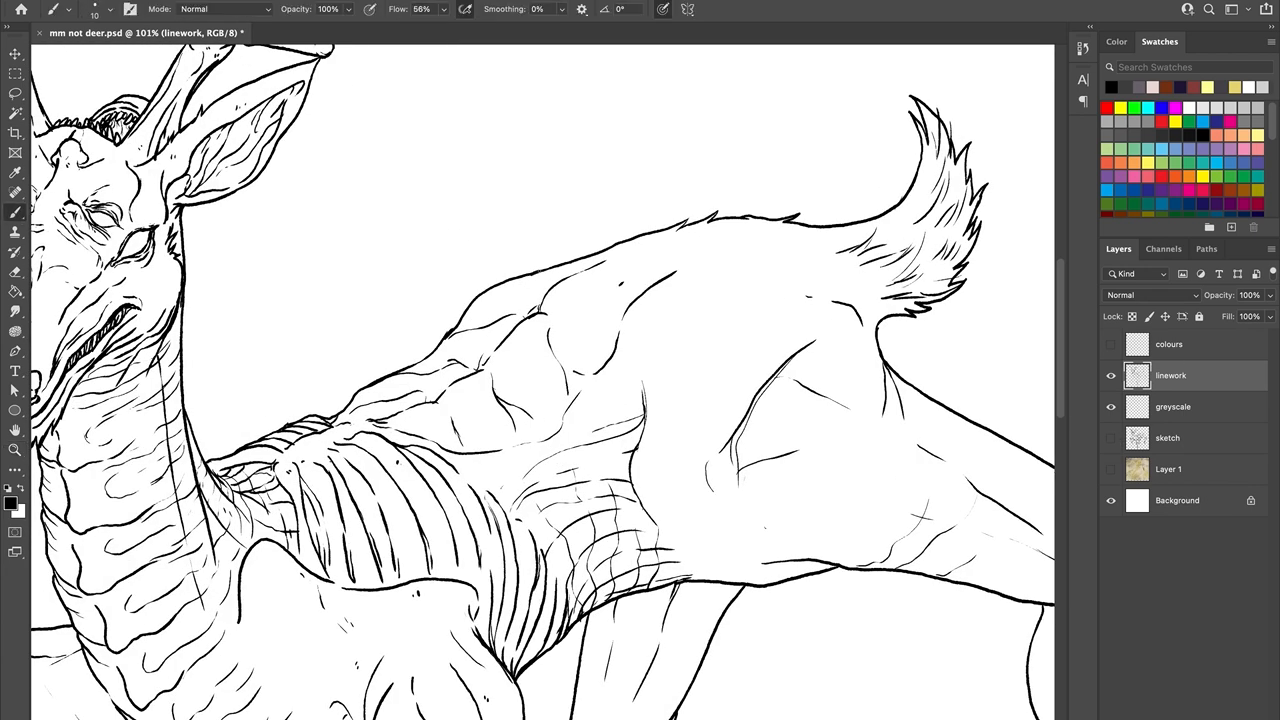
Step: Scroll to the body area for grey shading on the greyscale layer
{"action": "scroll", "scroll_direction": "down", "scroll_amount": 3}
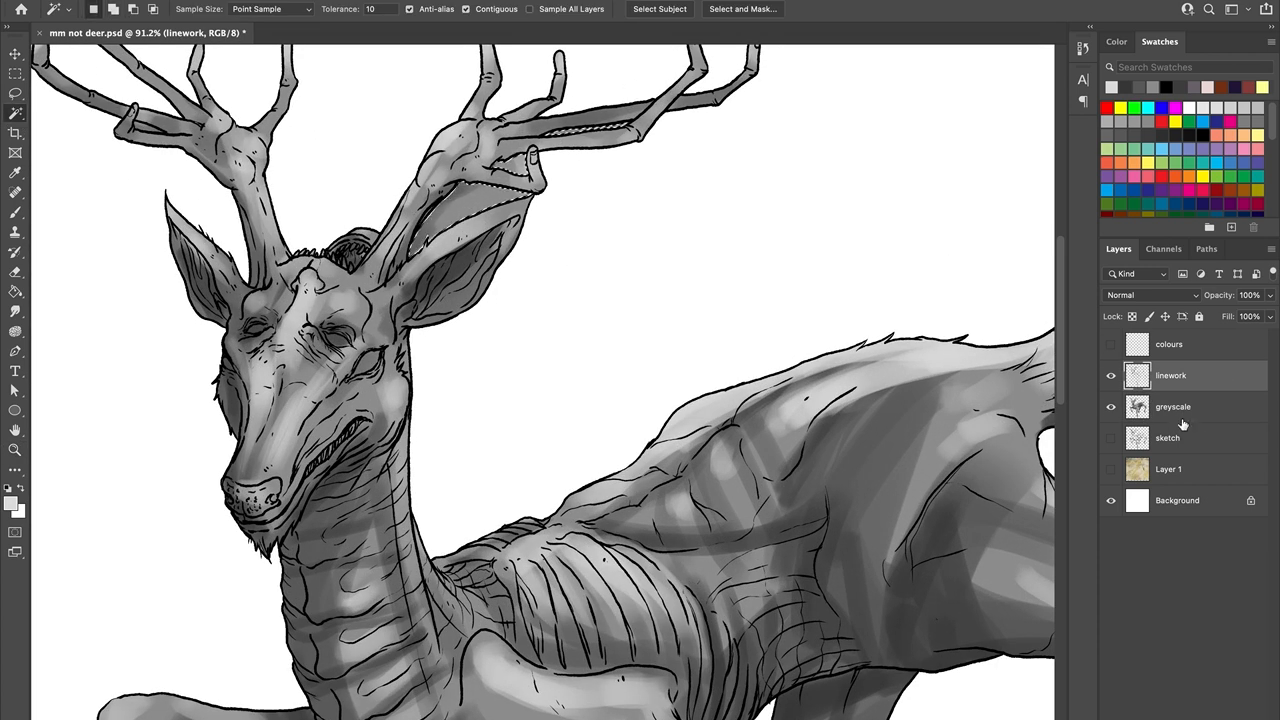
Step: Create a new 'colours' layer for the flat brown deer fill
{"action": "left_click", "coordinate": [1172, 406]}
{"action": "type", "text": "colour"}
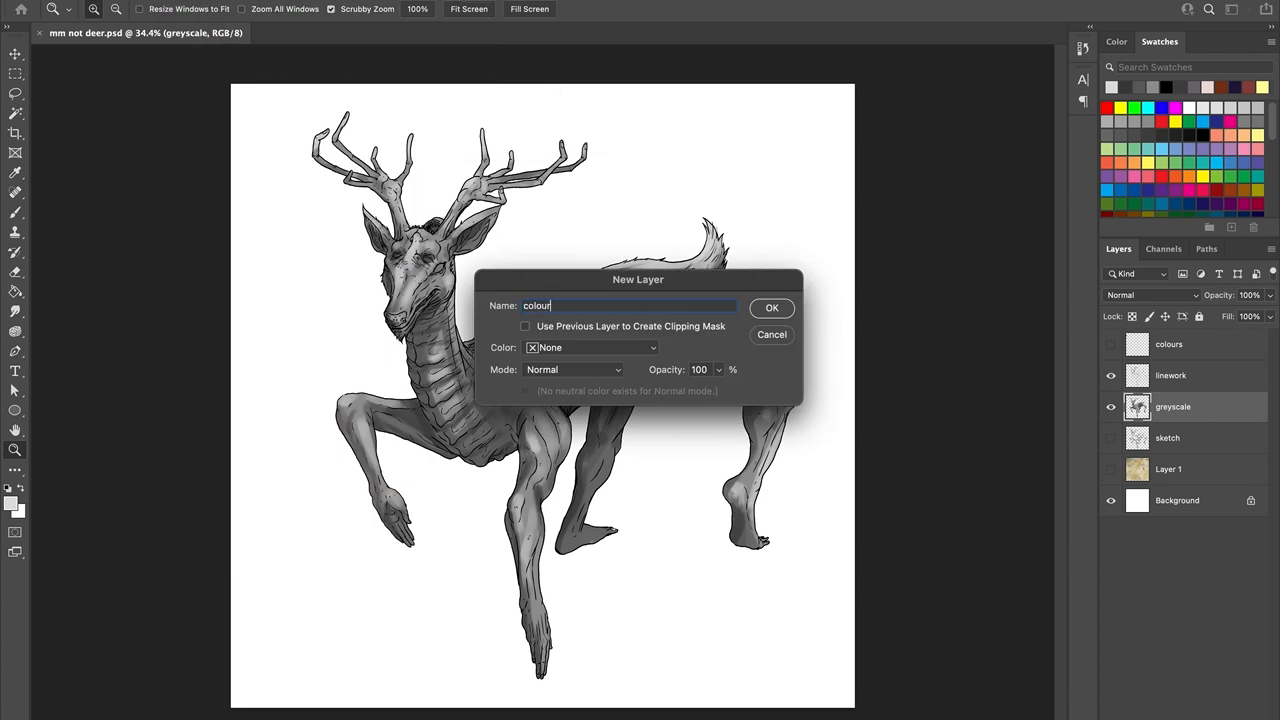
{"action": "left_click", "coordinate": [772, 308]}
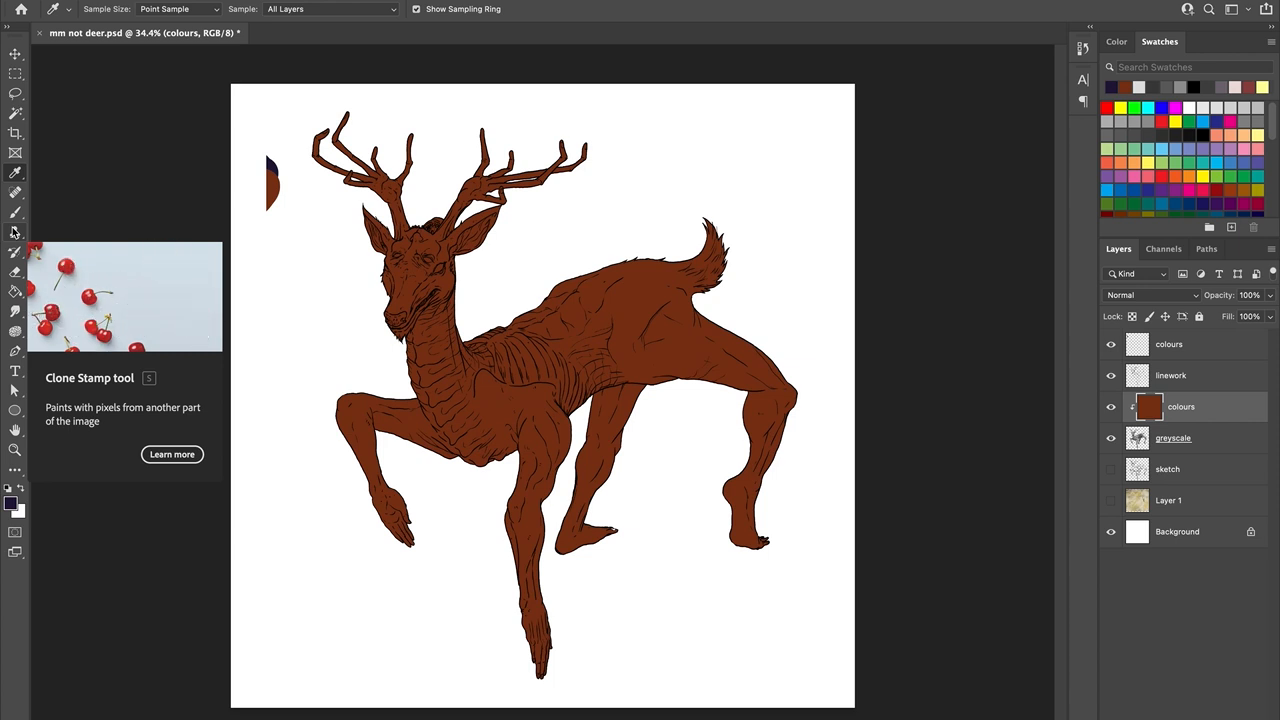
{"action": "mouse_move", "coordinate": [1132, 78]}
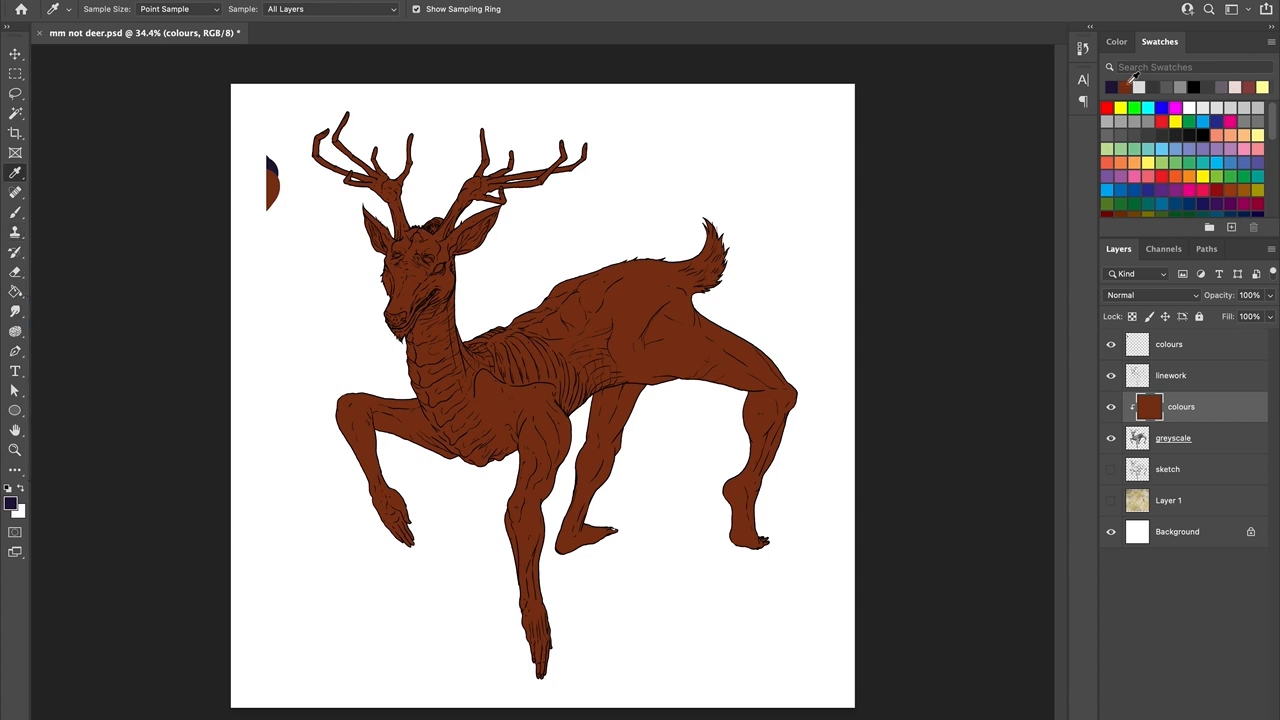
Step: Pick the pale tan body colour and paint the antlers and front and back hooves dark navy
{"action": "left_click", "coordinate": [12, 504]}
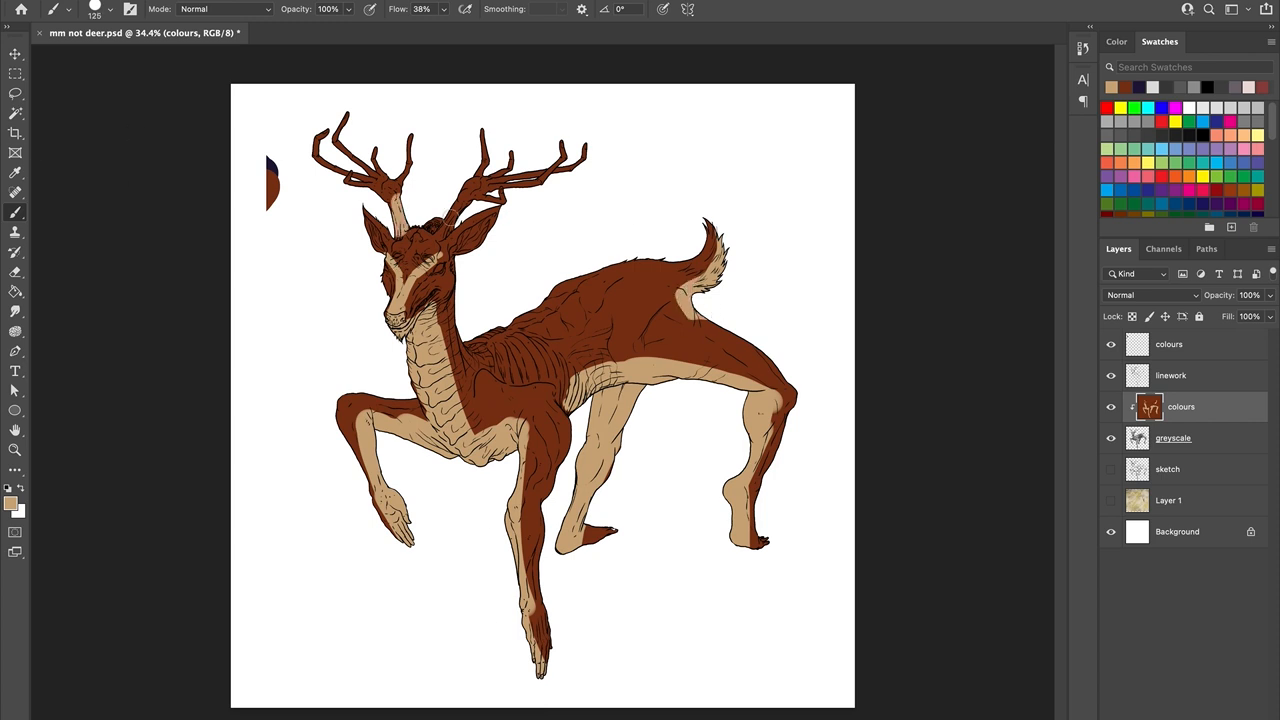
{"action": "left_click_drag", "start_coordinate": [330, 120], "coordinate": [380, 180]}
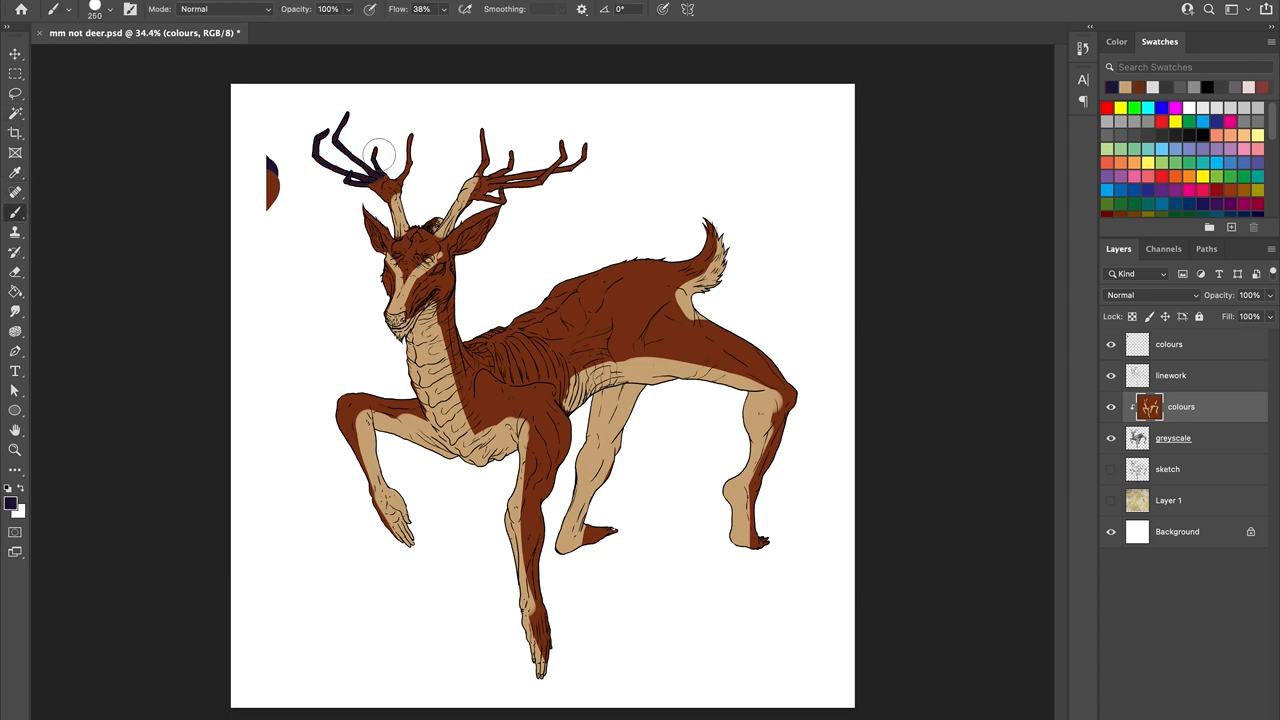
{"action": "left_click_drag", "start_coordinate": [378, 156], "coordinate": [490, 144]}
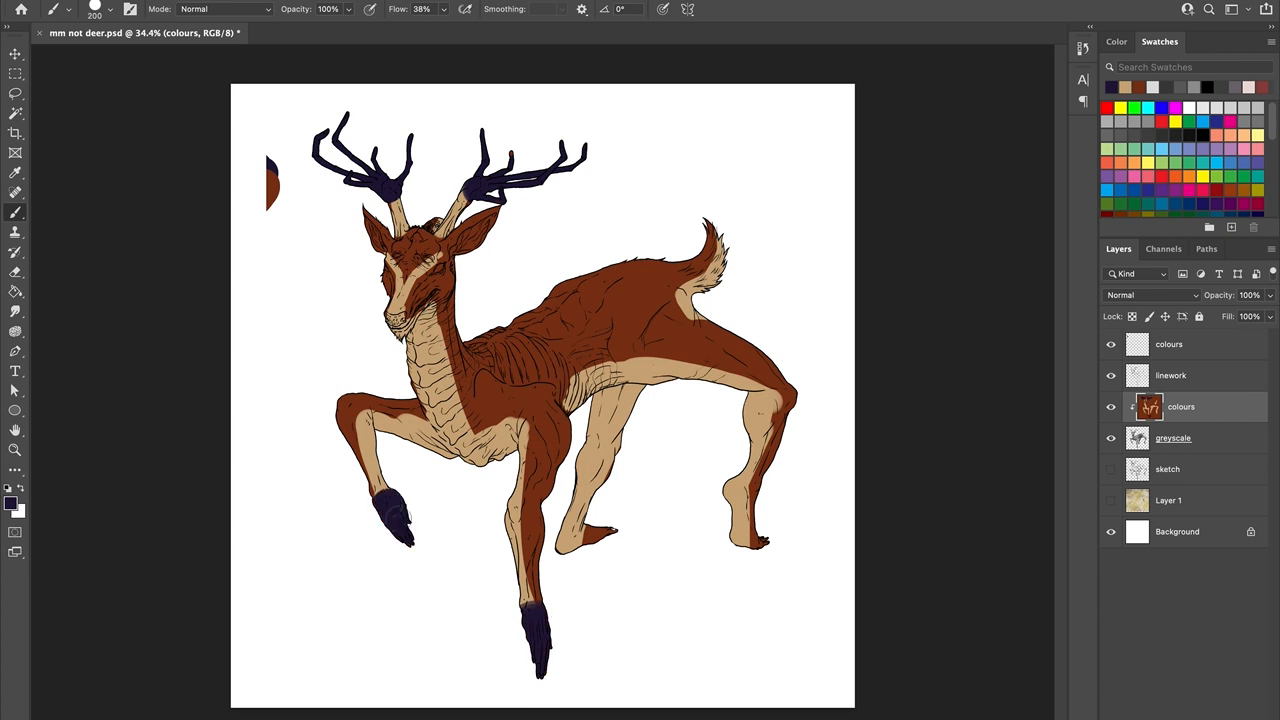
{"action": "left_click_drag", "start_coordinate": [584, 536], "coordinate": [760, 560]}
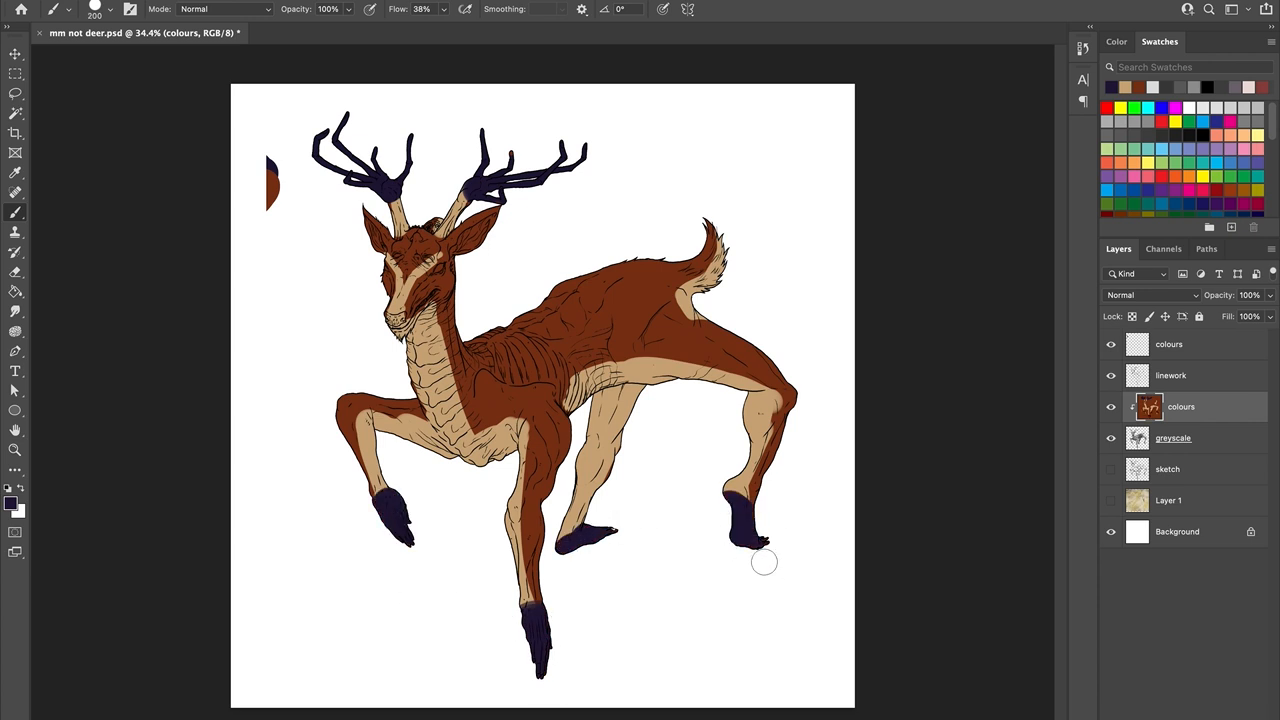
{"action": "left_click", "coordinate": [12, 504]}
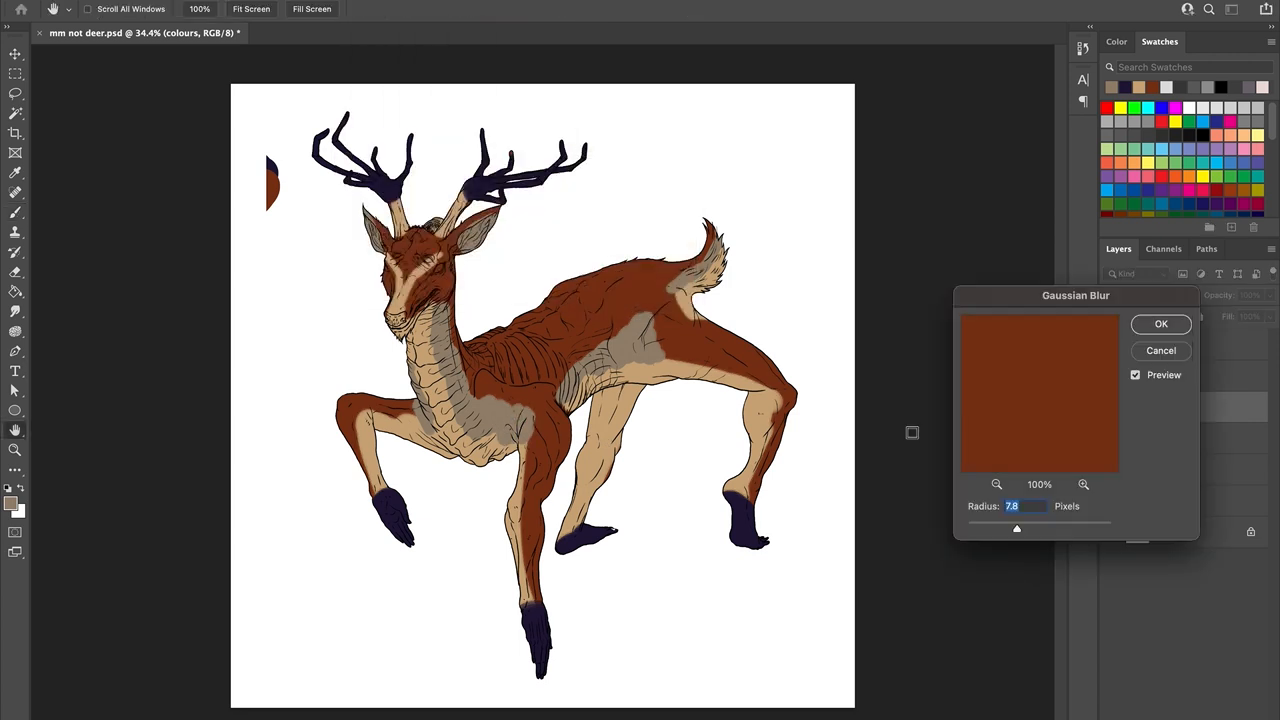
Step: Raise the Gaussian Blur radius and apply it to soften the colours
{"action": "left_click_drag", "start_coordinate": [1016, 528], "coordinate": [1048, 528]}
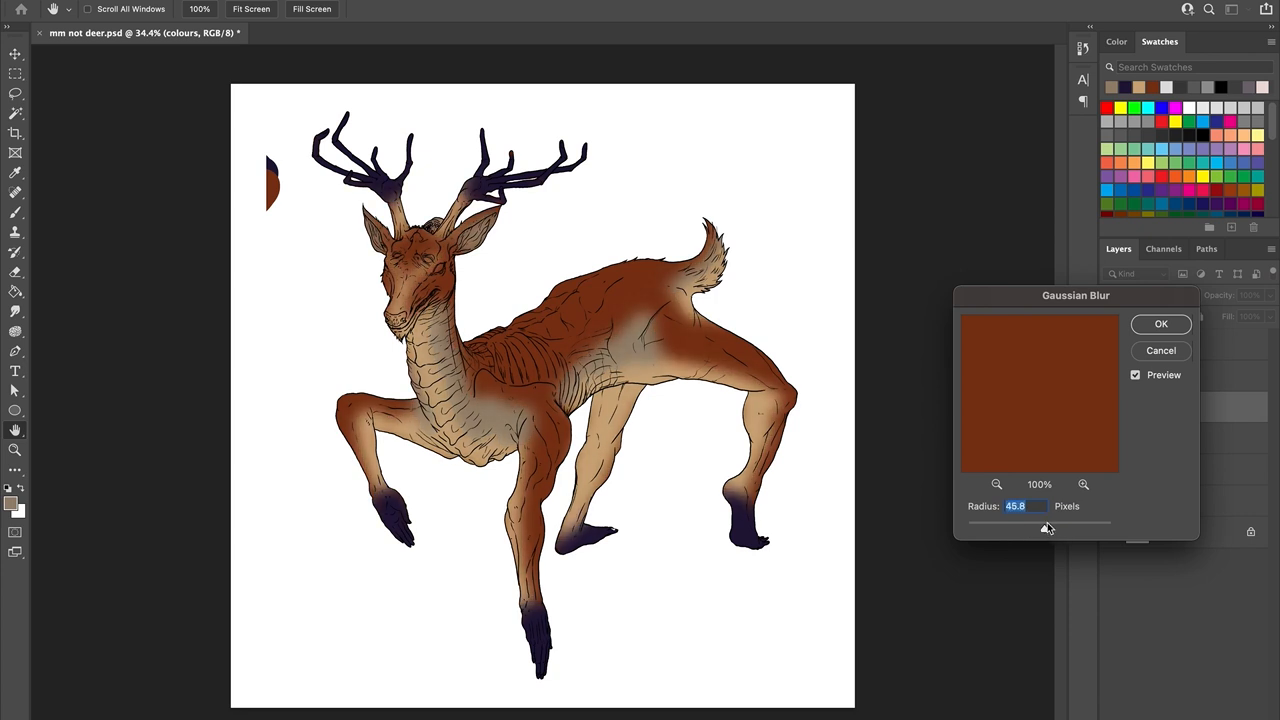
{"action": "left_click", "coordinate": [1160, 324]}
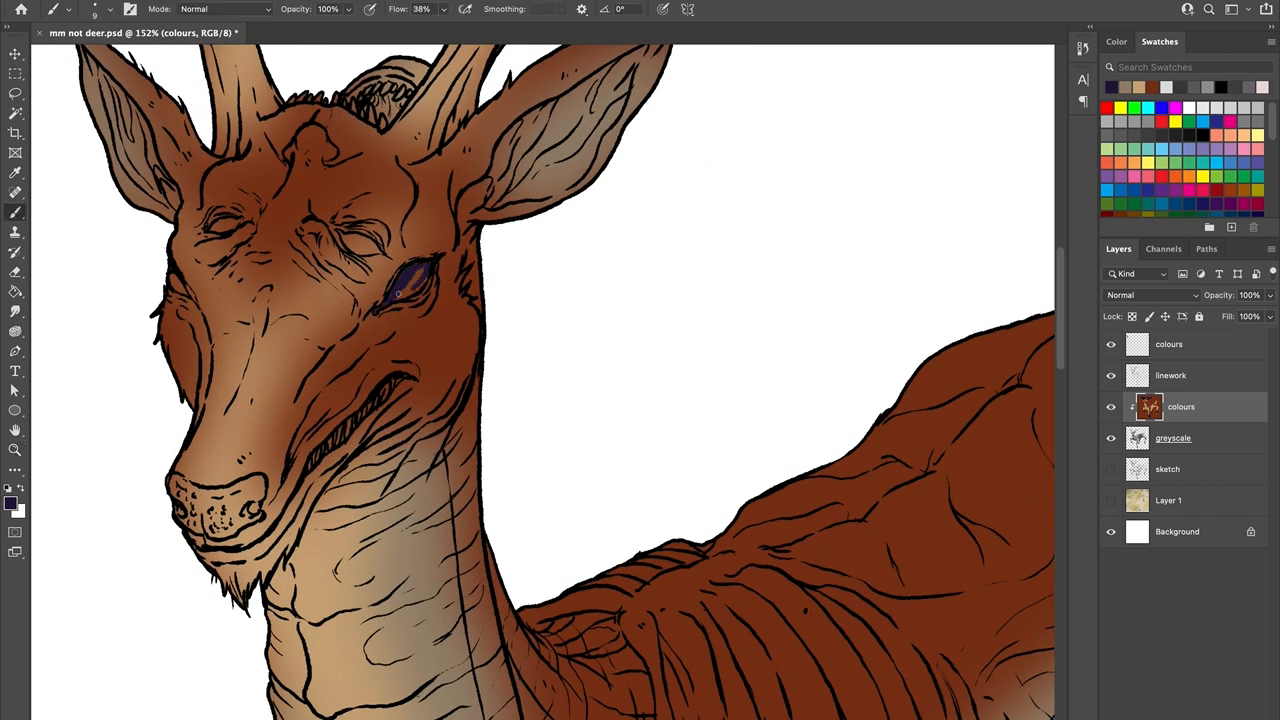
Step: Paint the eyes and nose dark navy, then add pale highlights into the eyes
{"action": "left_click_drag", "start_coordinate": [398, 292], "coordinate": [184, 290]}
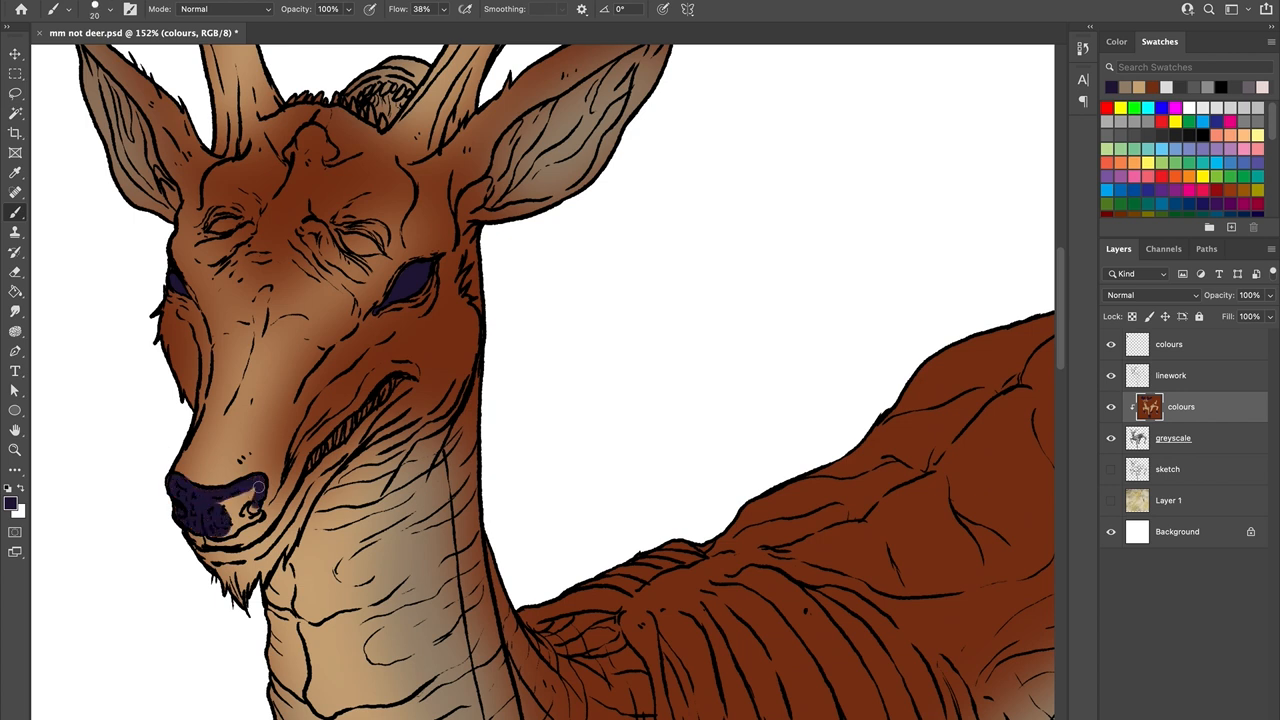
{"action": "left_click", "coordinate": [236, 510]}
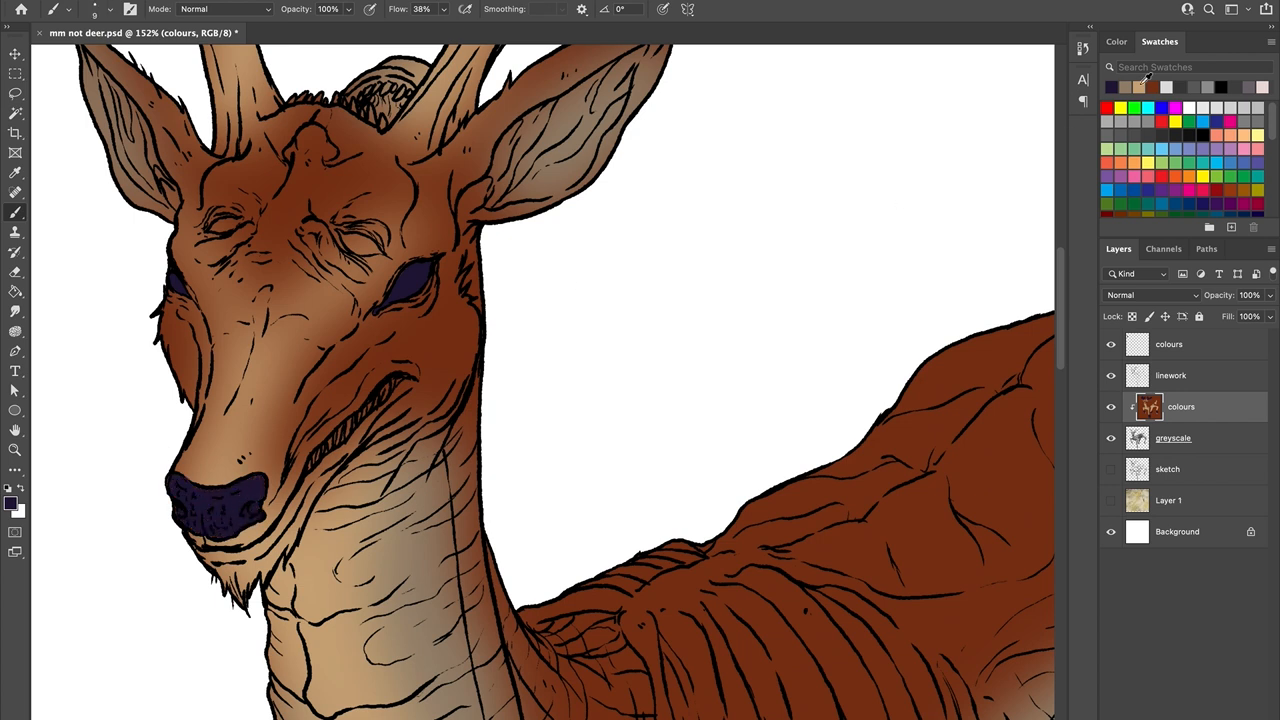
{"action": "left_click_drag", "start_coordinate": [310, 464], "coordinate": [380, 396]}
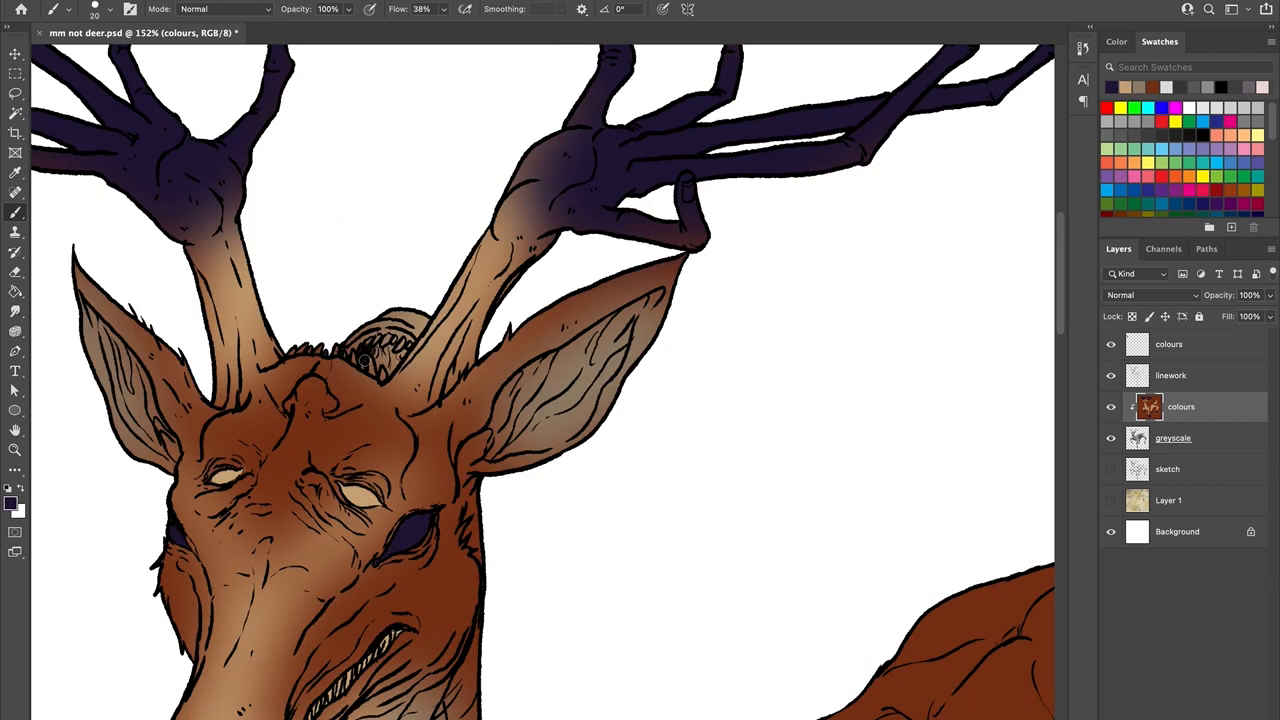
{"action": "left_click", "coordinate": [384, 356]}
{"action": "type", "text": "spots"}
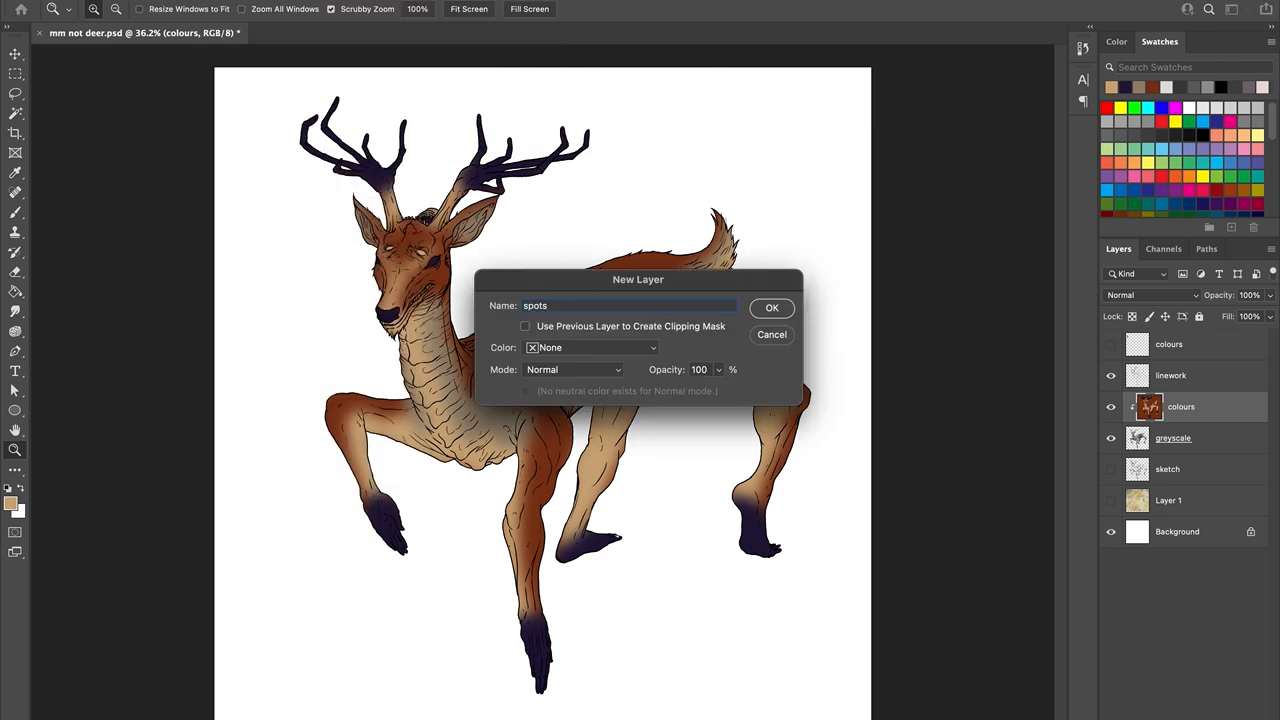
Step: Create the 'spots' layer and move to the deer's back for speckling
{"action": "left_click", "coordinate": [772, 308]}
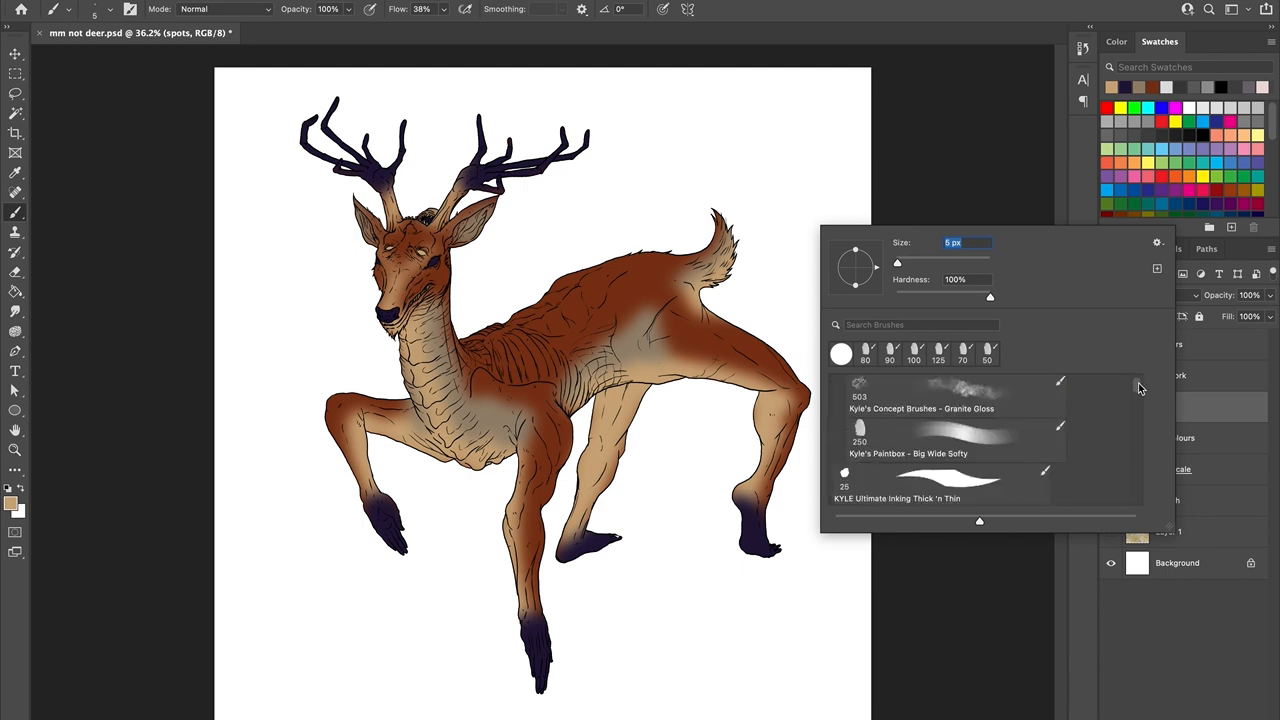
{"action": "scroll", "scroll_direction": "down", "scroll_amount": 3}
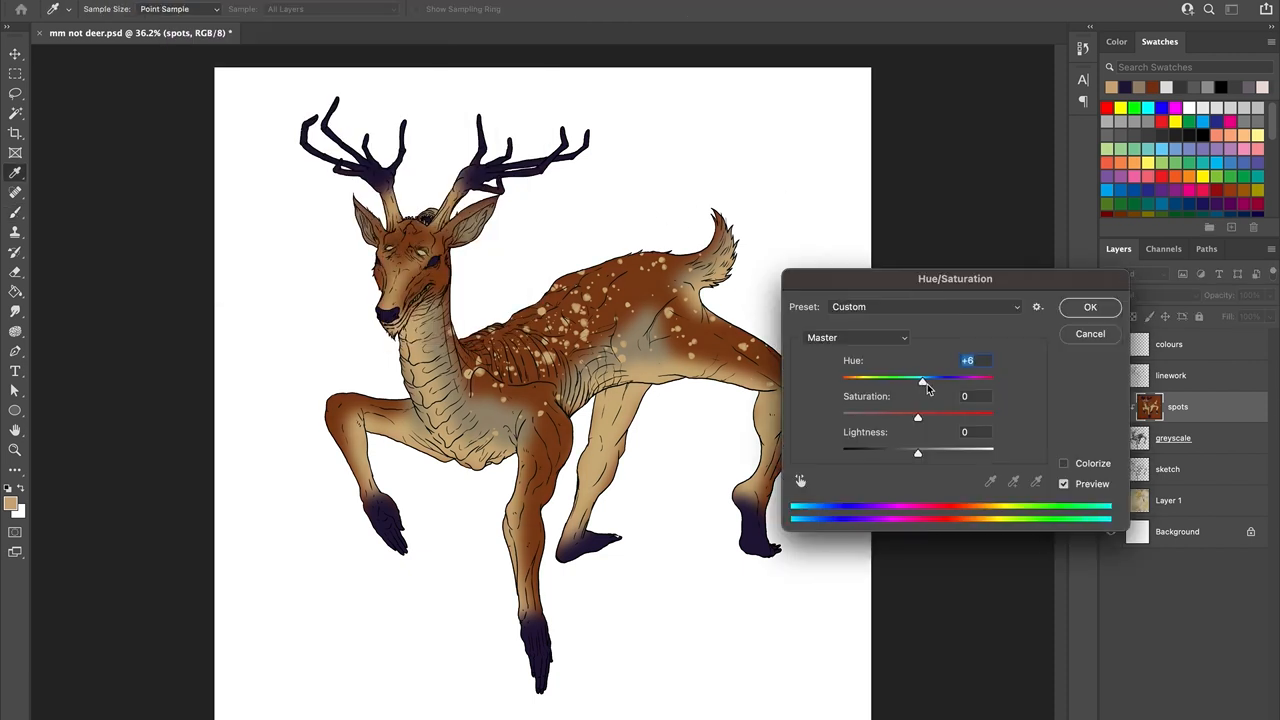
Step: Colorize the greyscale shading, settle its hue on green and apply the tint
{"action": "left_click_drag", "start_coordinate": [918, 418], "coordinate": [896, 418]}
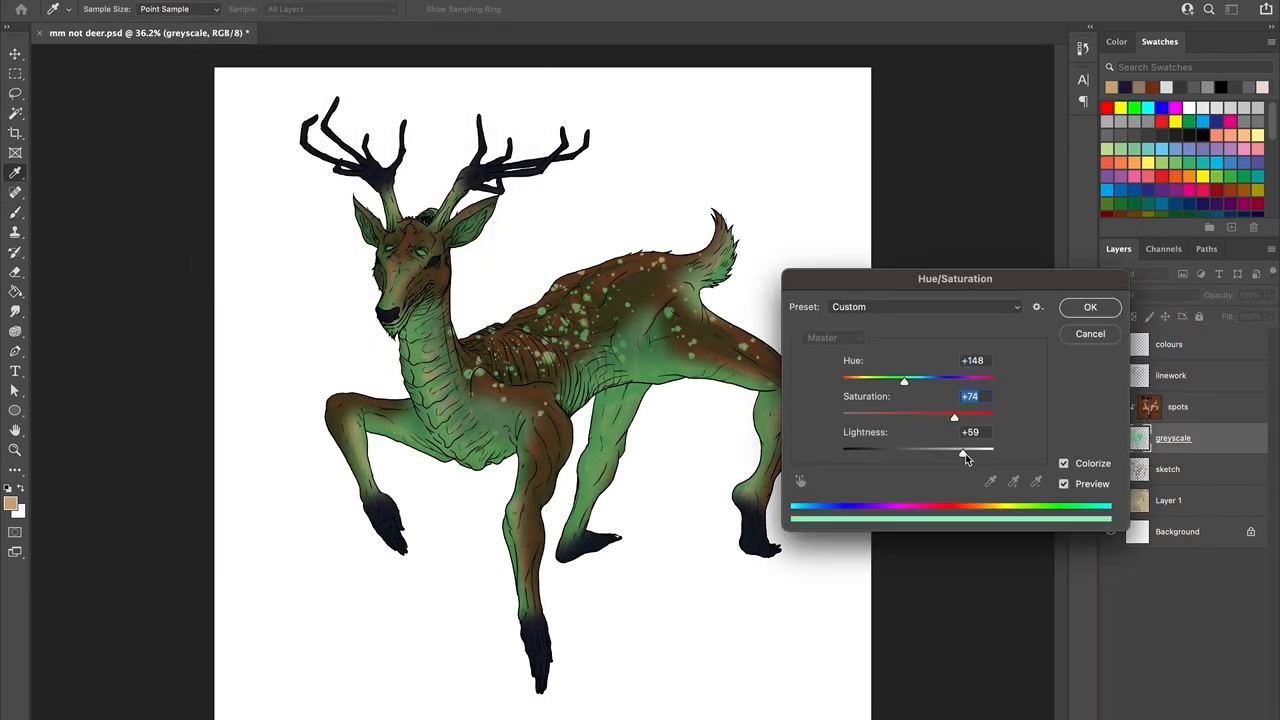
{"action": "left_click_drag", "start_coordinate": [904, 380], "coordinate": [888, 380]}
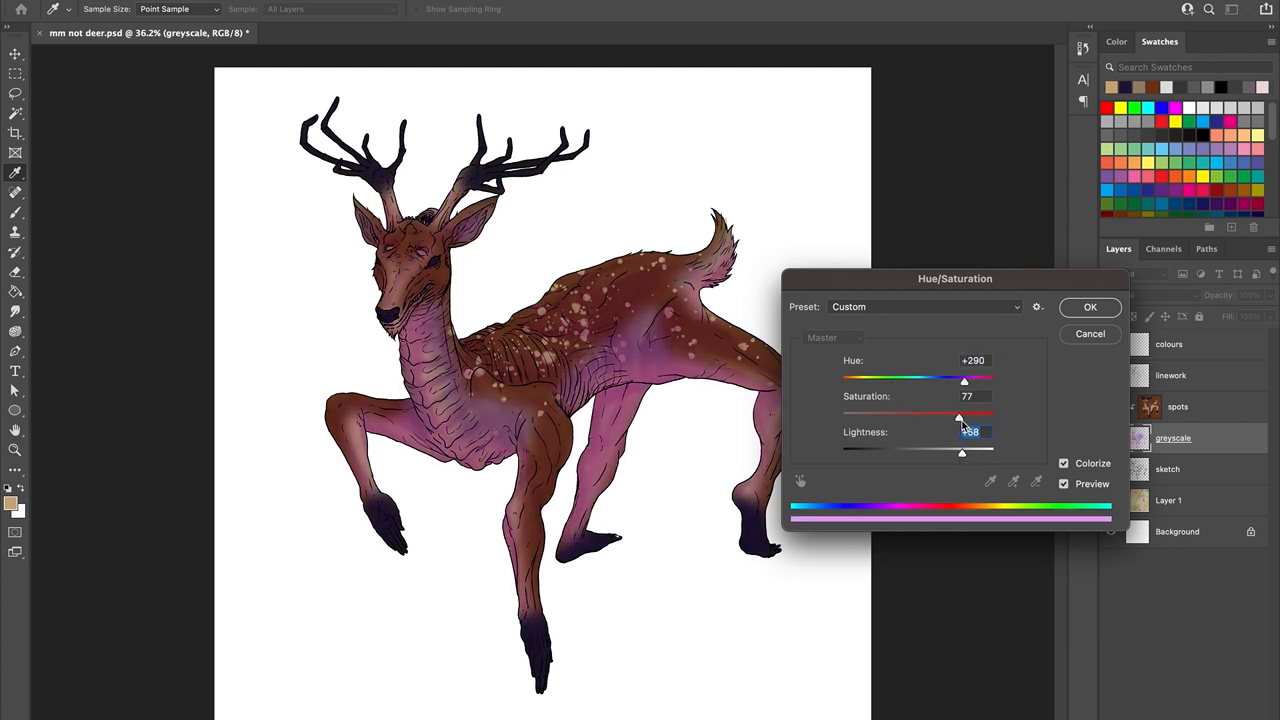
{"action": "left_click_drag", "start_coordinate": [964, 380], "coordinate": [912, 380]}
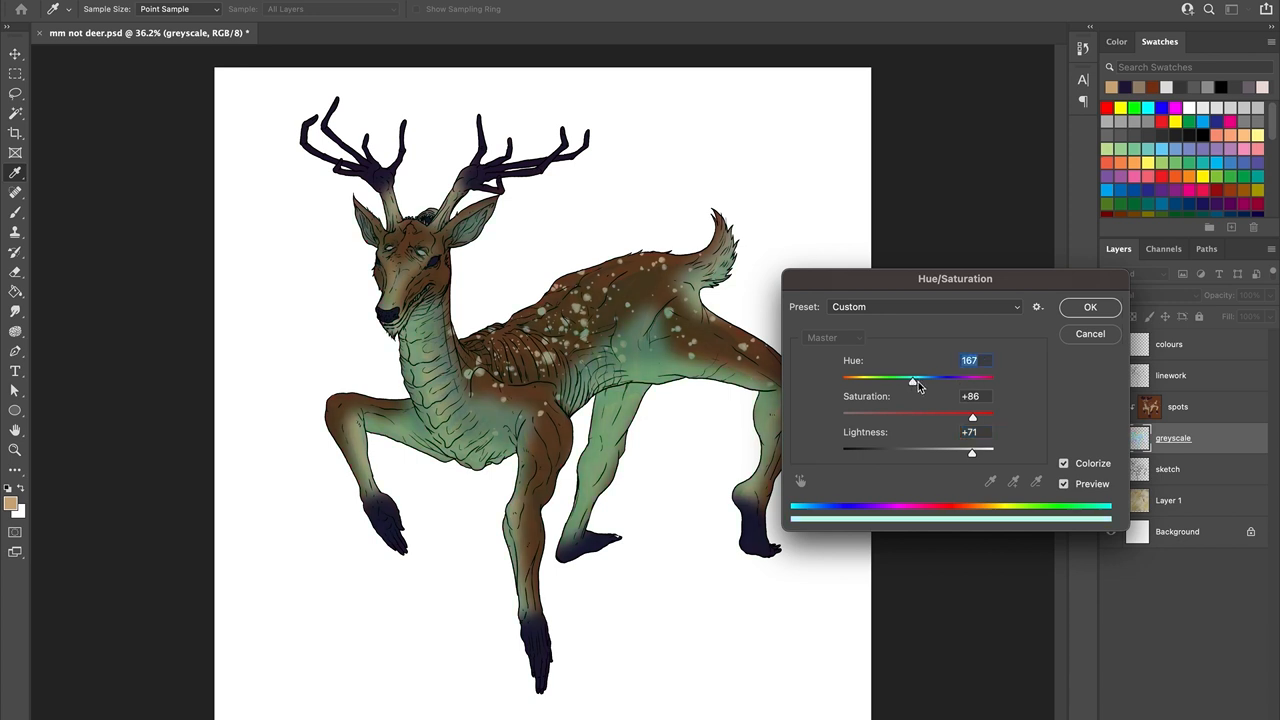
{"action": "left_click", "coordinate": [1090, 308]}
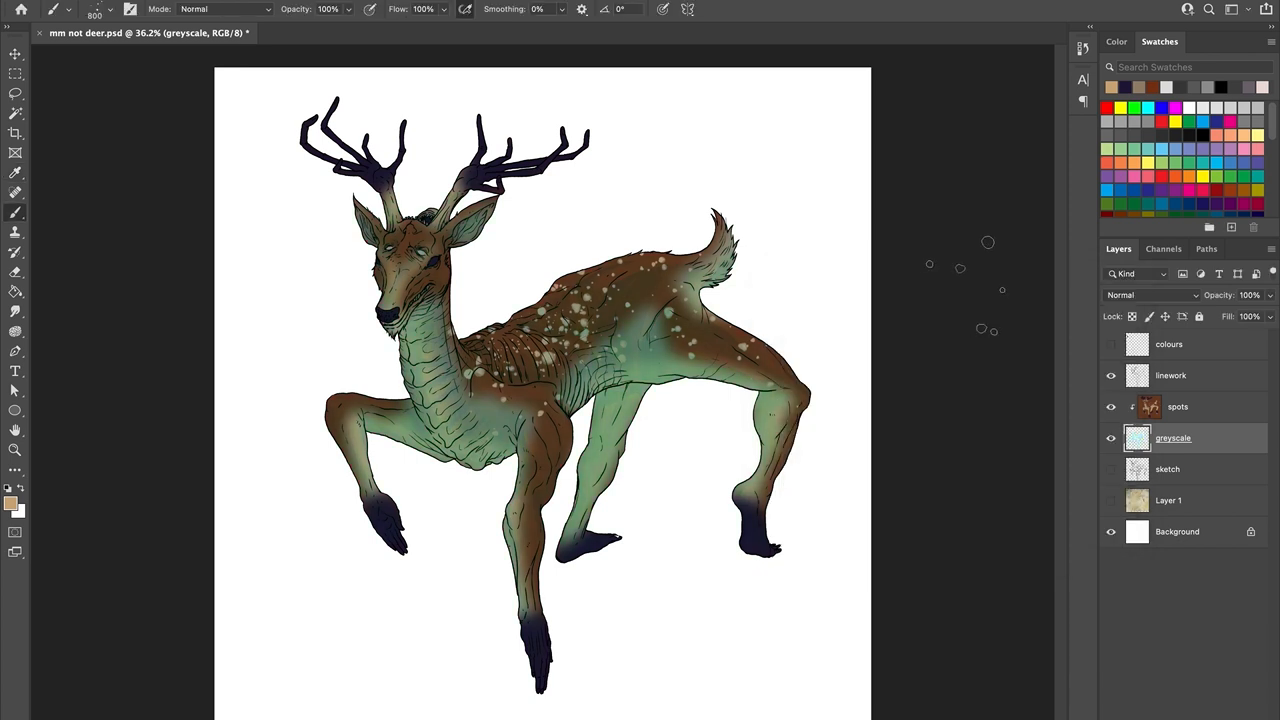